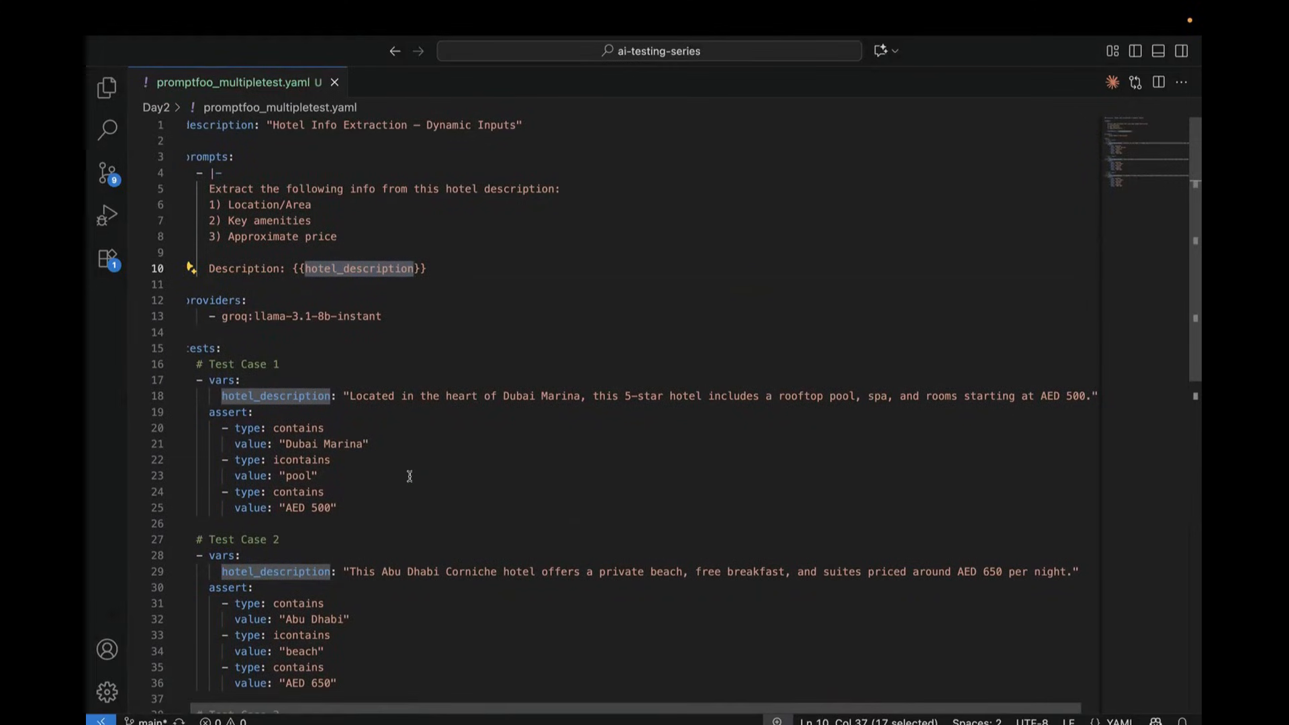
# Review the test cases' asserts in promptfoo_multipletest.yaml, including the Abu Dhabi expected value
pyautogui.scroll(-3)
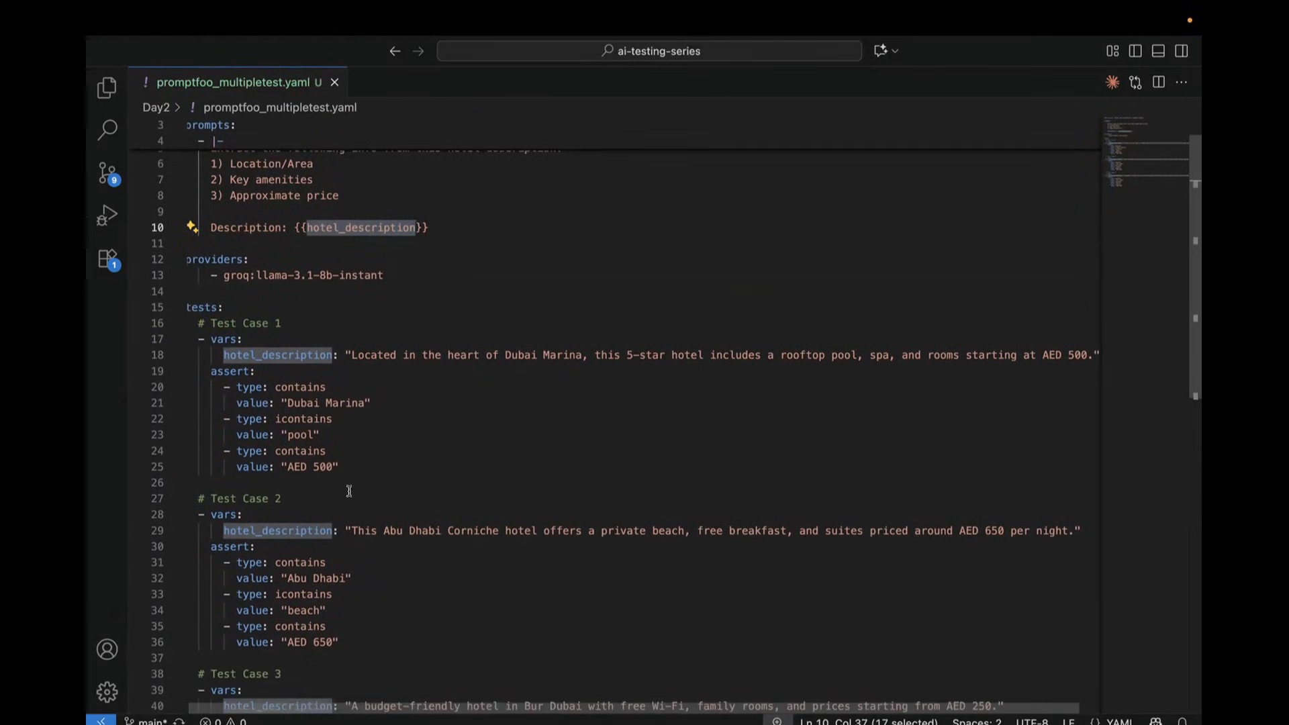
pyautogui.click(240, 338)
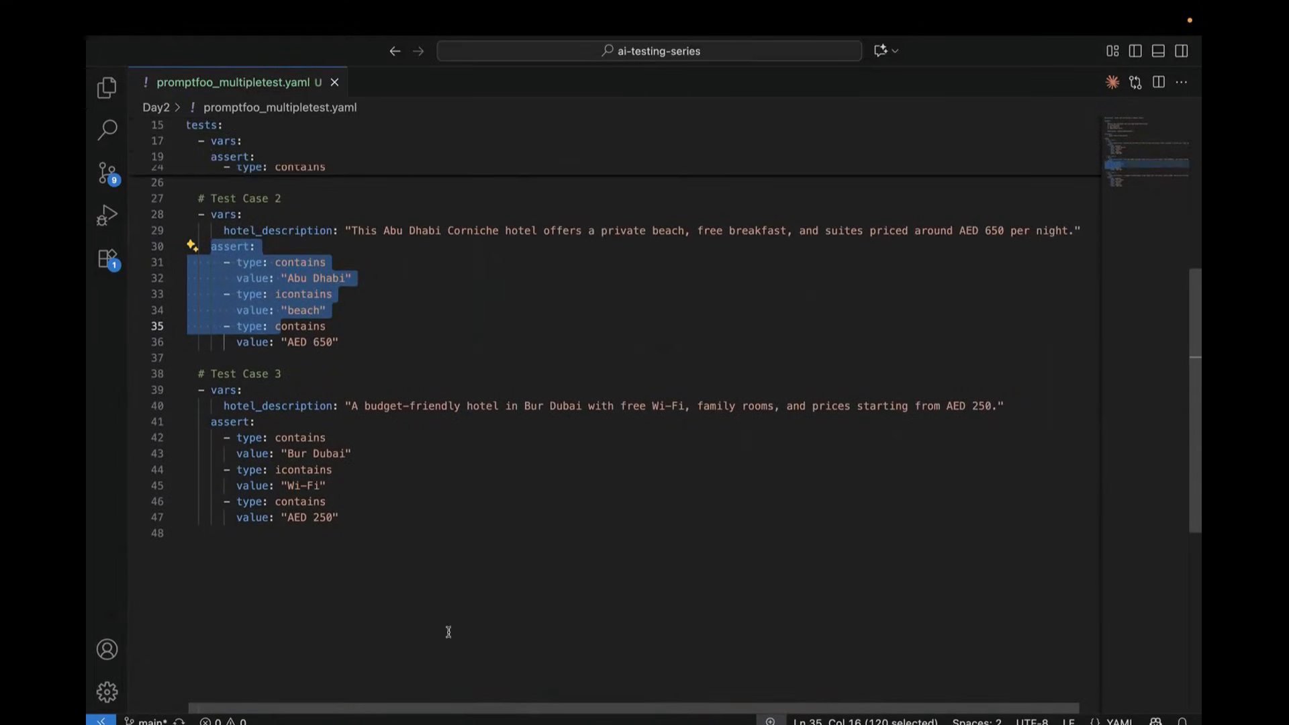
pyautogui.scroll(3)
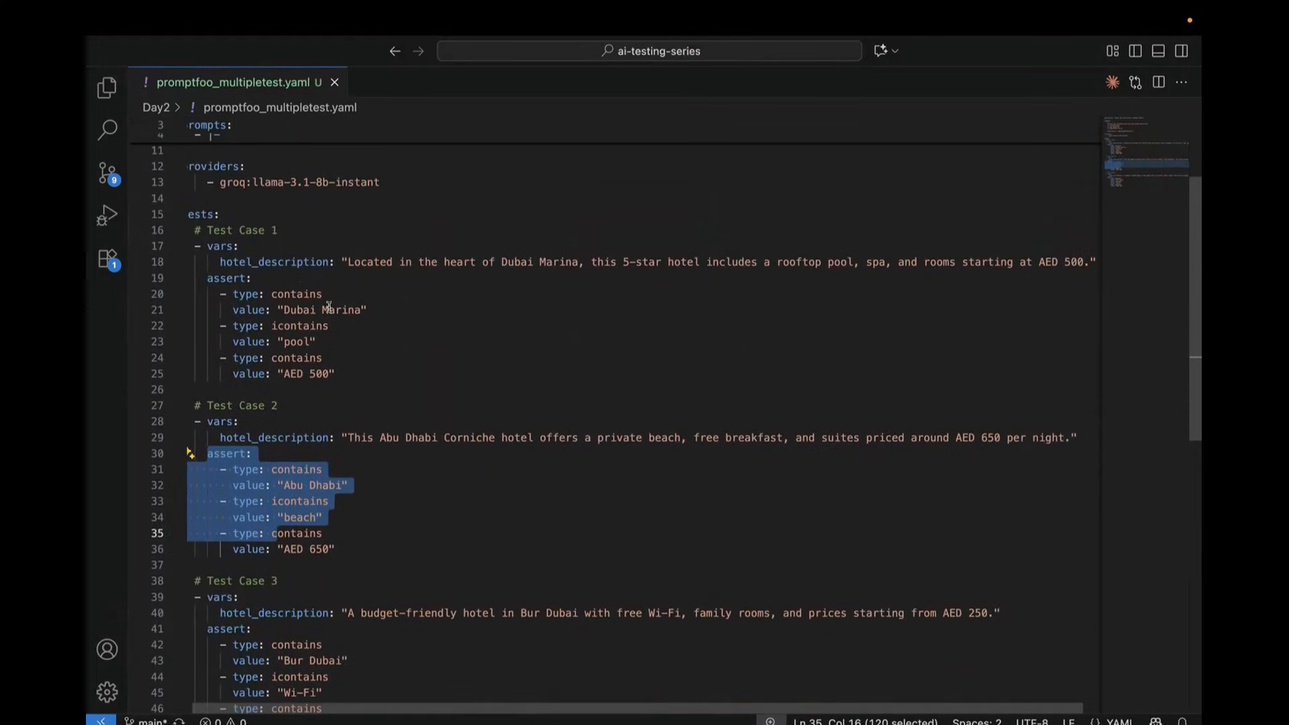
pyautogui.doubleClick(341, 310)
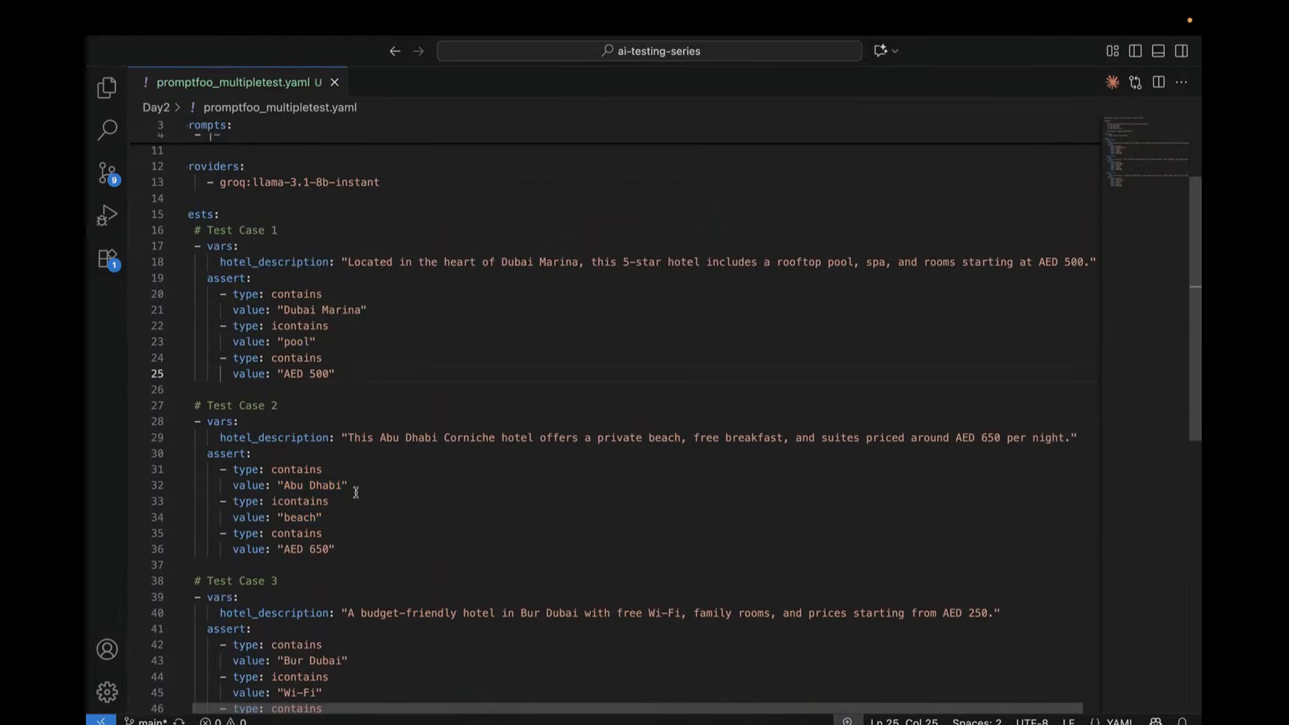
pyautogui.click(352, 485)
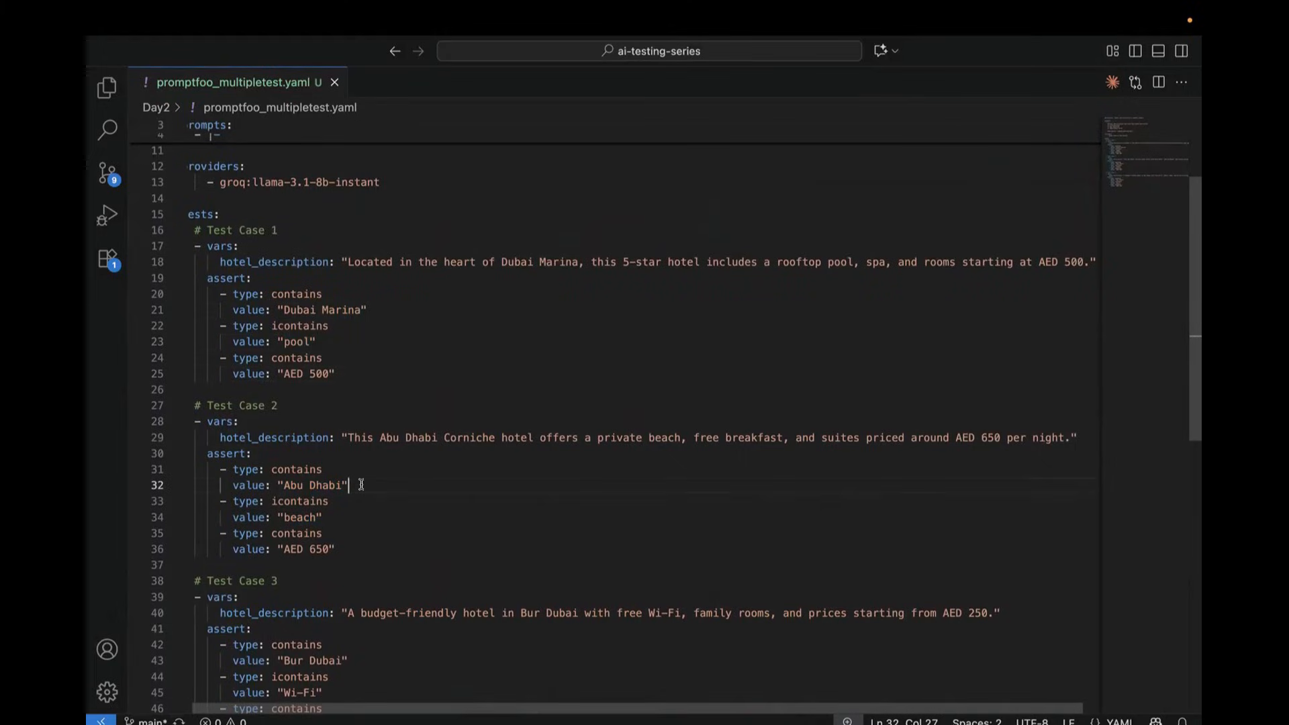
pyautogui.click(325, 517)
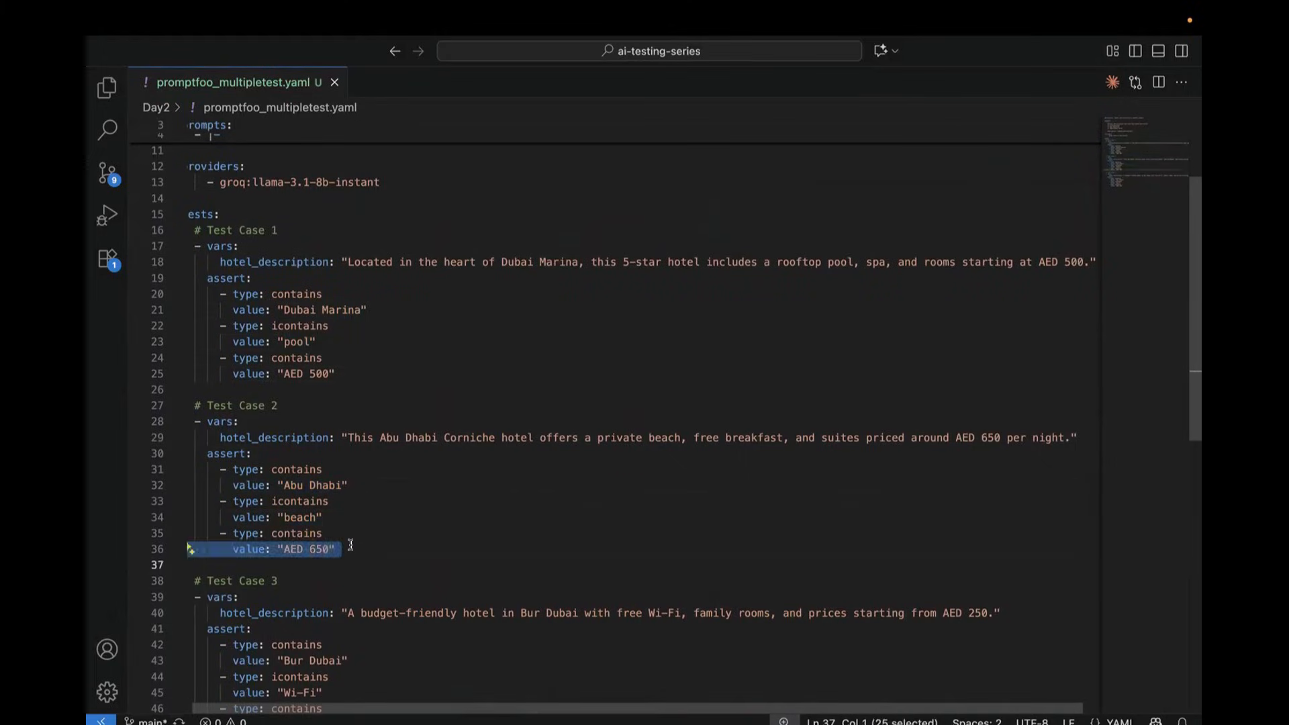
pyautogui.scroll(-3)
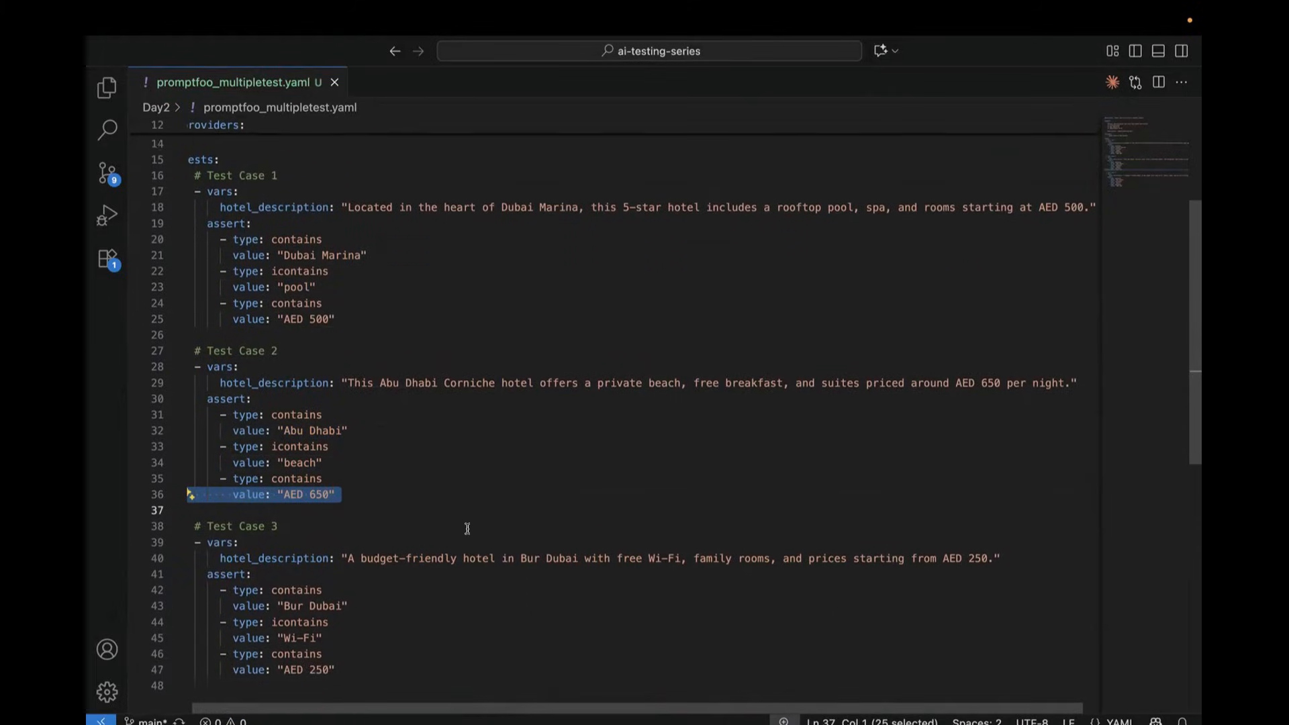
pyautogui.scroll(3)
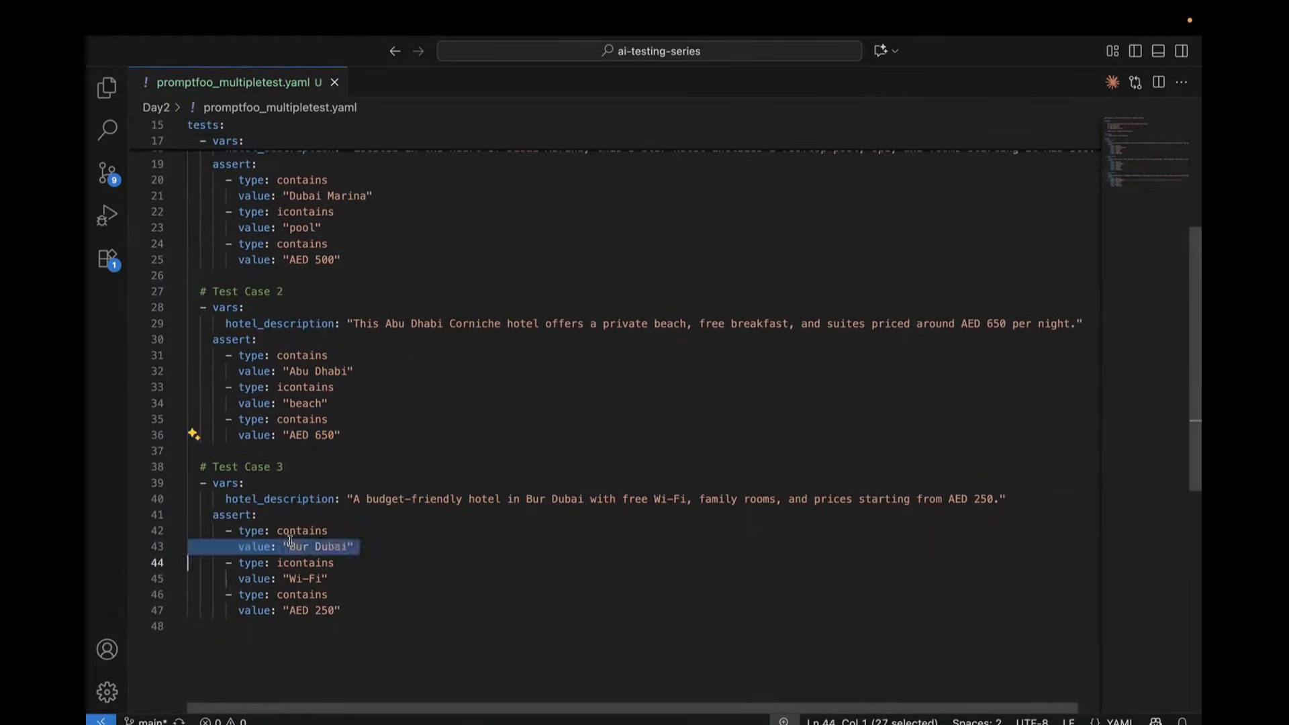
pyautogui.click(327, 578)
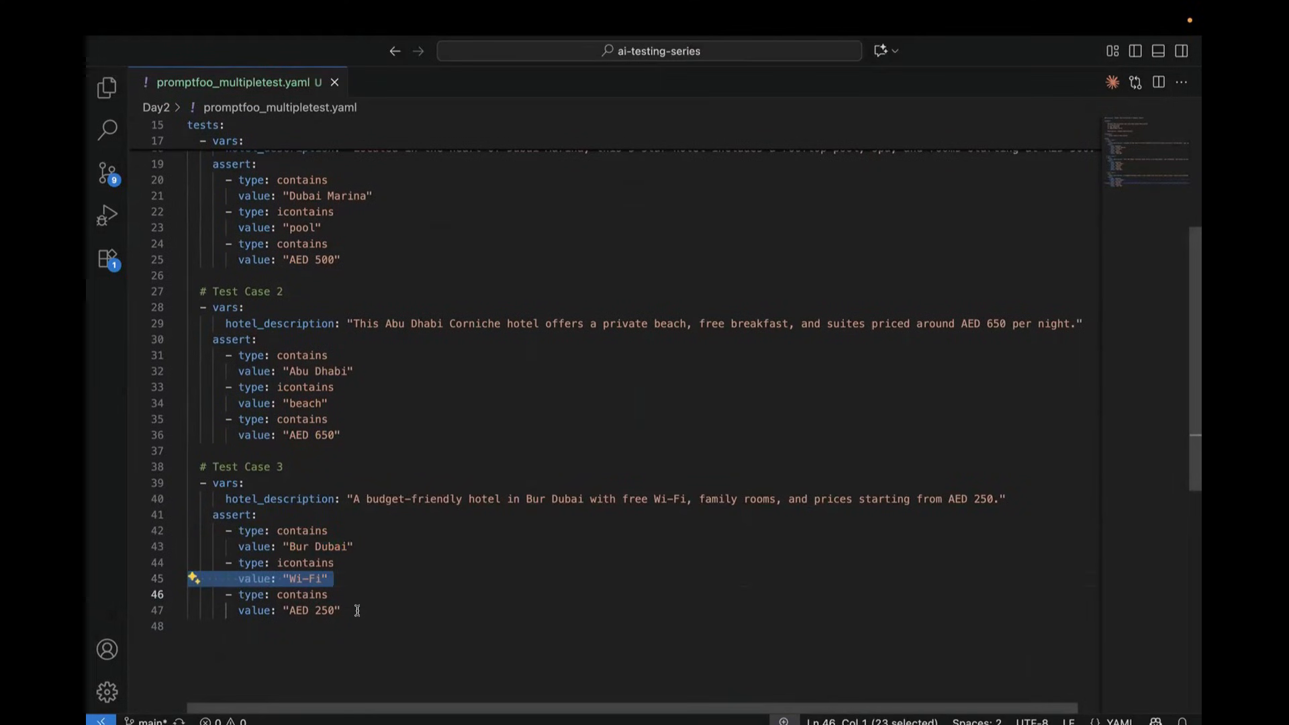
pyautogui.scroll(3)
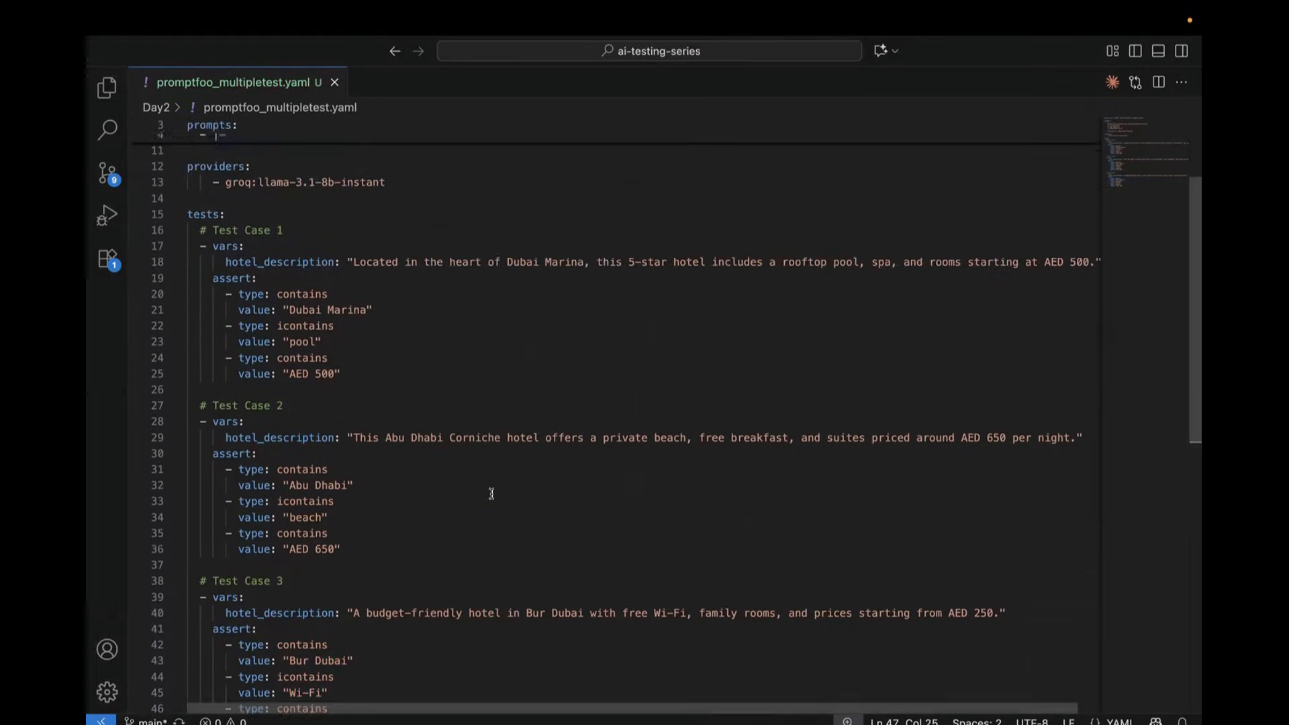
pyautogui.scroll(3)
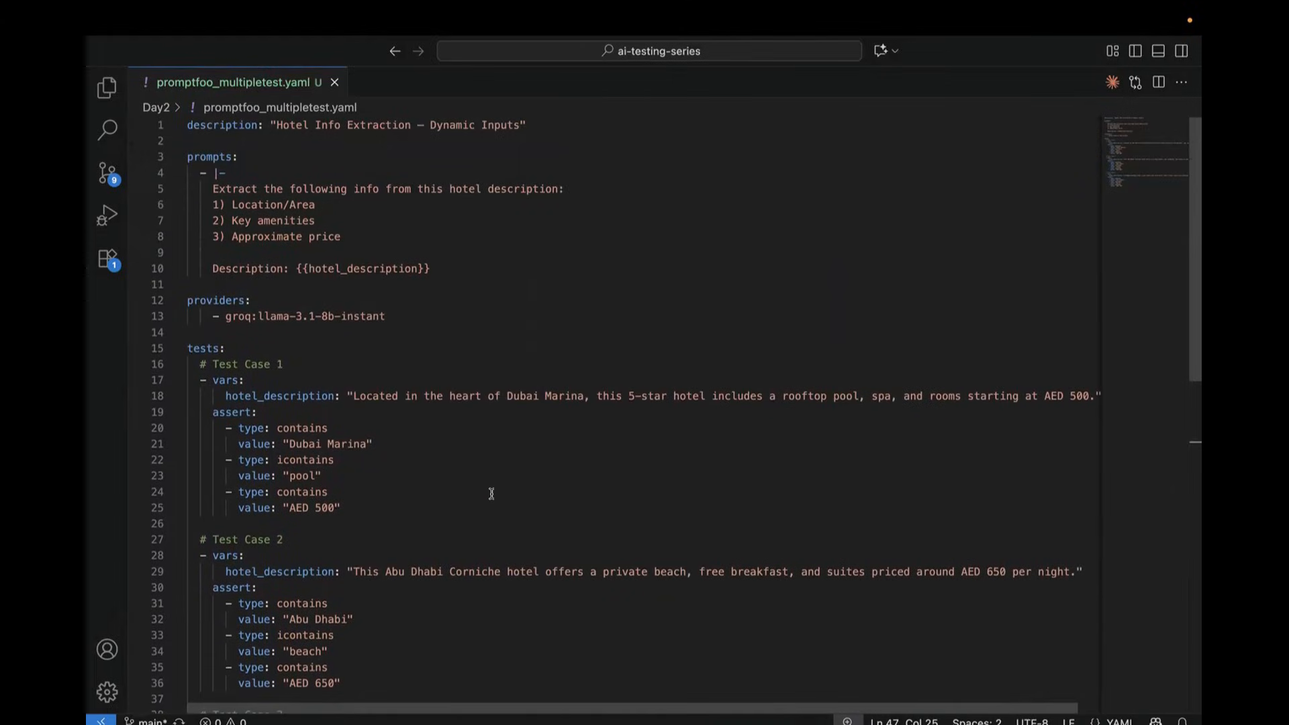
pyautogui.moveTo(335, 466)
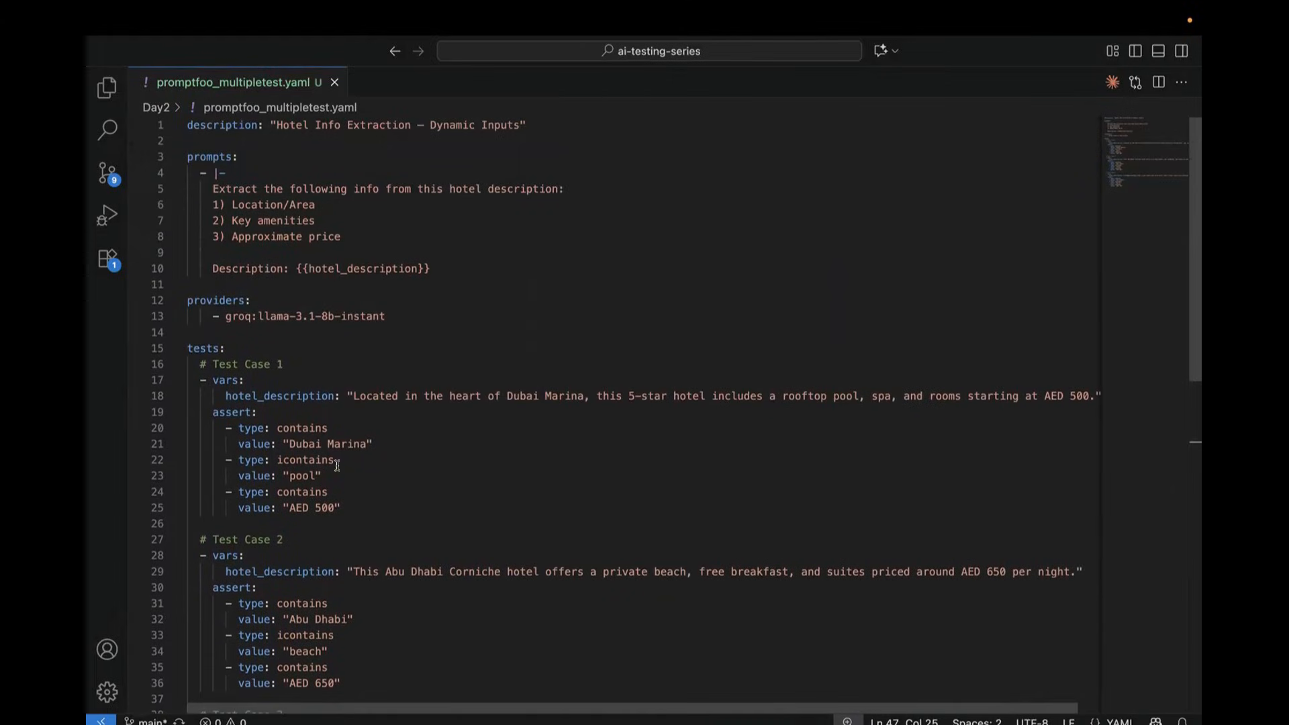
pyautogui.moveTo(315, 611)
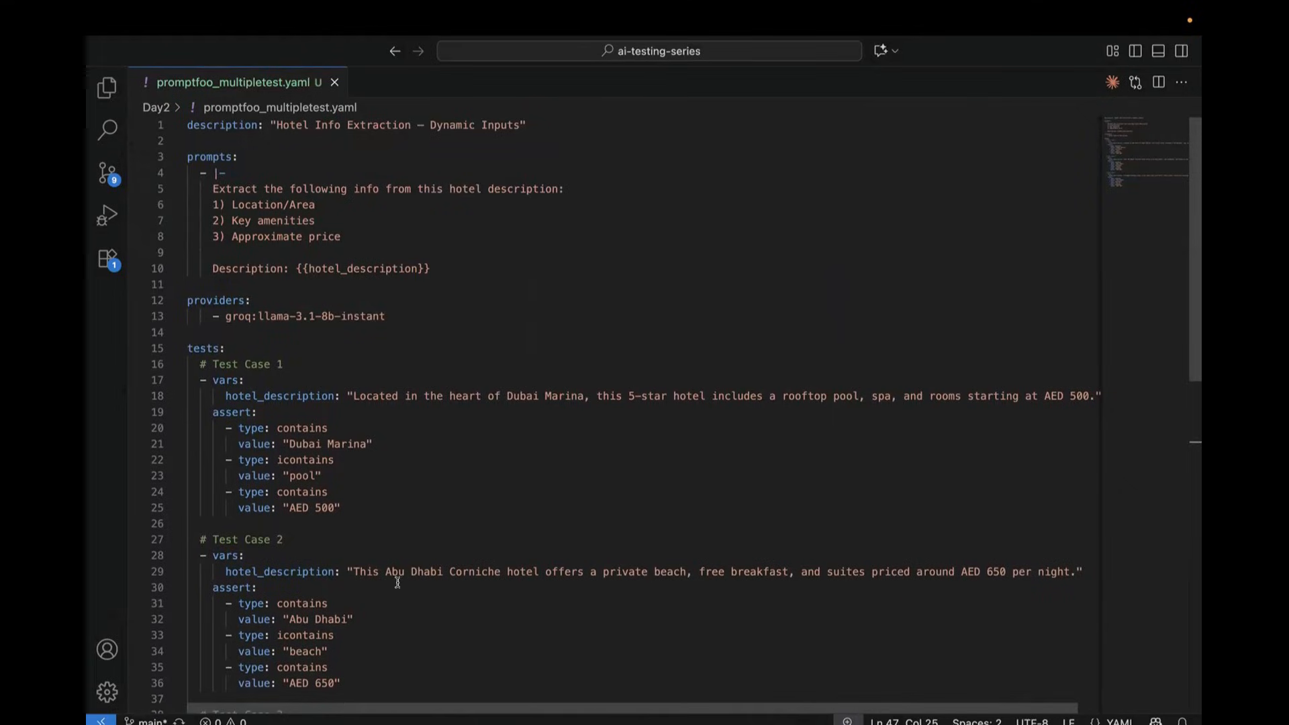
pyautogui.scroll(-3)
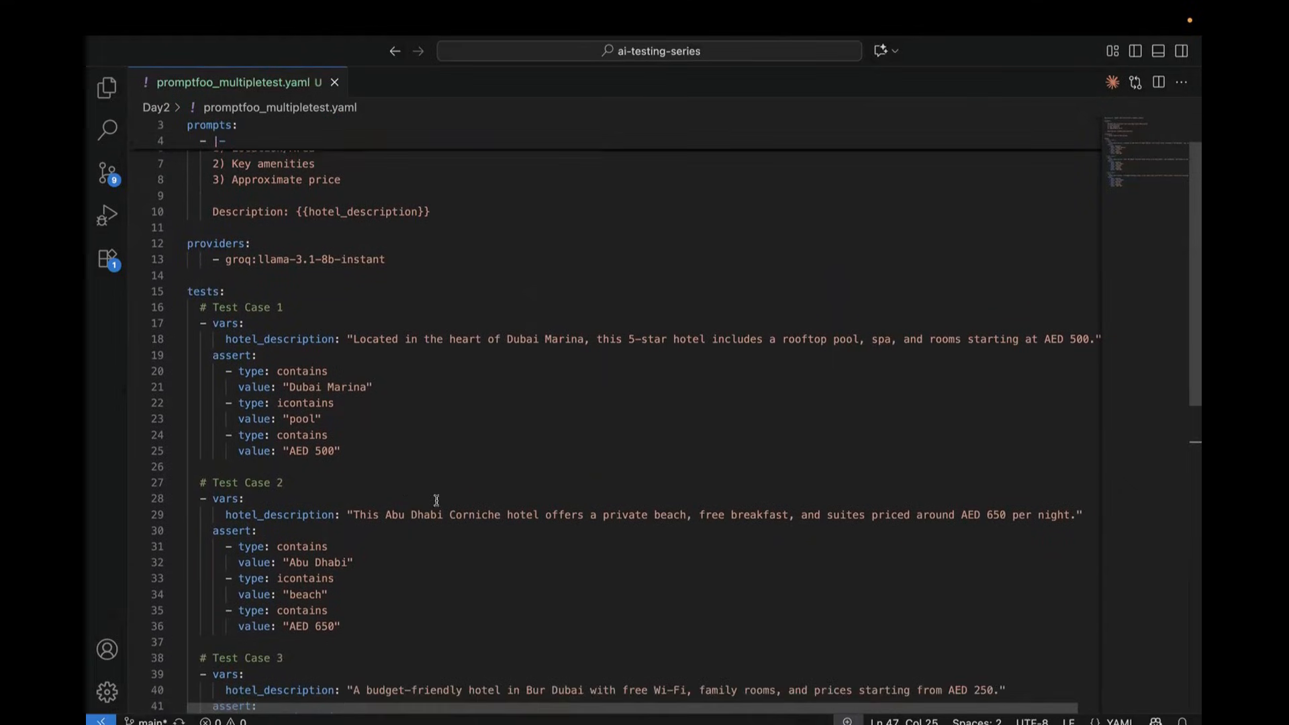
pyautogui.moveTo(528, 629)
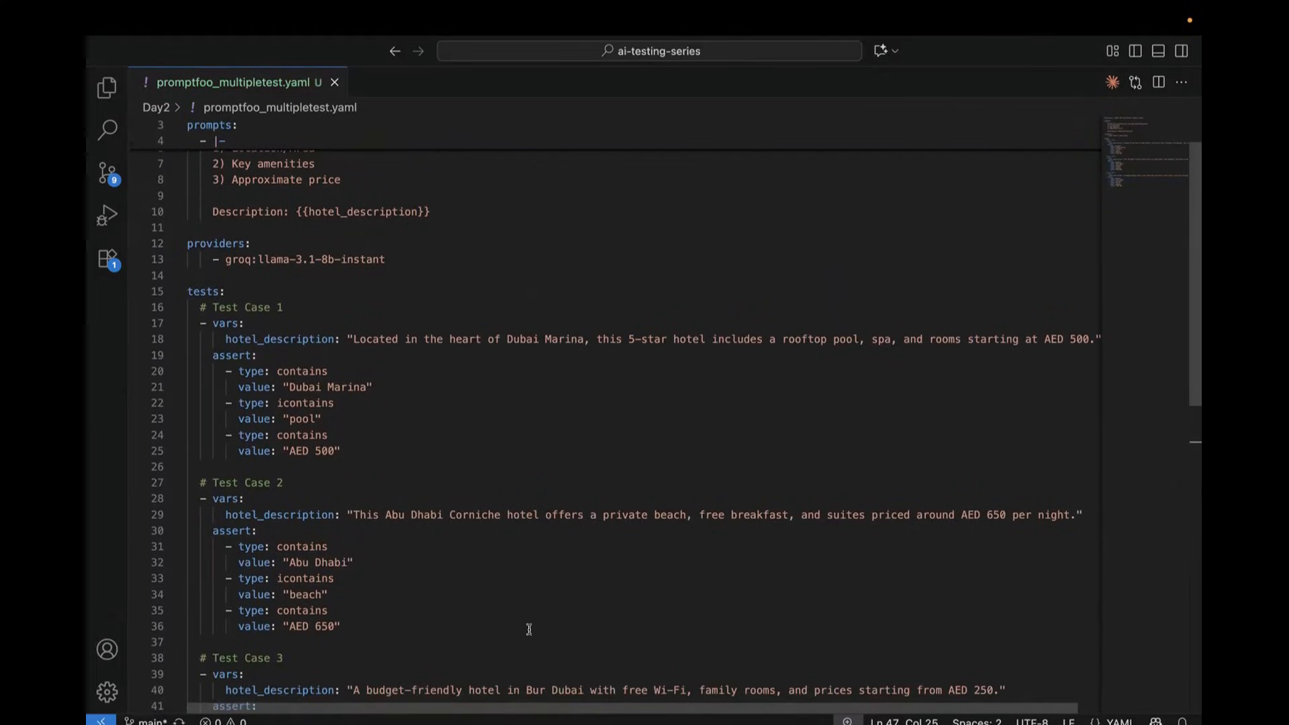
pyautogui.moveTo(545, 623)
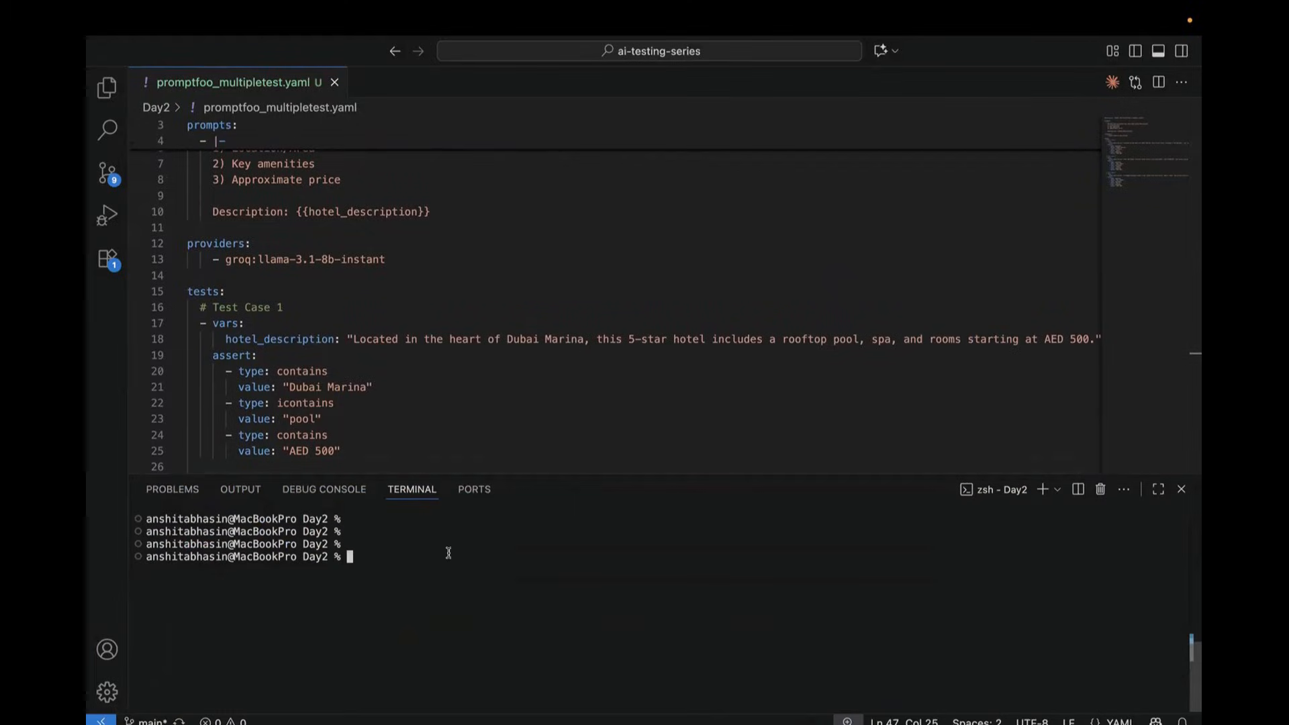
pyautogui.moveTo(419, 248)
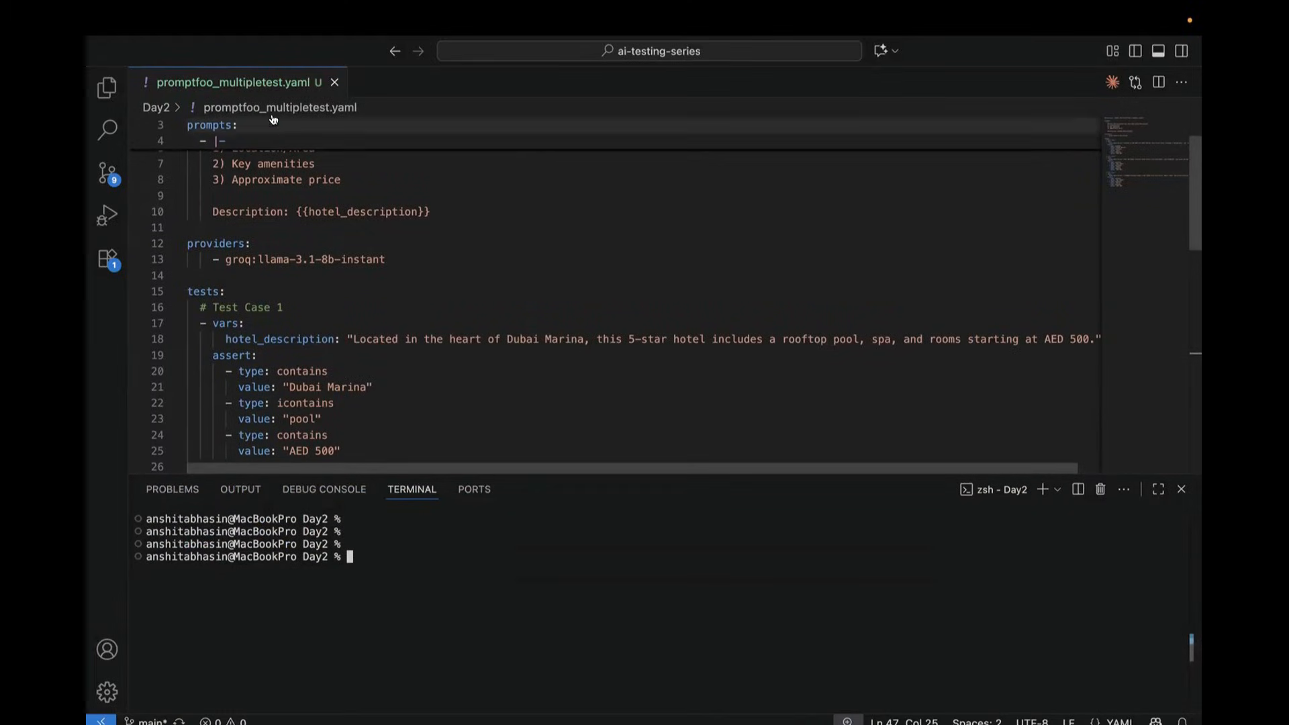
pyautogui.moveTo(356, 361)
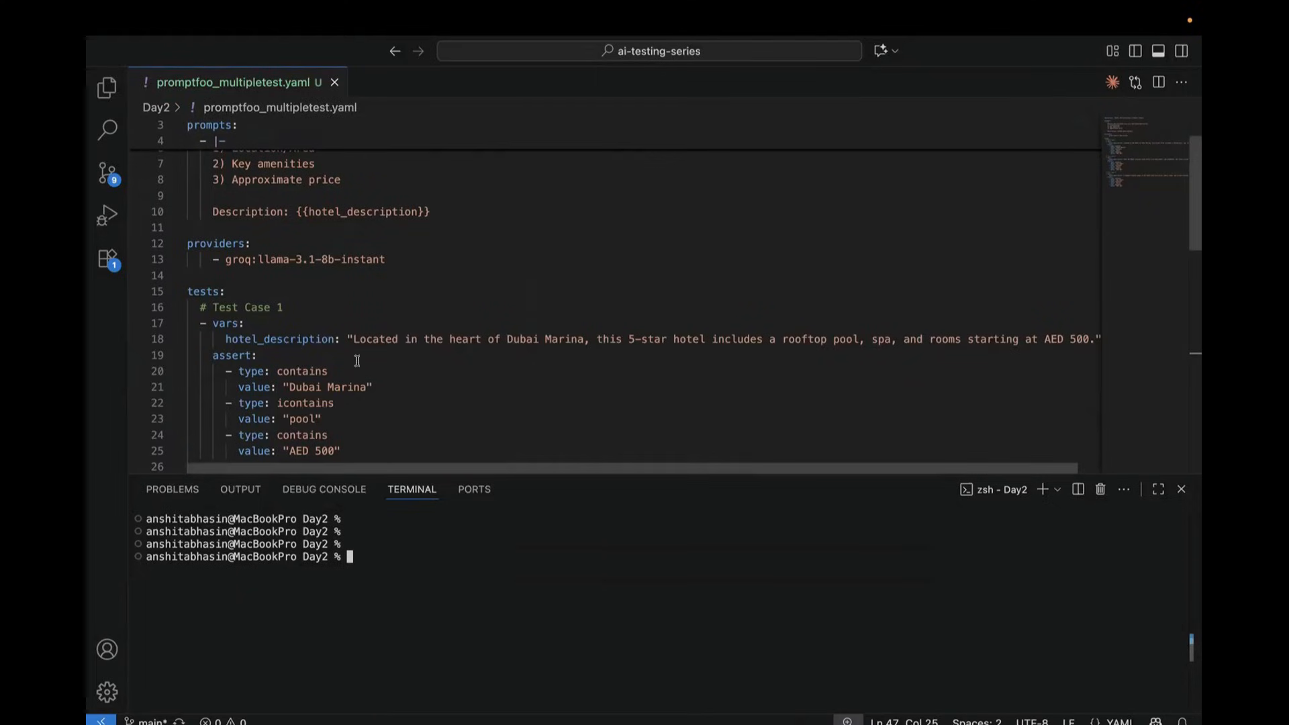
# Run promptfoo eval -c promptfoo_multipletest.yaml in the terminal
pyautogui.write('promptfoo eval -c promptfoo_multipletest.yaml')
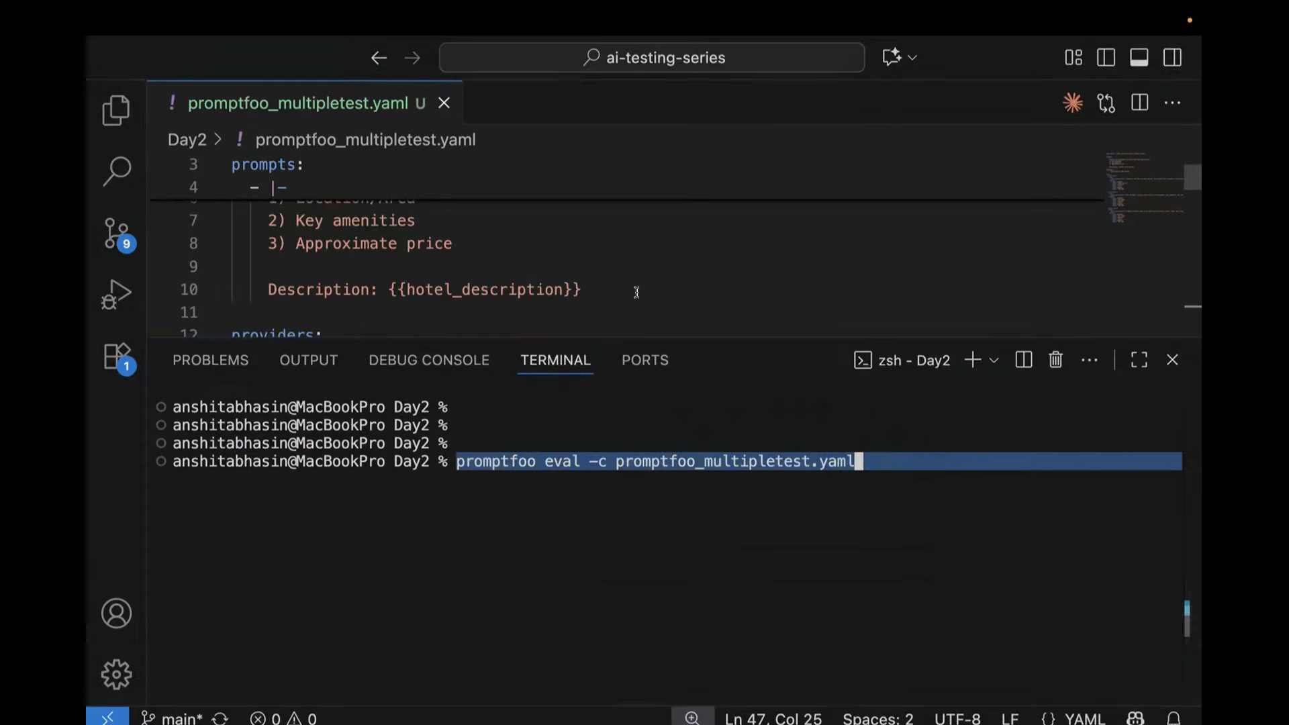
pyautogui.click(908, 447)
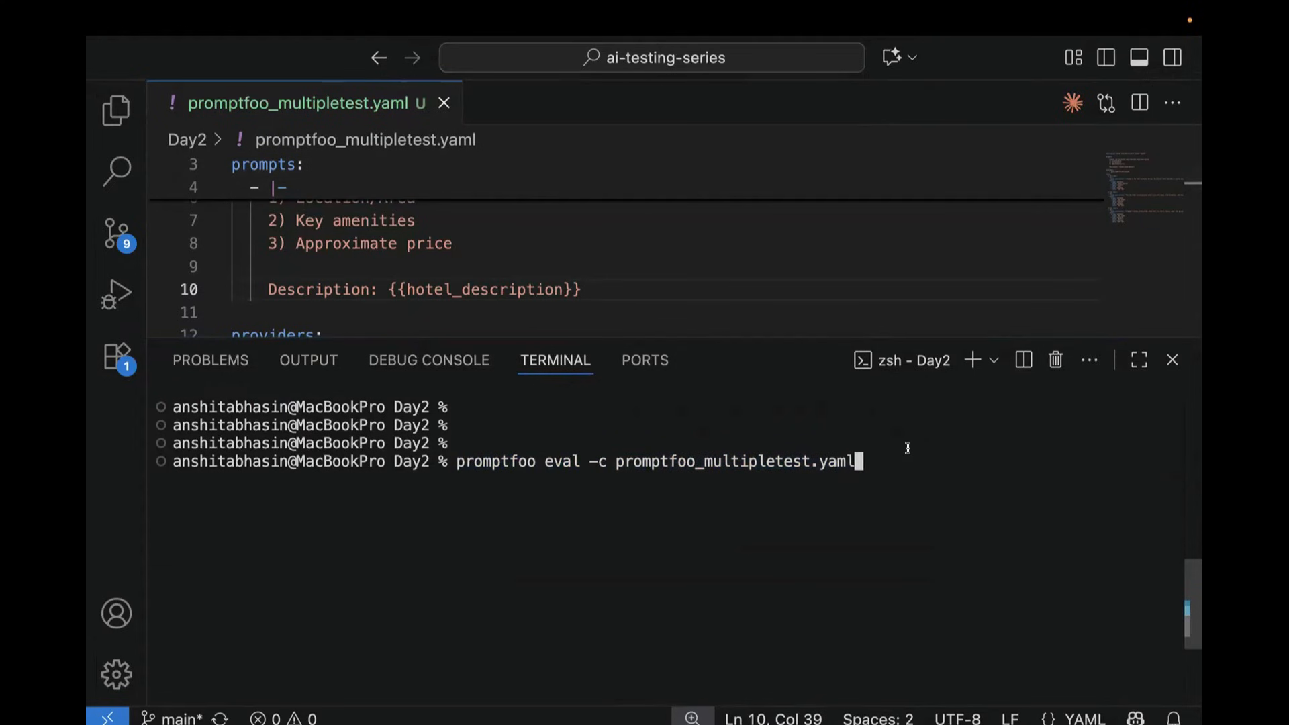
pyautogui.press('Return')
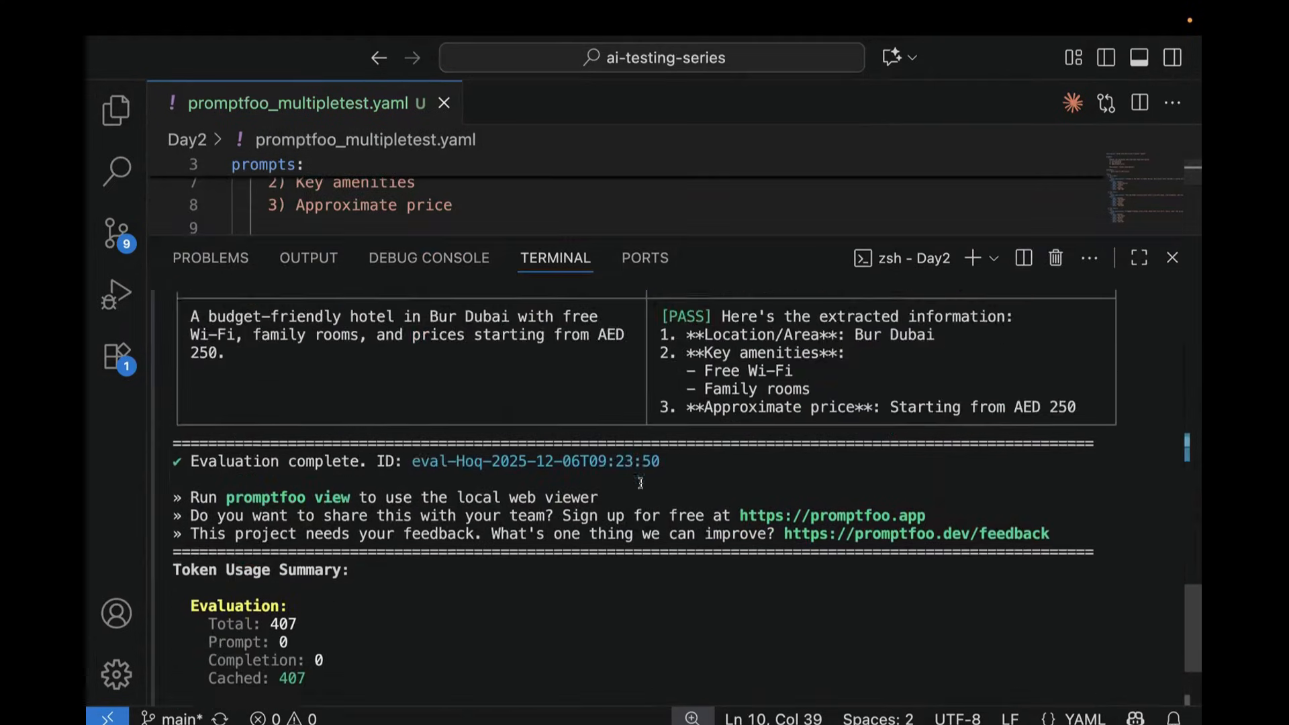
# Scroll the results table, highlighting extracted prices such as 500 and AED 650
pyautogui.scroll(3)
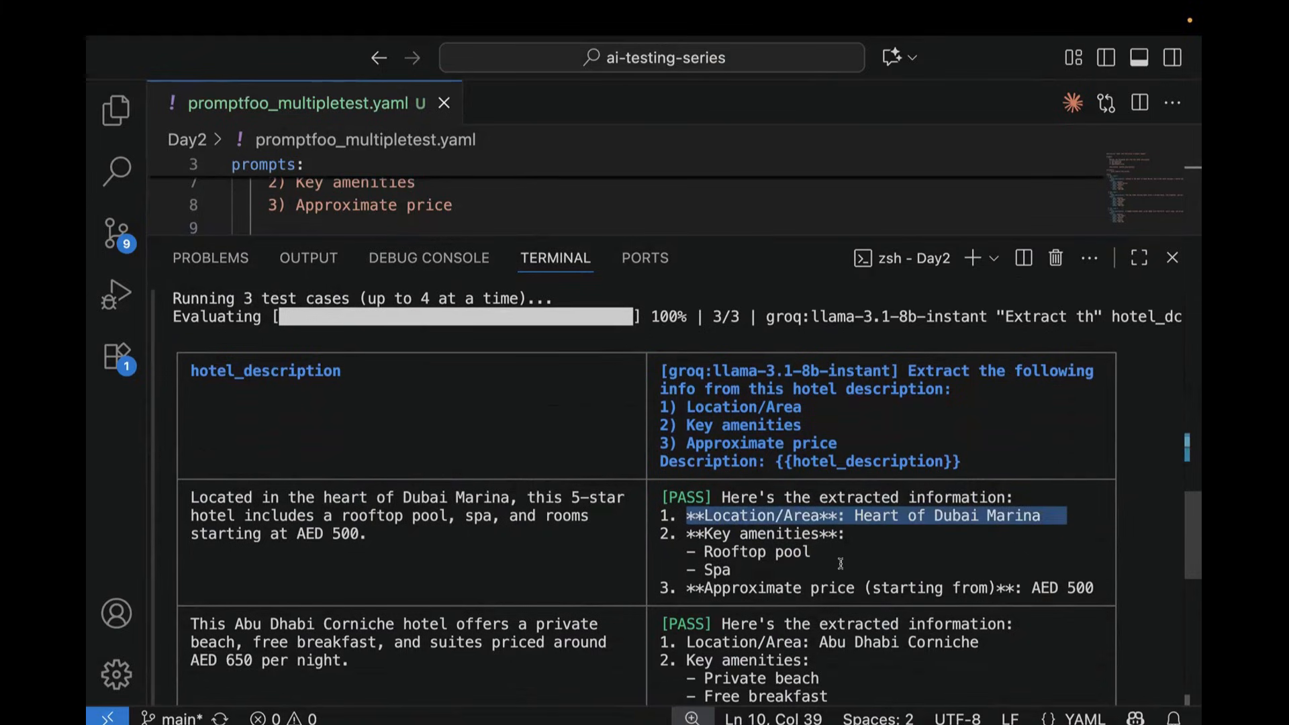
pyautogui.scroll(-3)
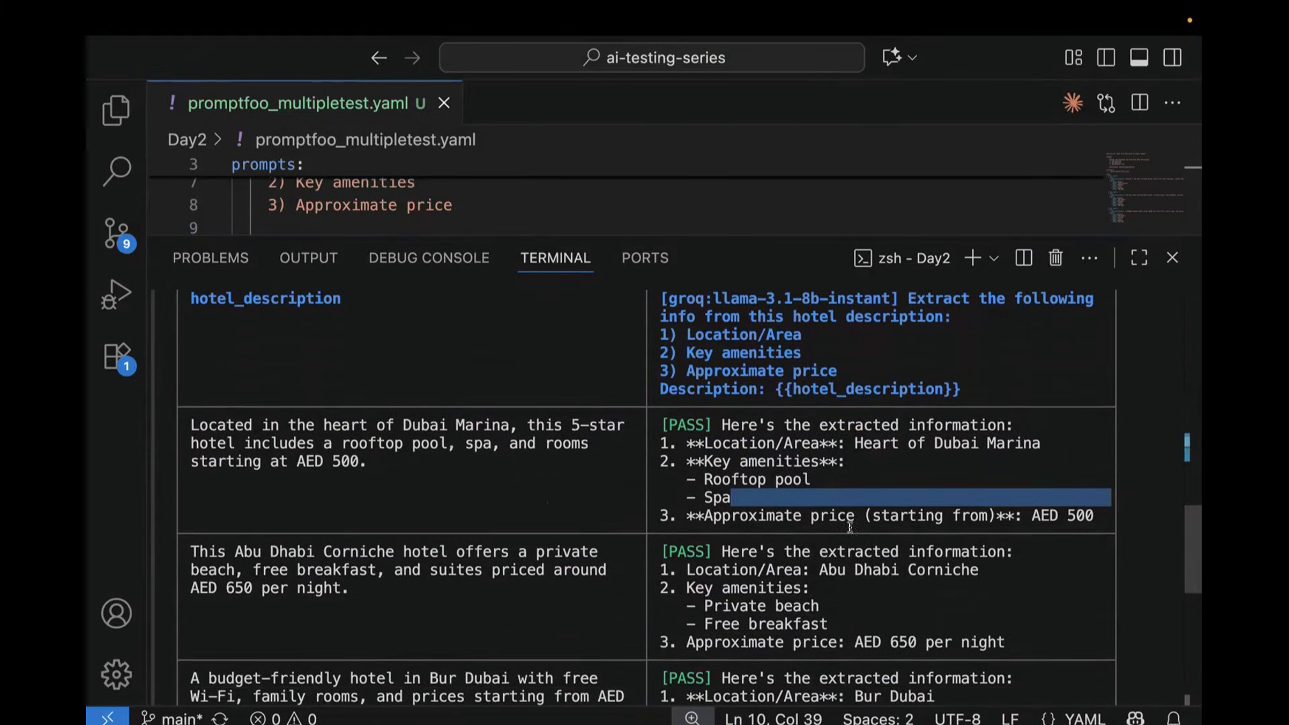
pyautogui.scroll(-3)
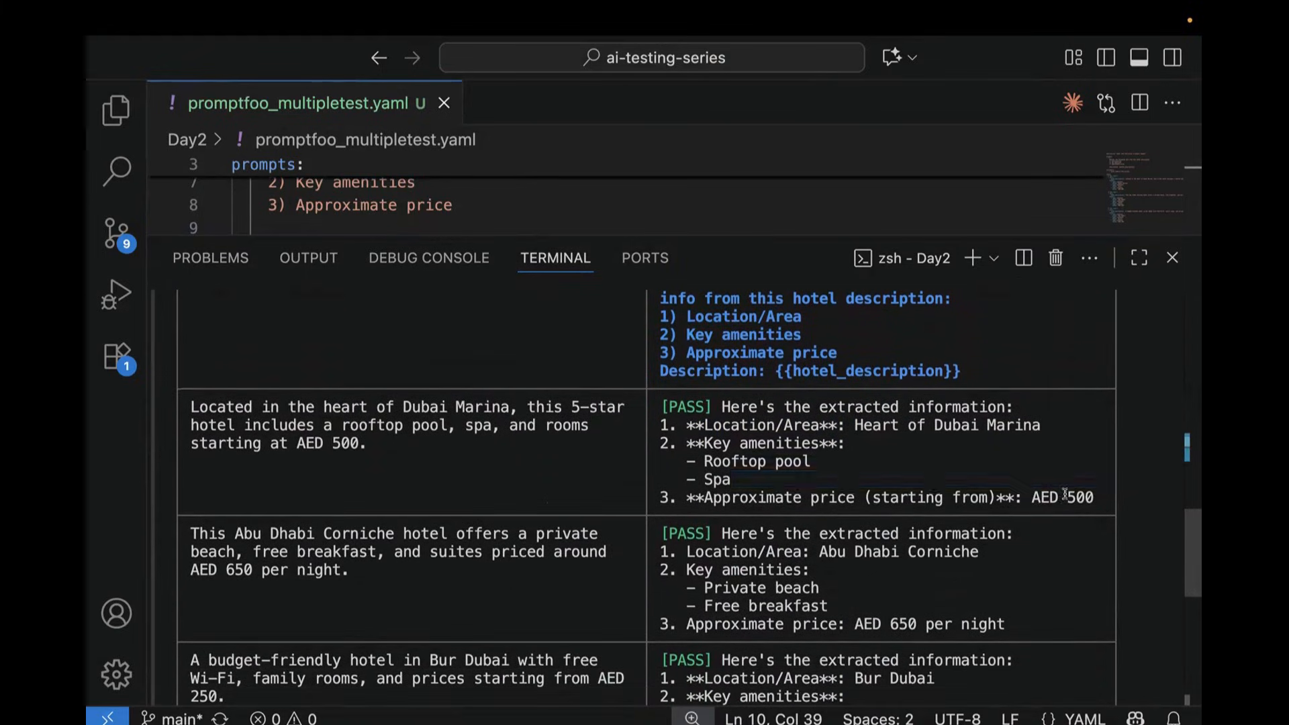
pyautogui.doubleClick(1078, 497)
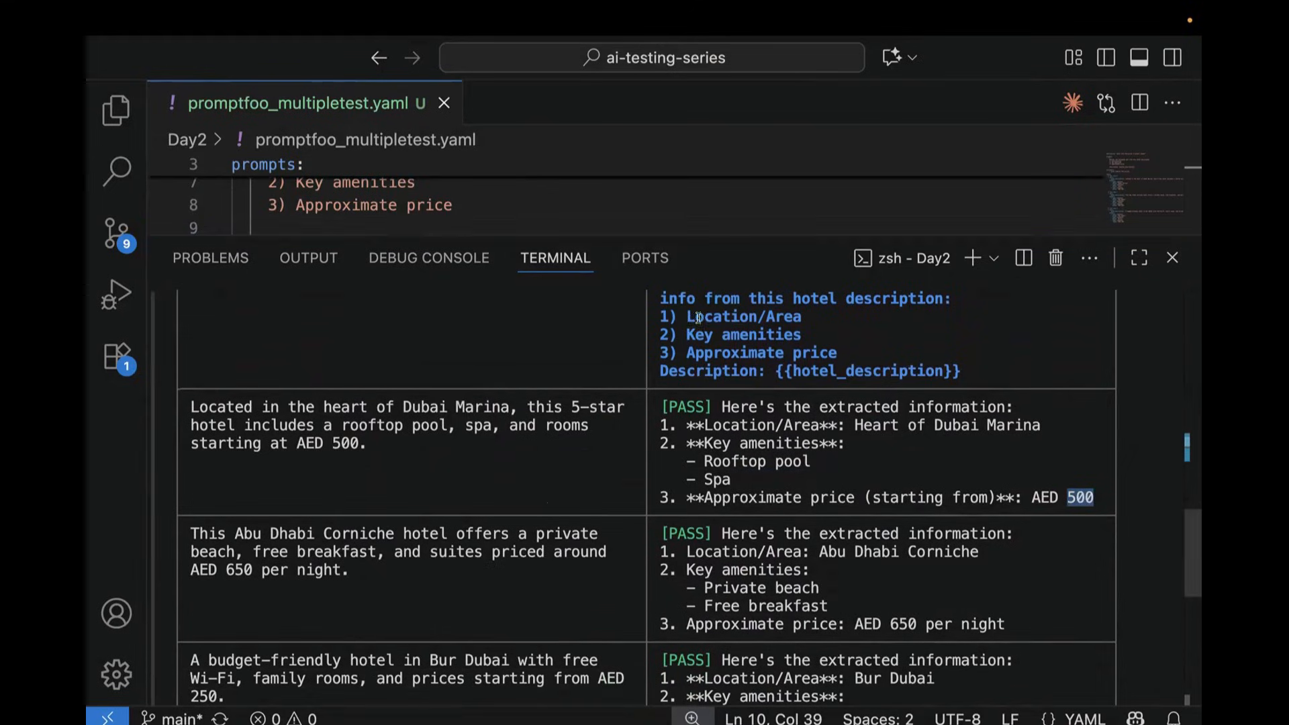
pyautogui.doubleClick(428, 205)
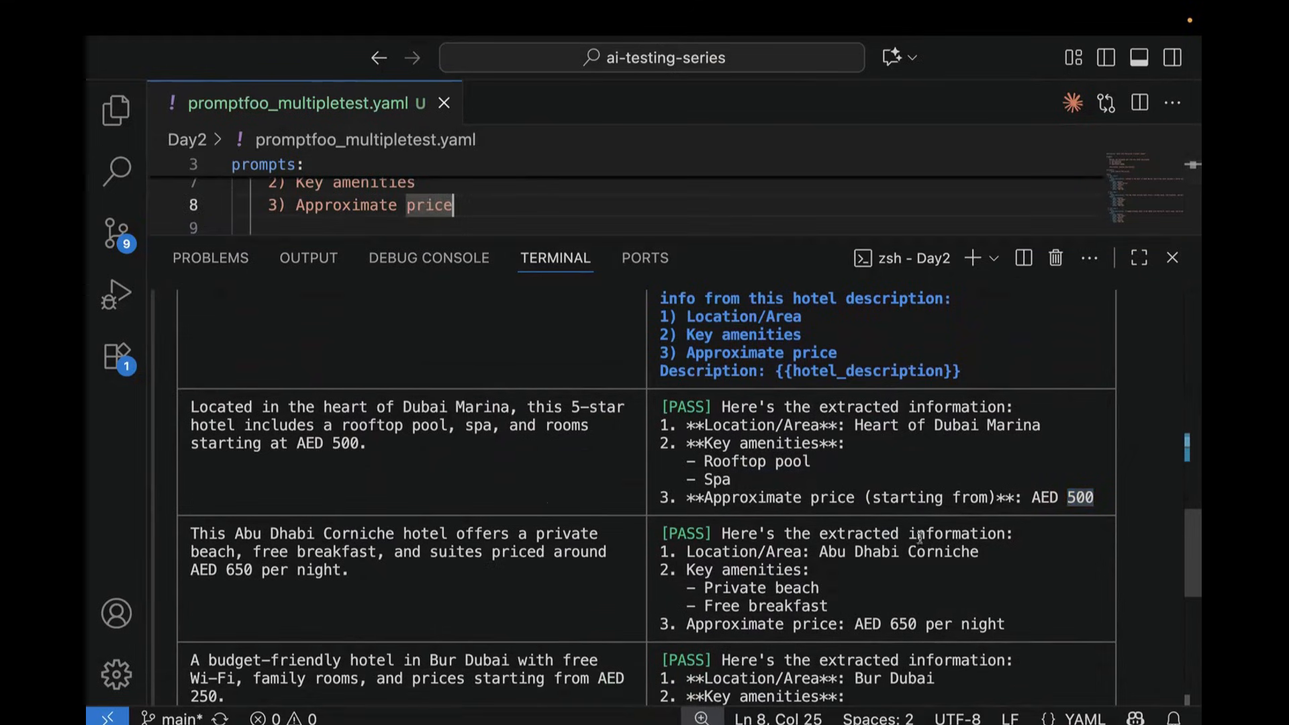
pyautogui.scroll(-3)
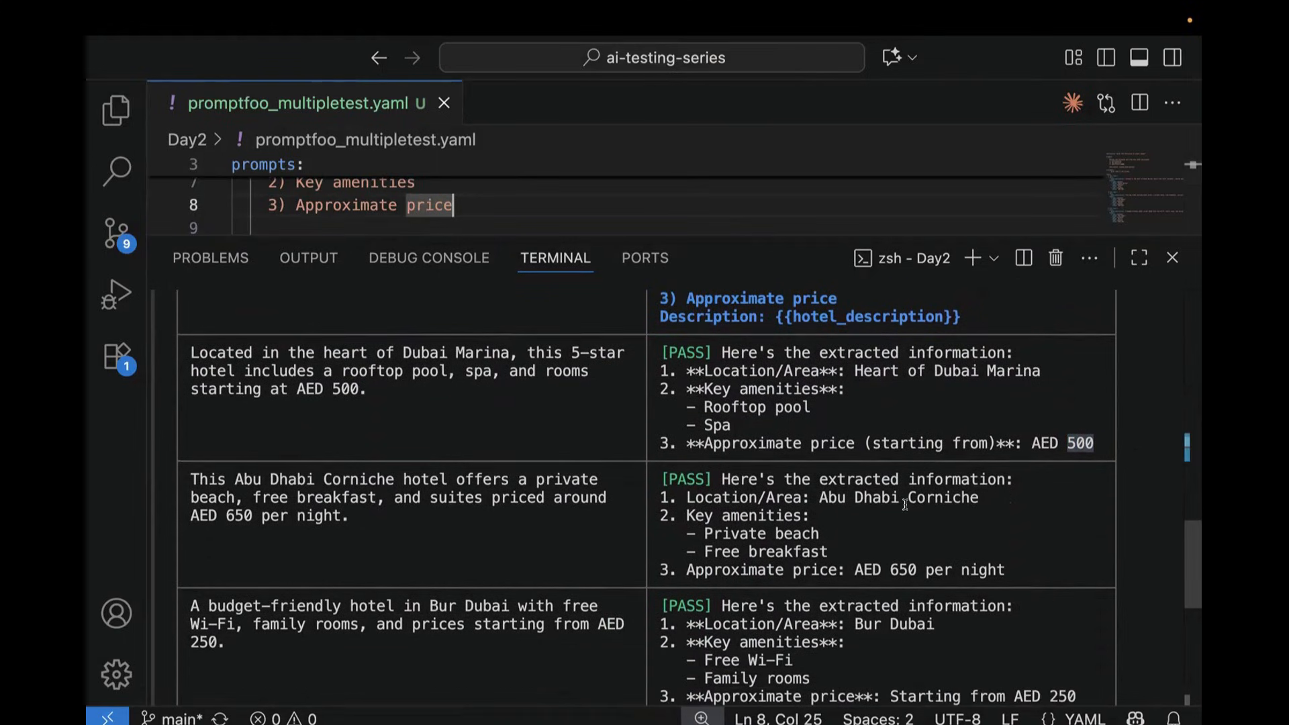
pyautogui.doubleClick(858, 497)
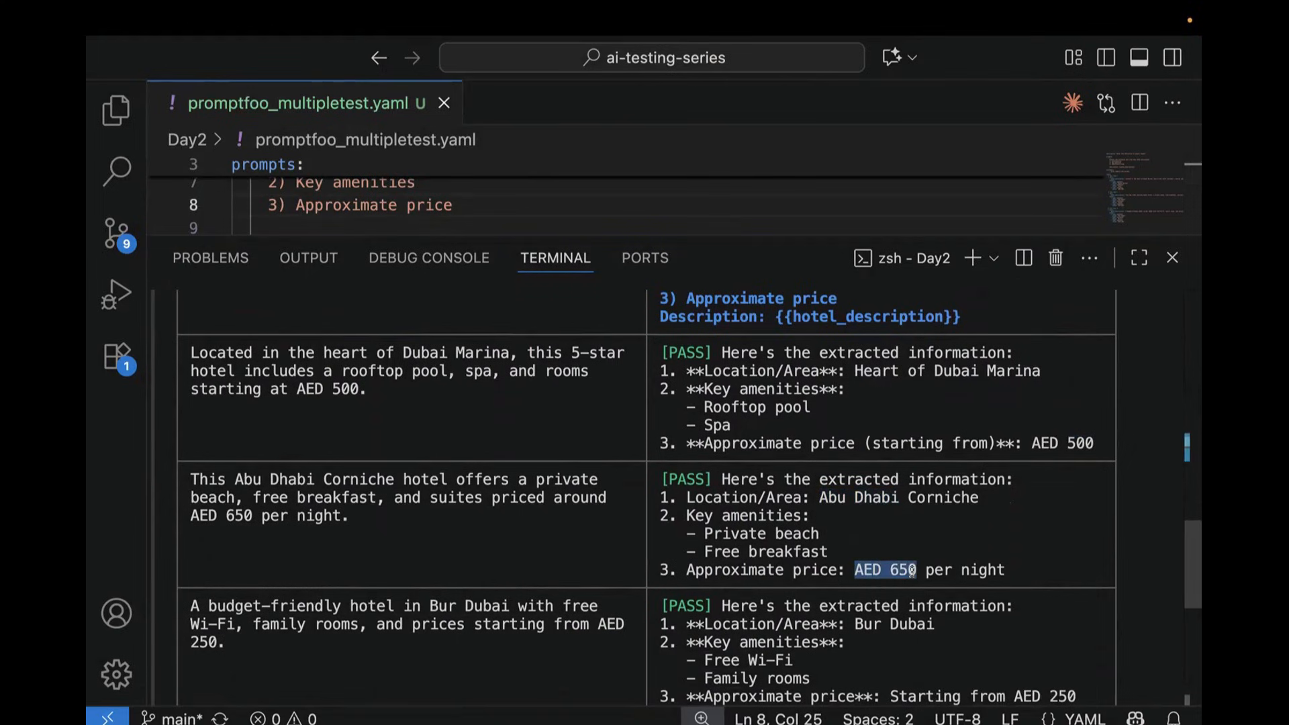
pyautogui.scroll(-3)
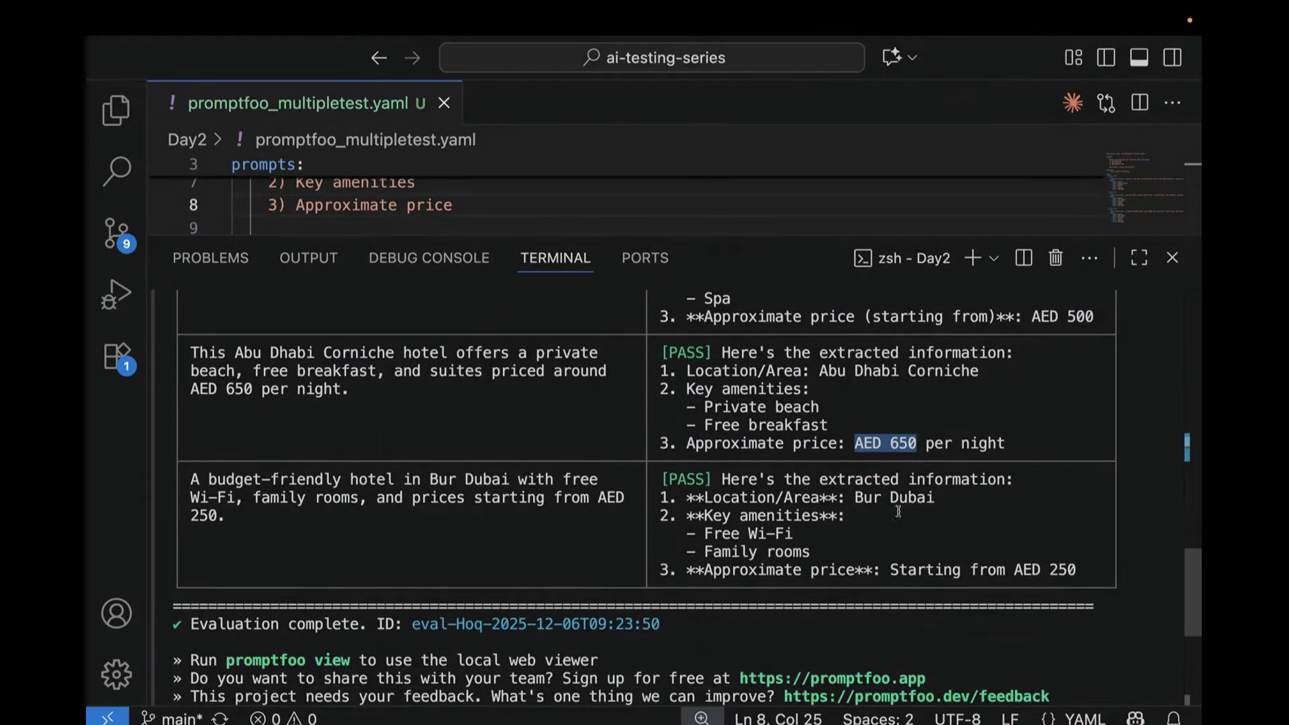
pyautogui.moveTo(762, 235)
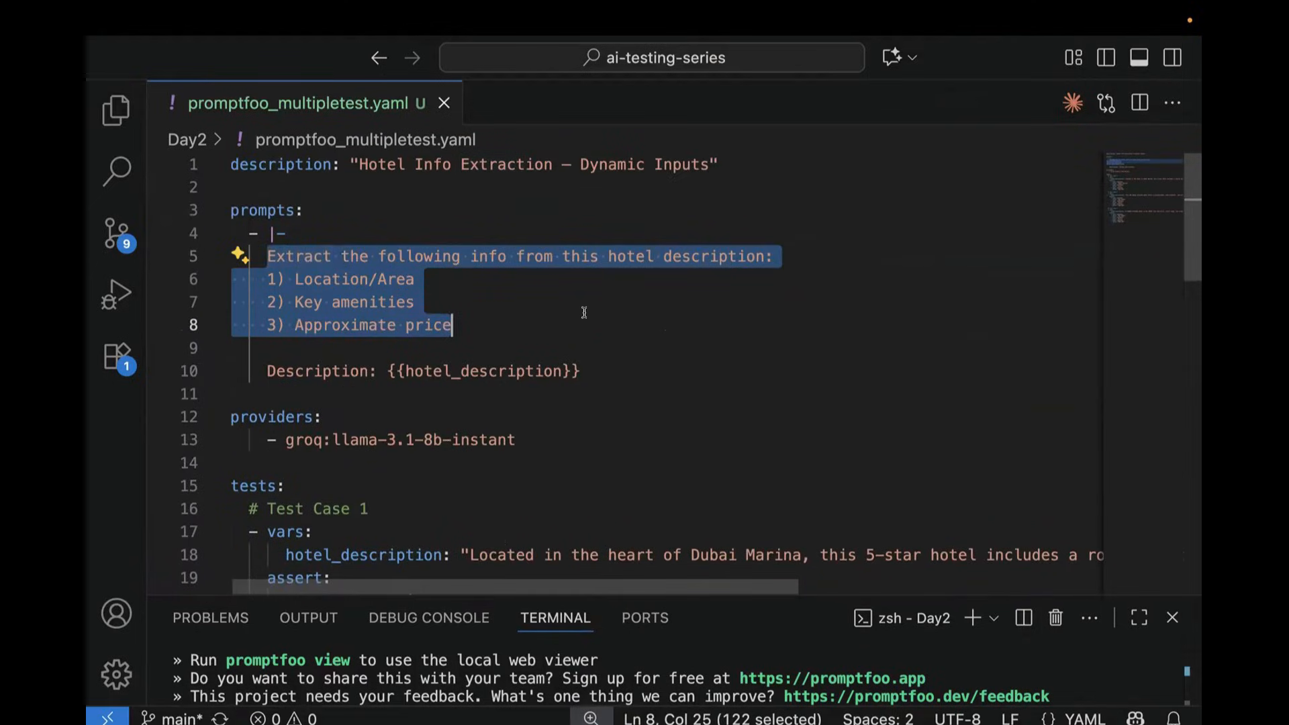
pyautogui.moveTo(411, 319)
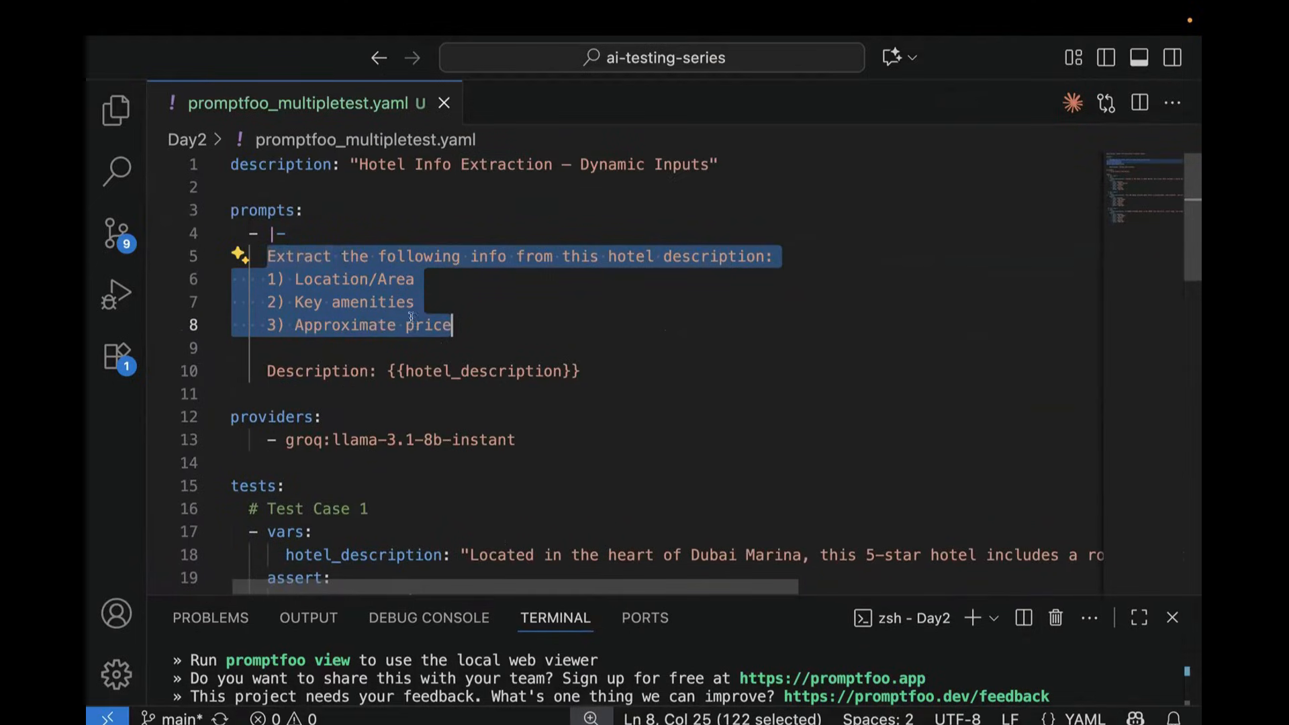
pyautogui.moveTo(495, 308)
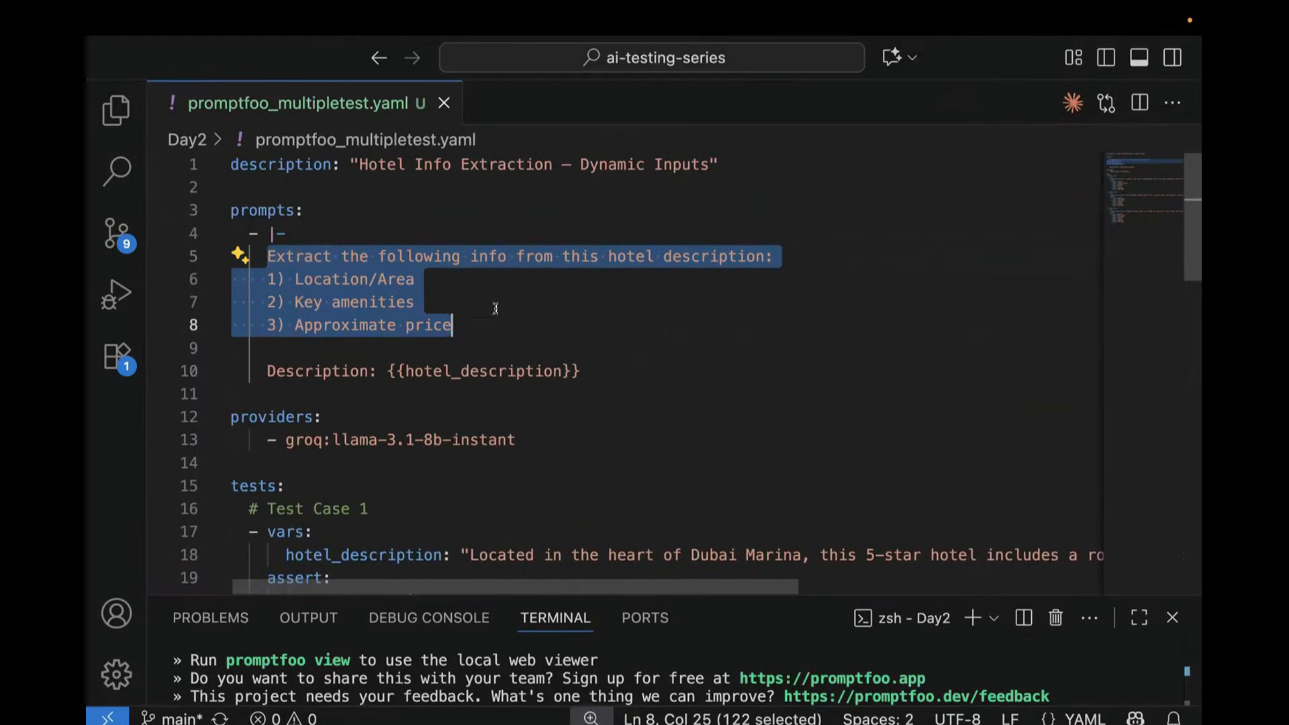
# Scroll promptfoo_multipletest.yaml down to Test Case 2's hotel description
pyautogui.scroll(-3)
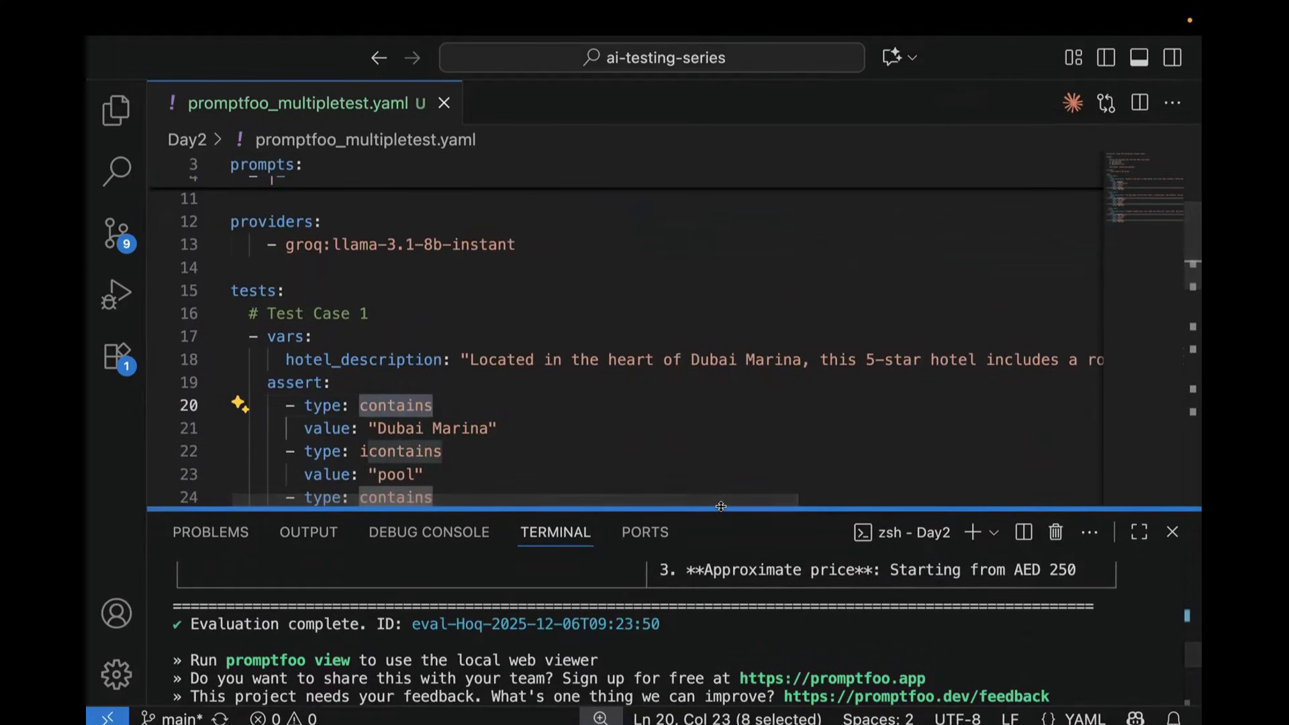
pyautogui.scroll(-3)
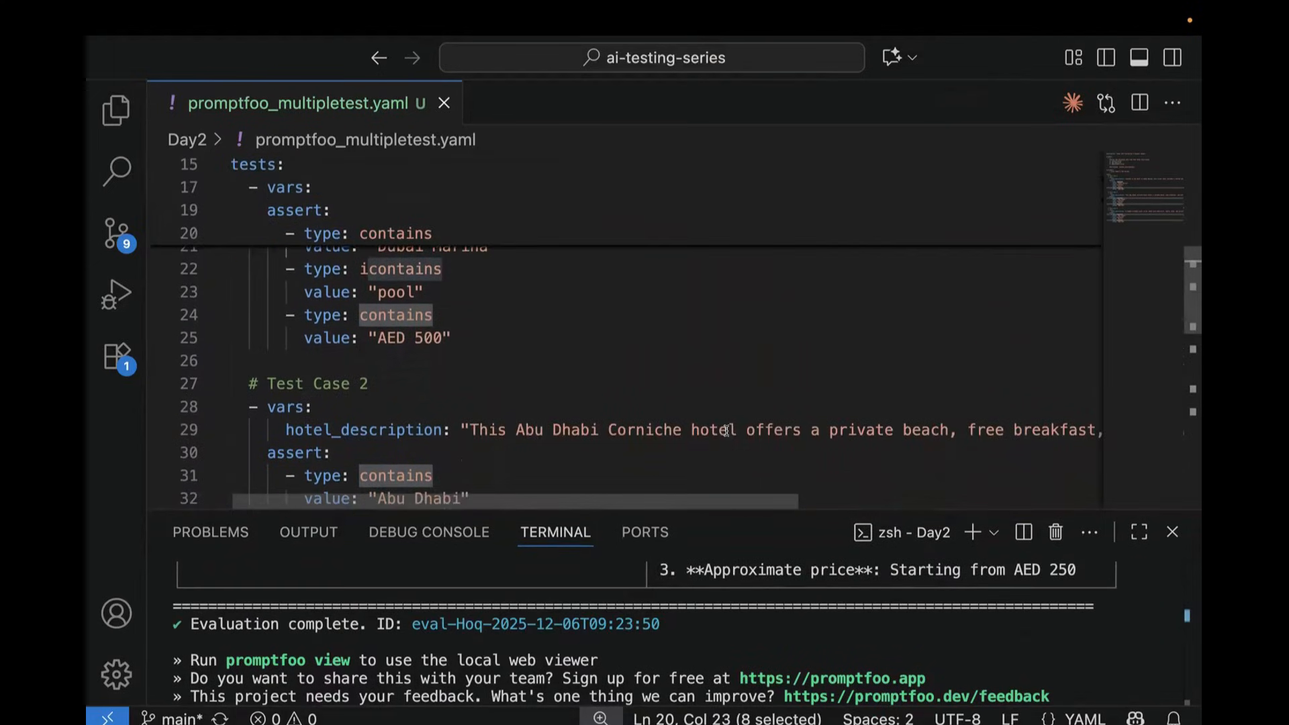
pyautogui.scroll(-3)
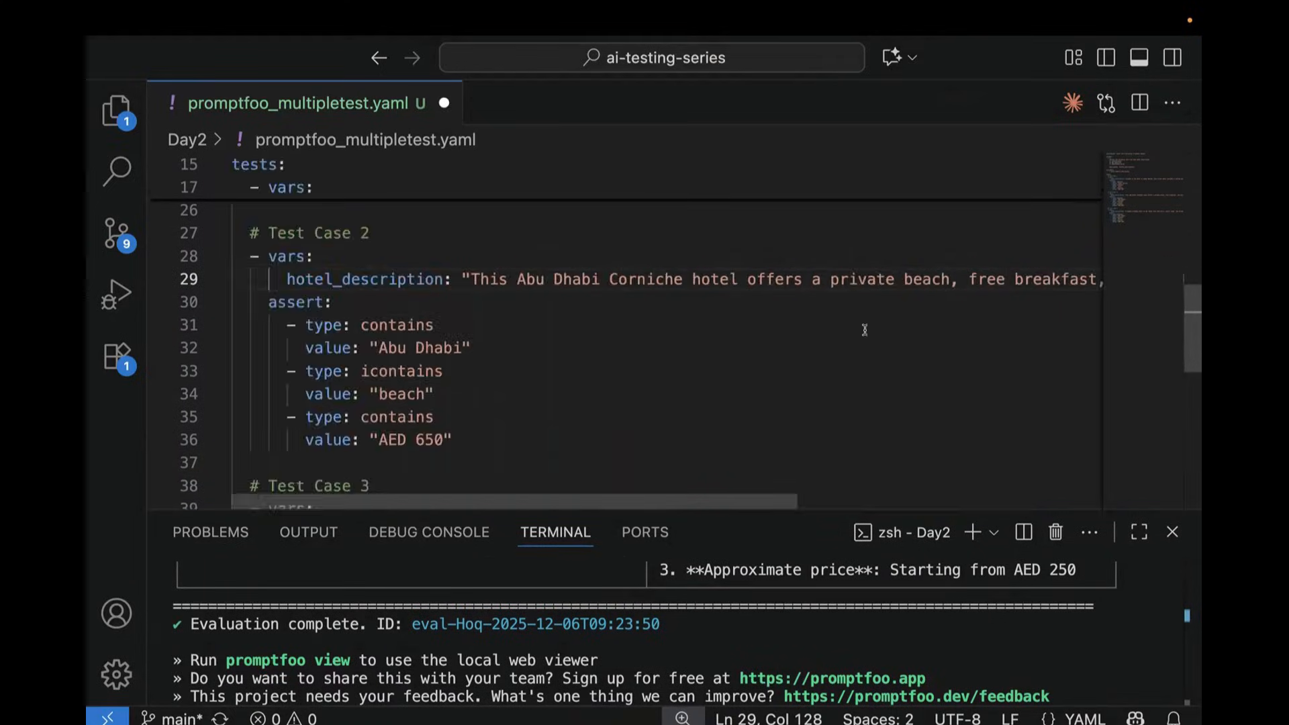
pyautogui.moveTo(594, 276)
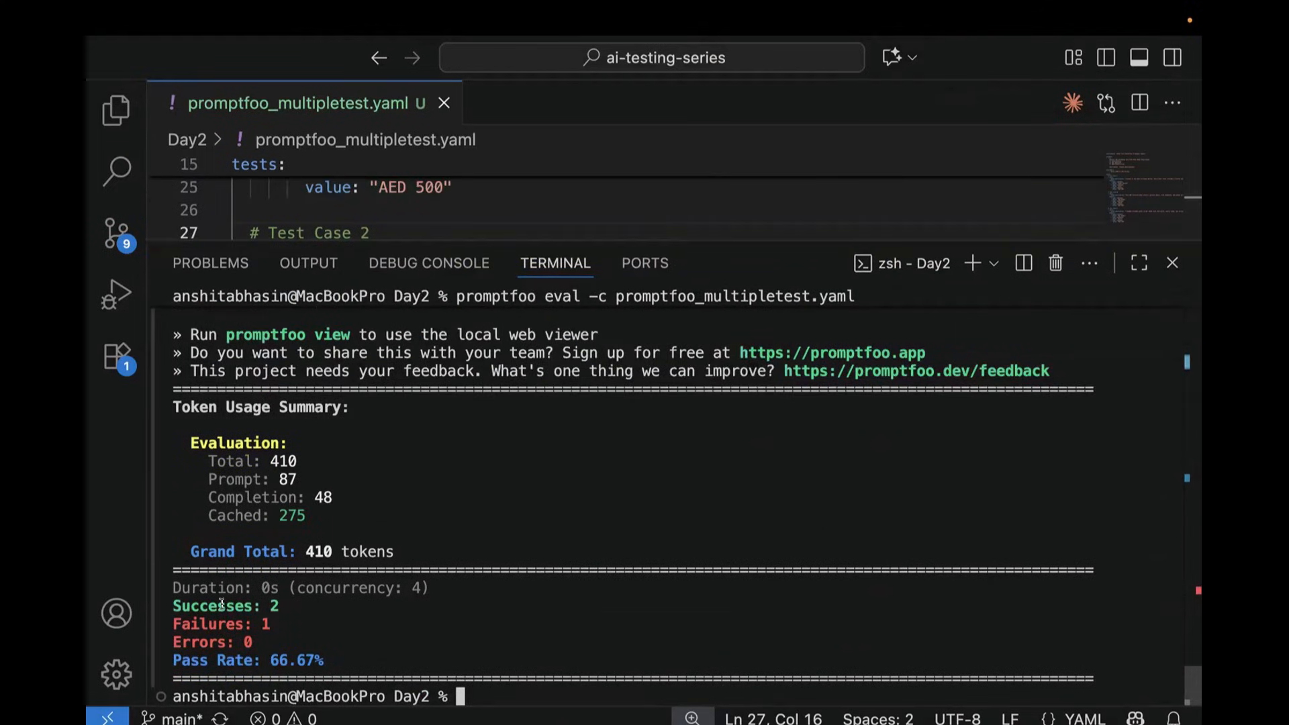
# Scroll the rerun results and highlight the wrong price in the failing Corniche output
pyautogui.scroll(3)
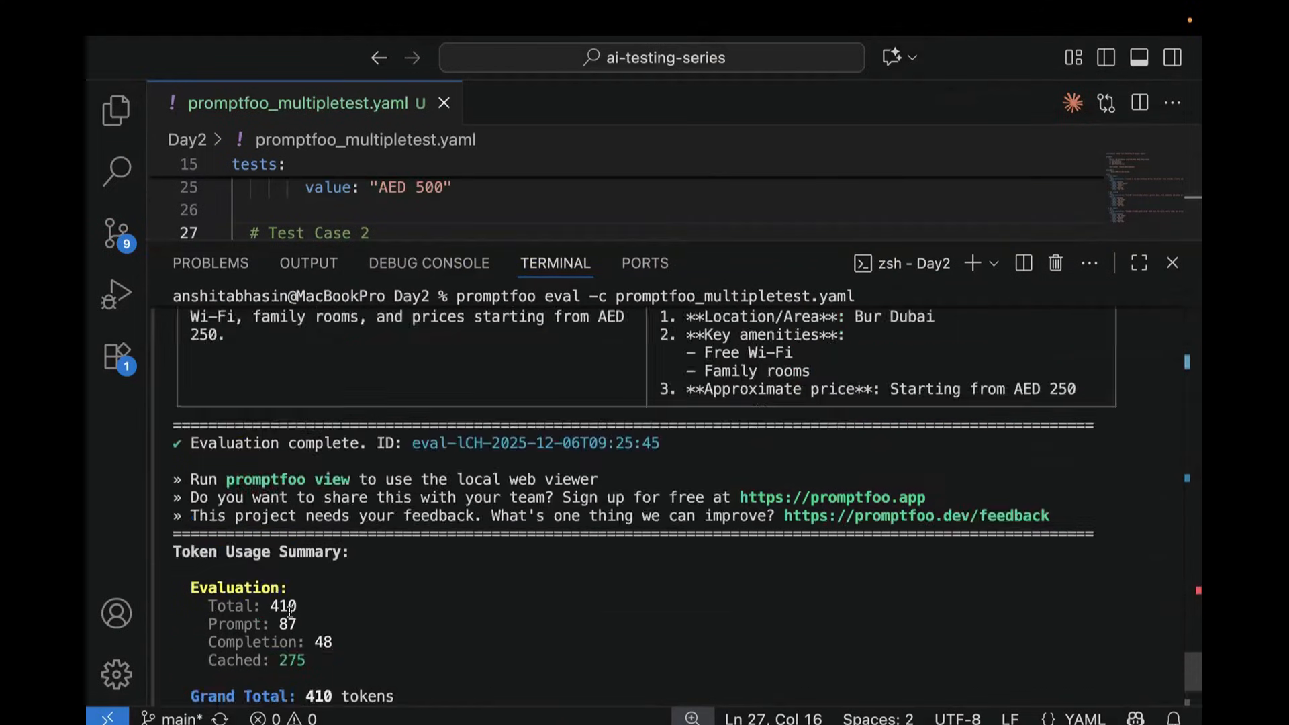
pyautogui.scroll(3)
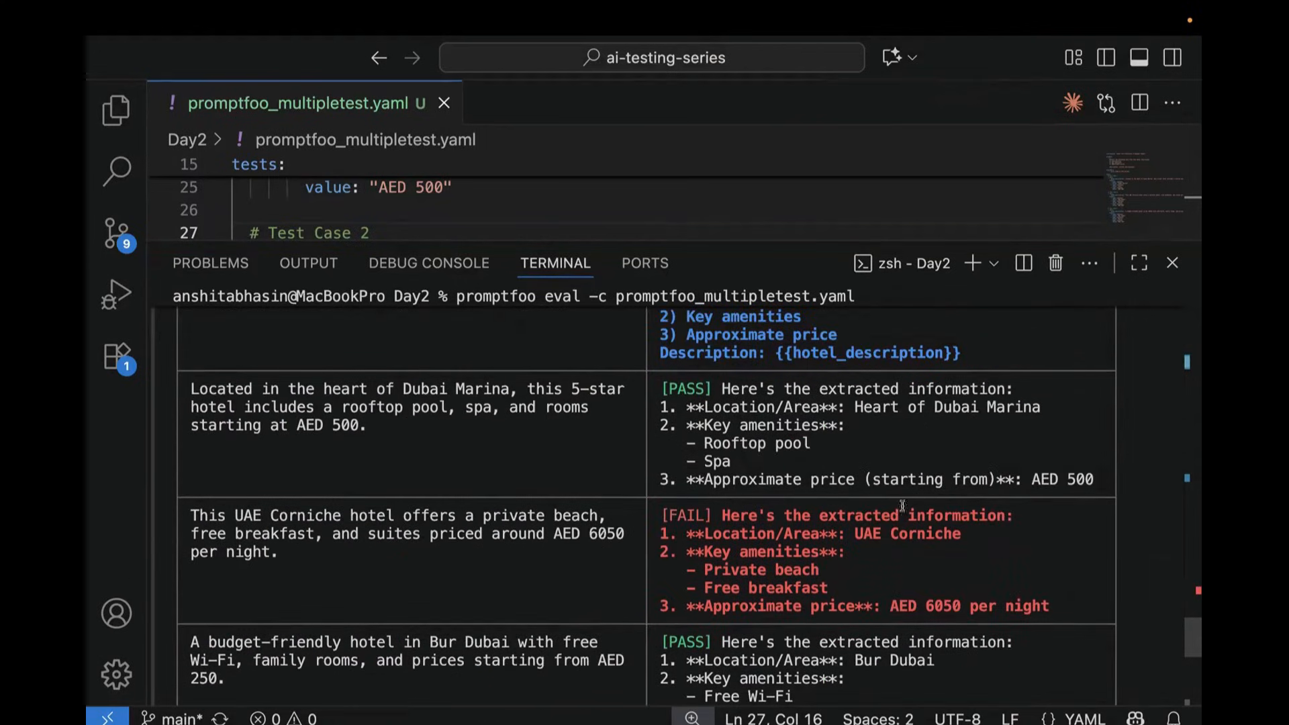
pyautogui.doubleClick(905, 533)
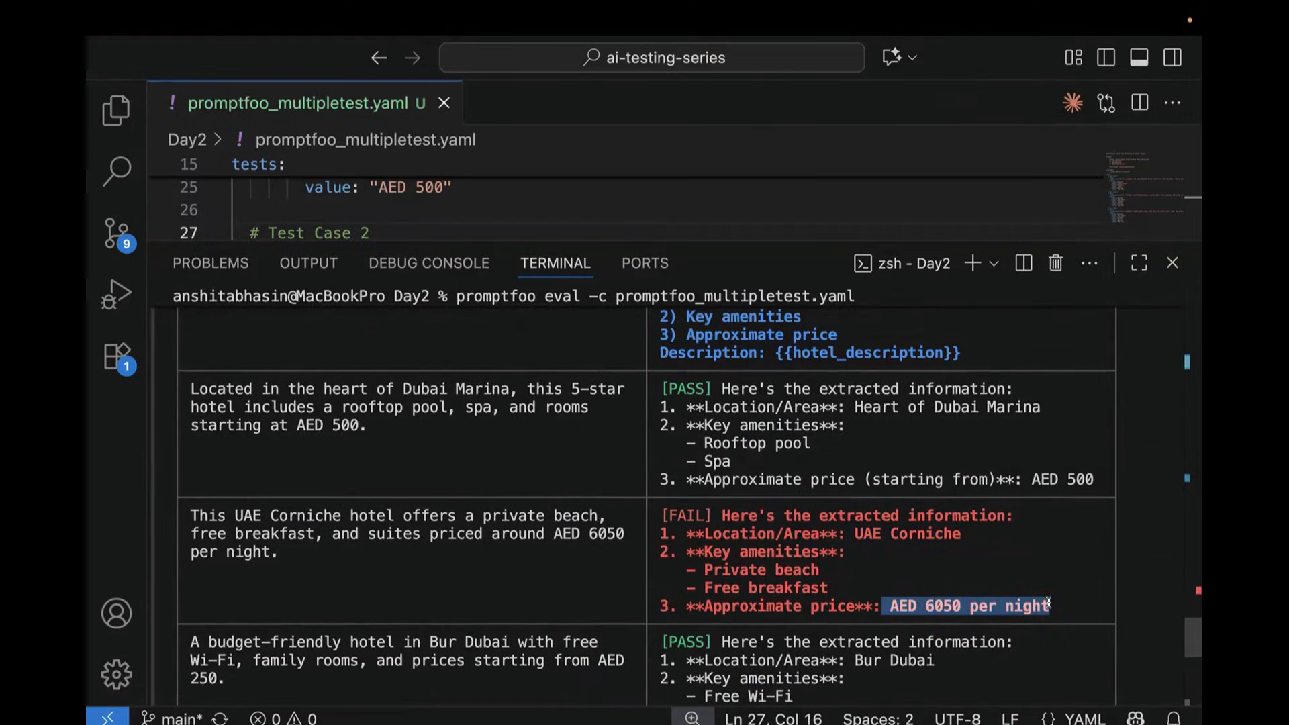
pyautogui.scroll(-3)
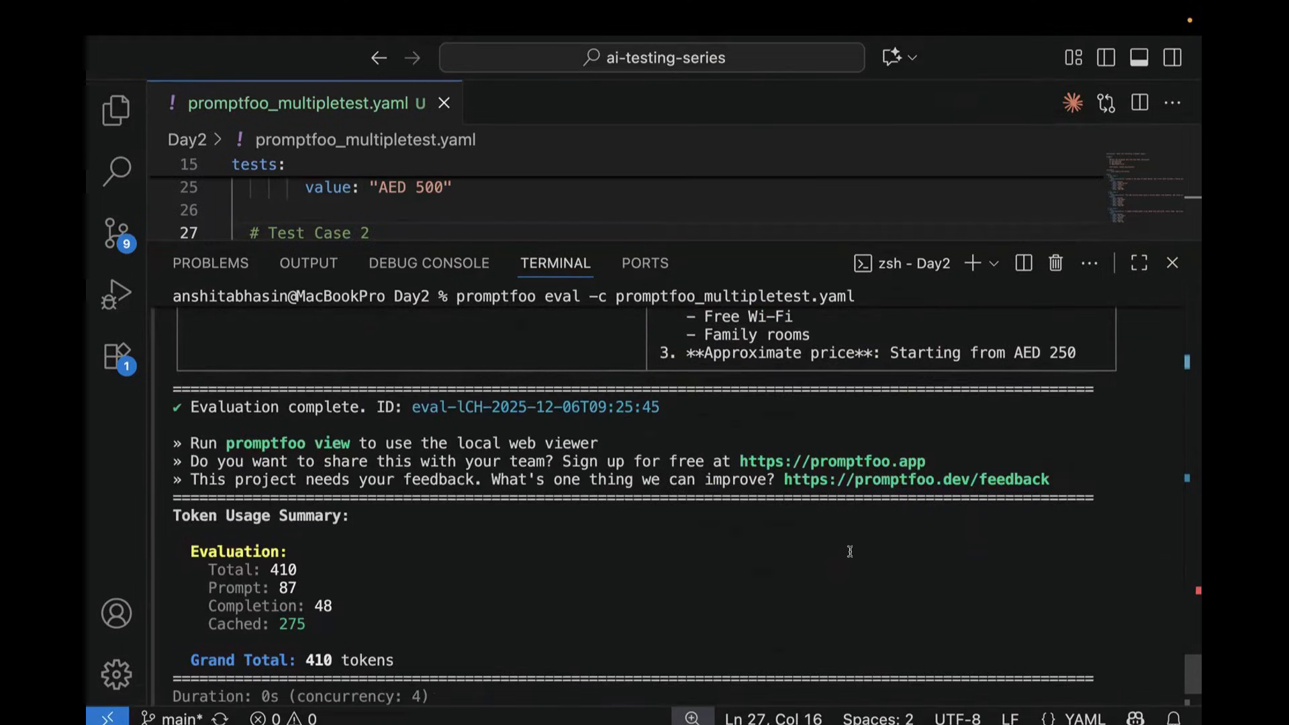
pyautogui.scroll(-3)
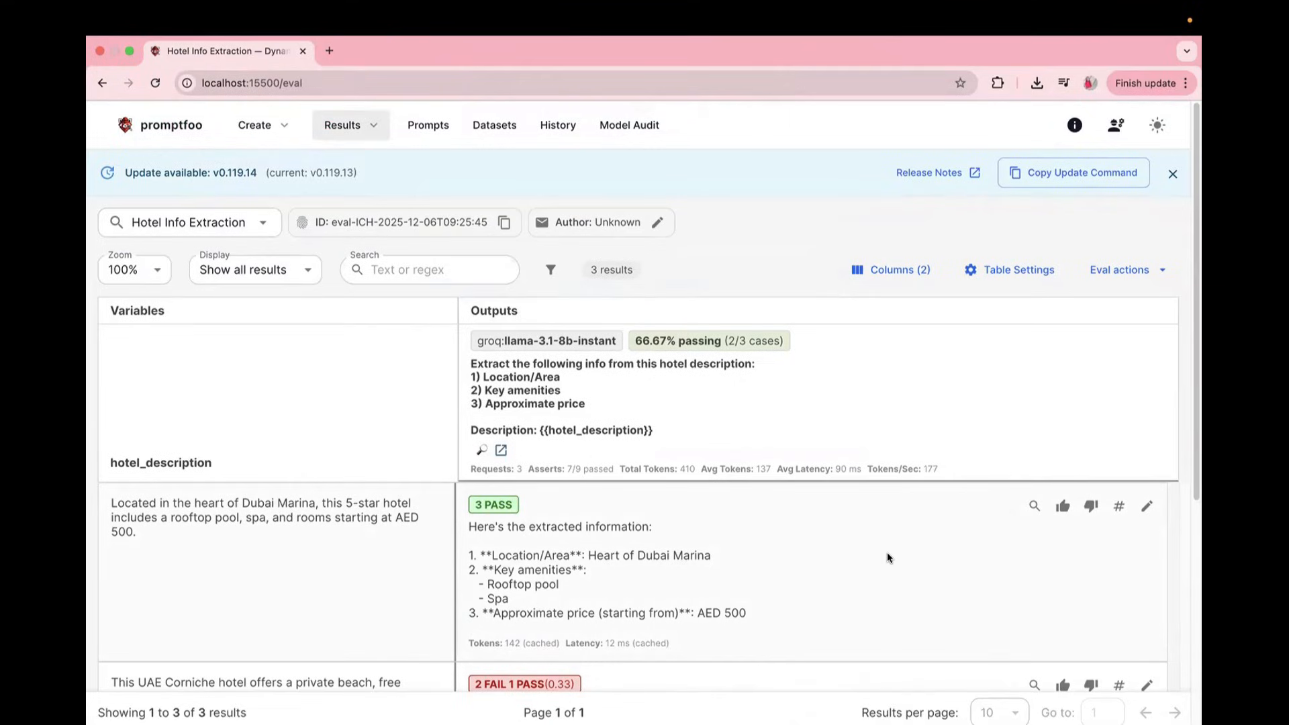
# Scroll the web viewer results and highlight the extracted location in the failing Corniche case
pyautogui.scroll(-3)
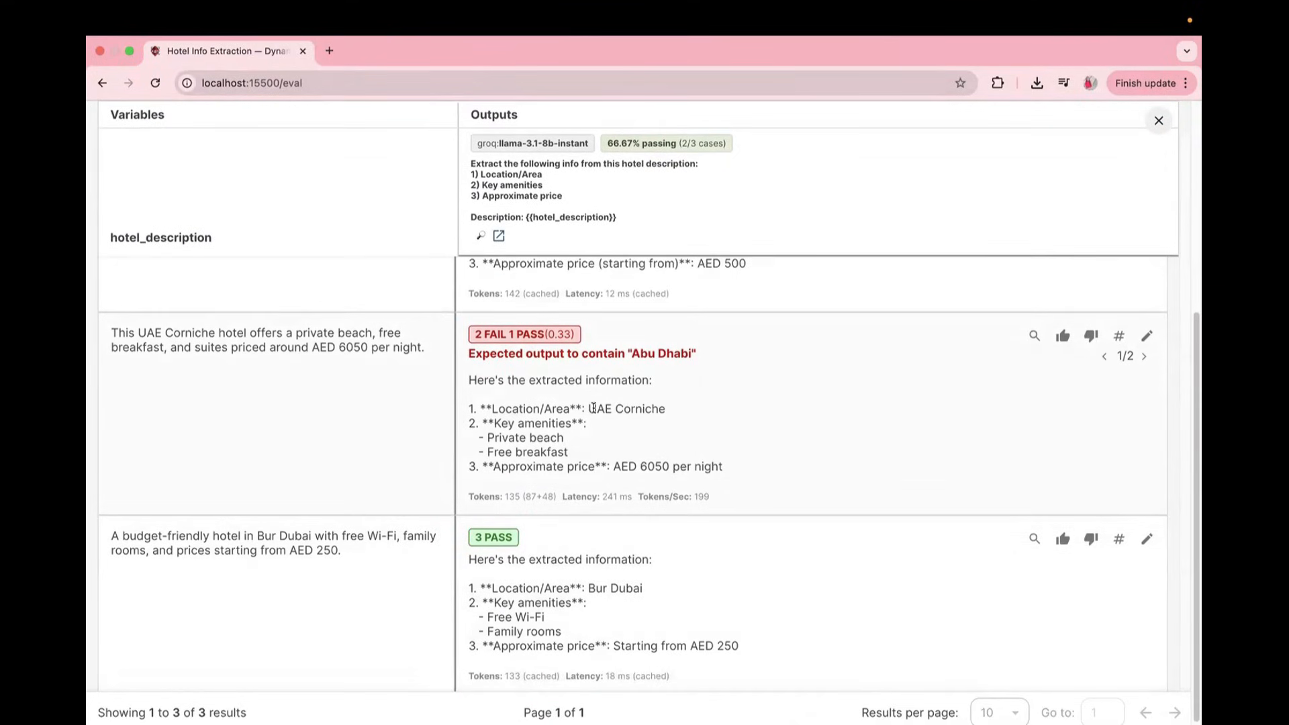
pyautogui.scroll(3)
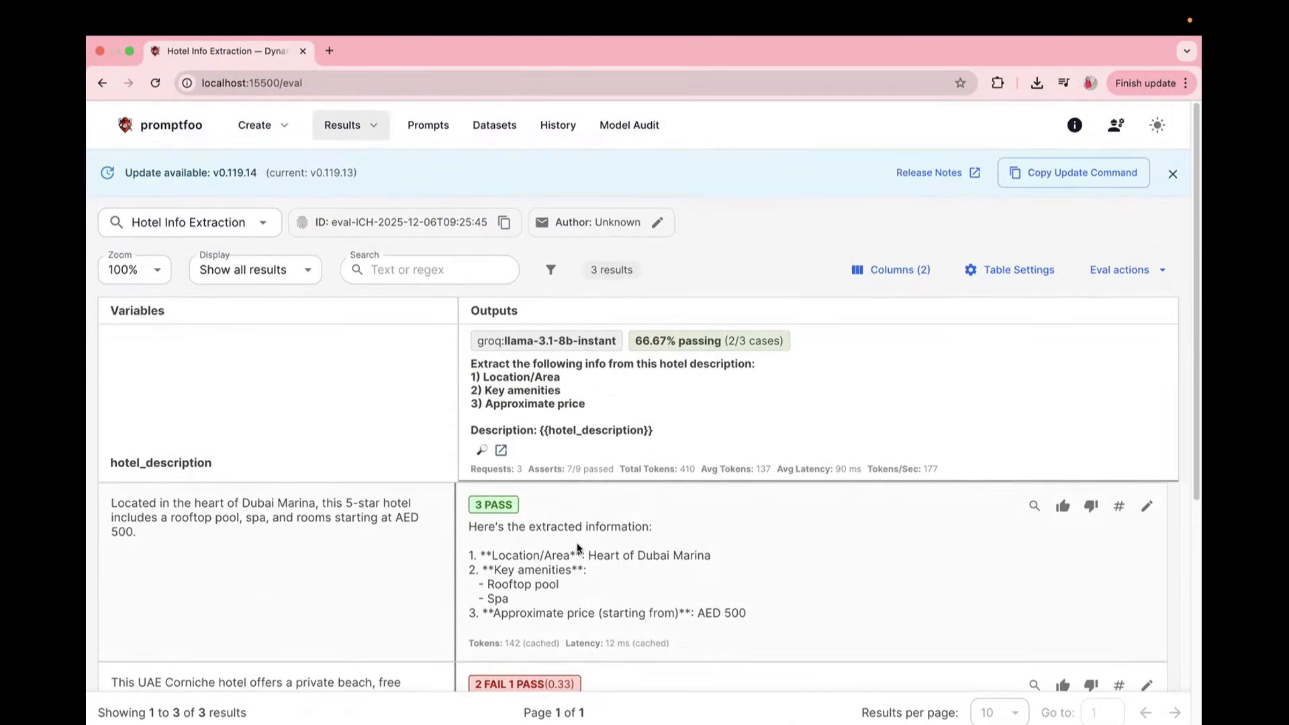
pyautogui.scroll(-3)
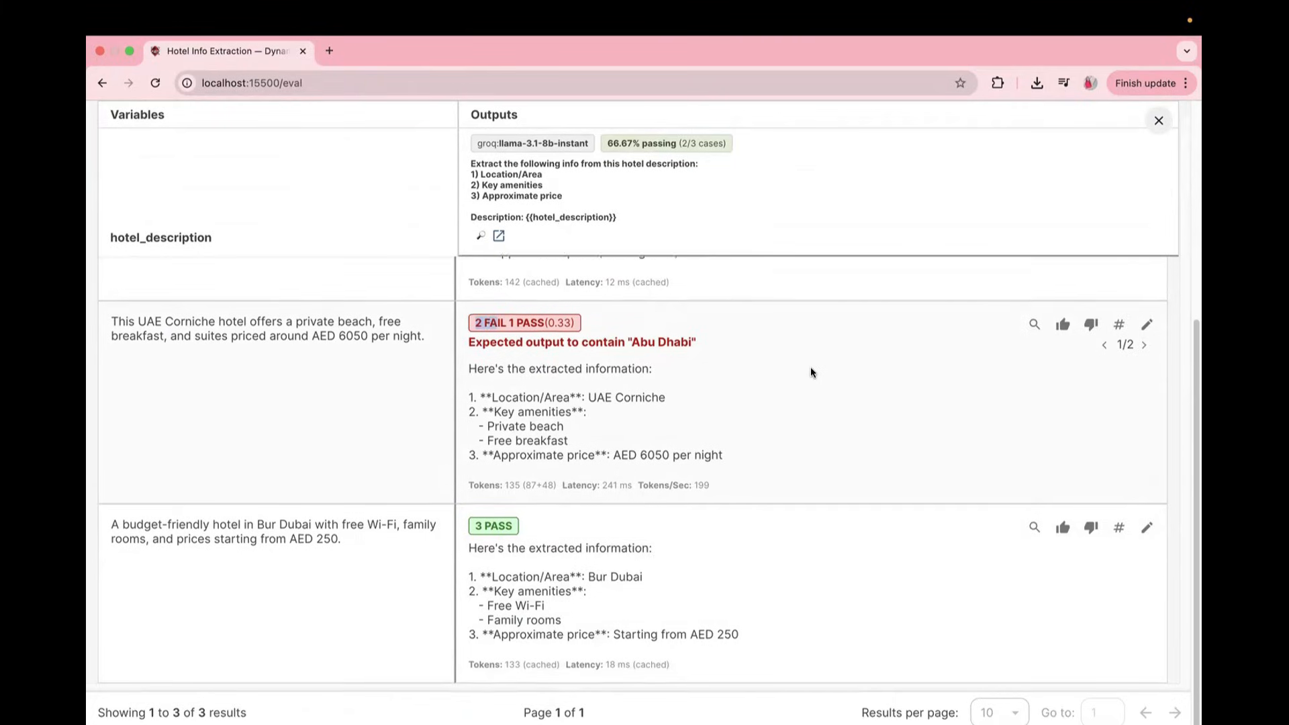
pyautogui.scroll(-3)
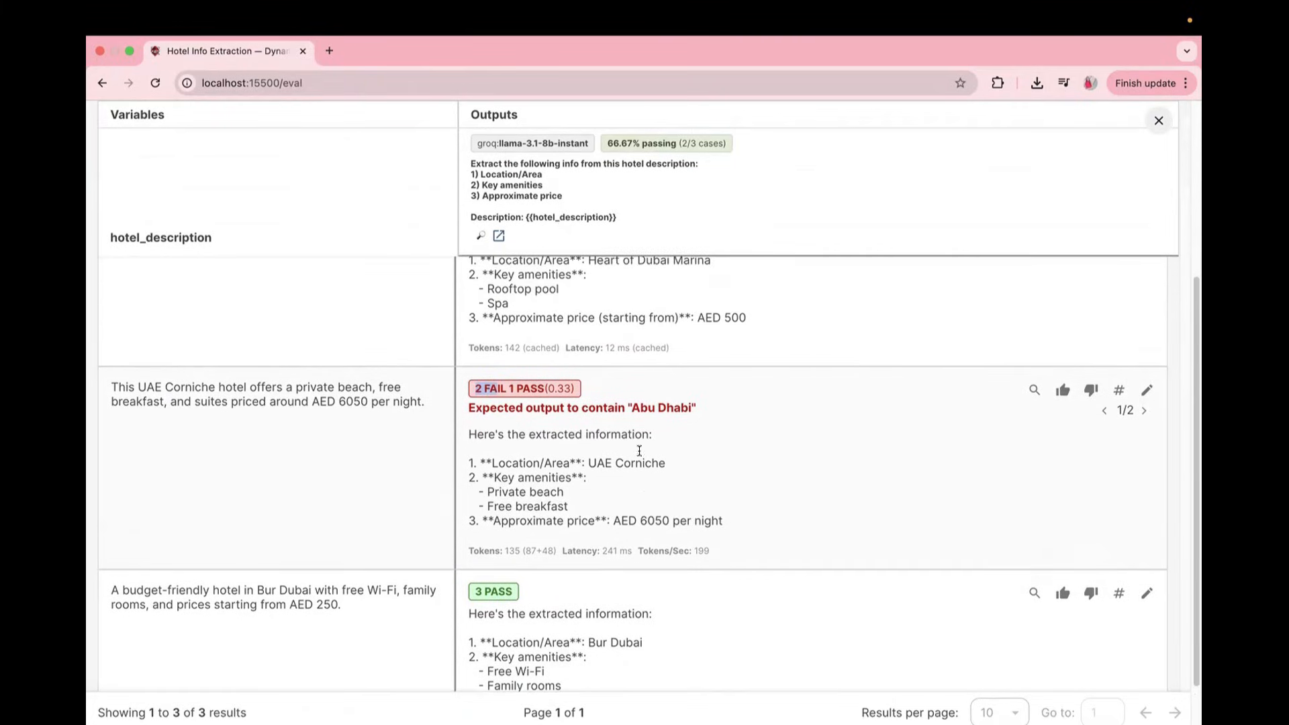
pyautogui.doubleClick(639, 463)
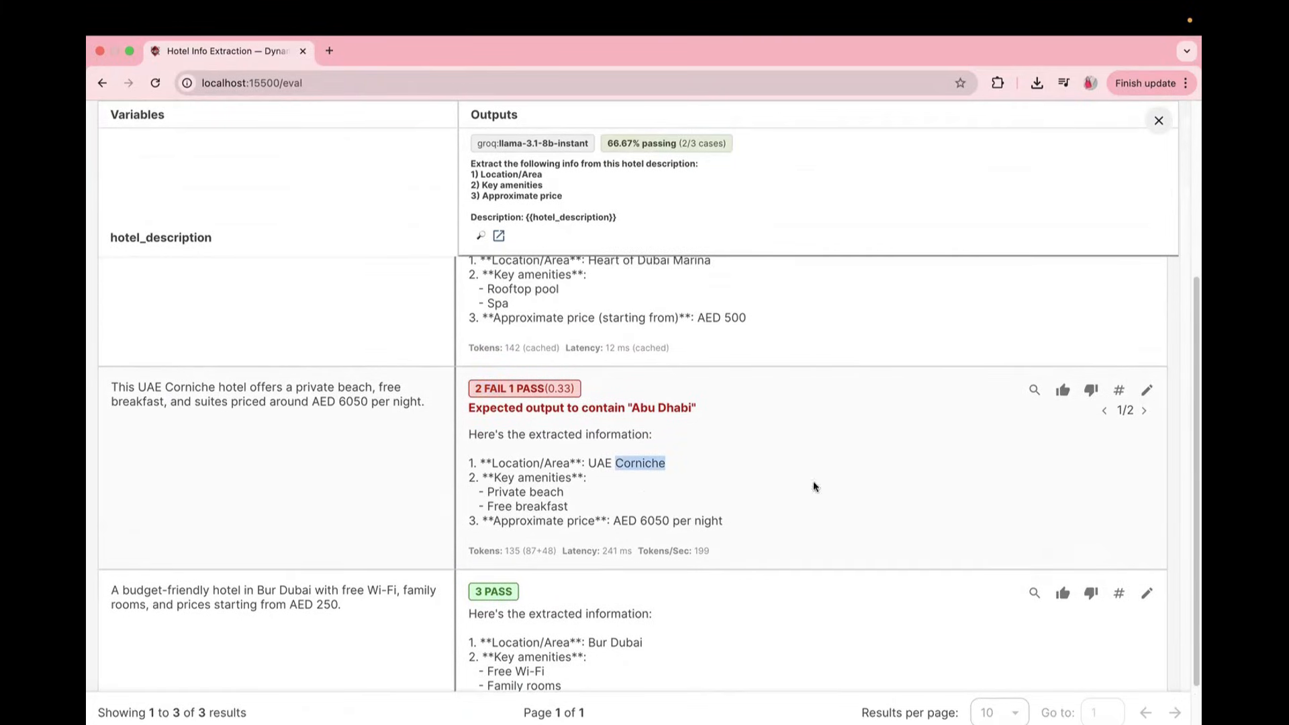
pyautogui.scroll(3)
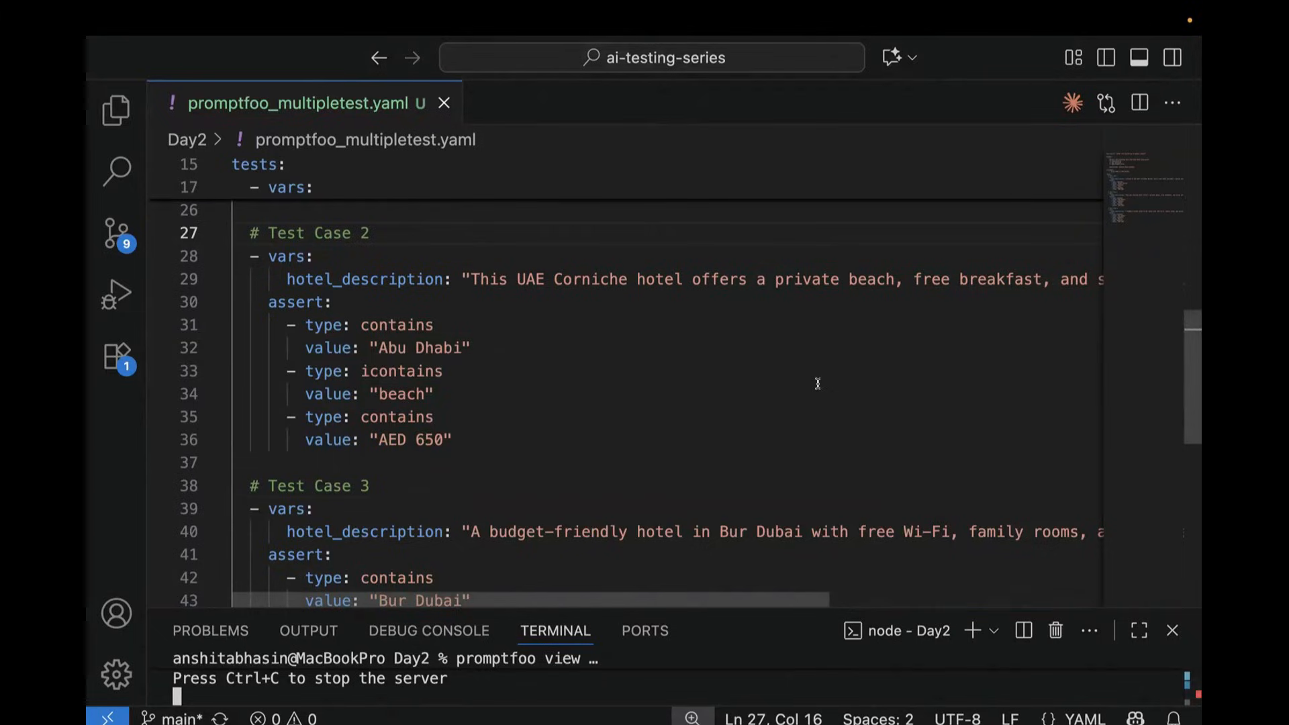
# Scroll up through the tests section of promptfoo_multipletest.yaml
pyautogui.scroll(3)
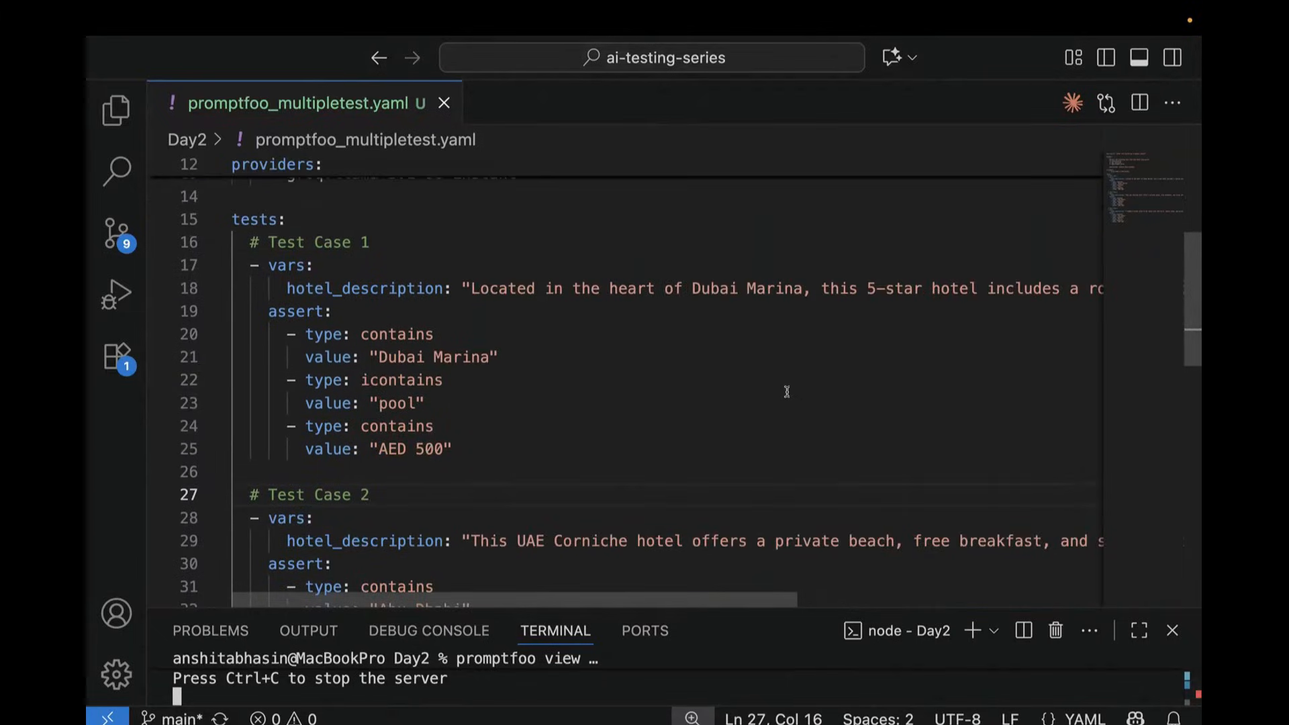
pyautogui.scroll(3)
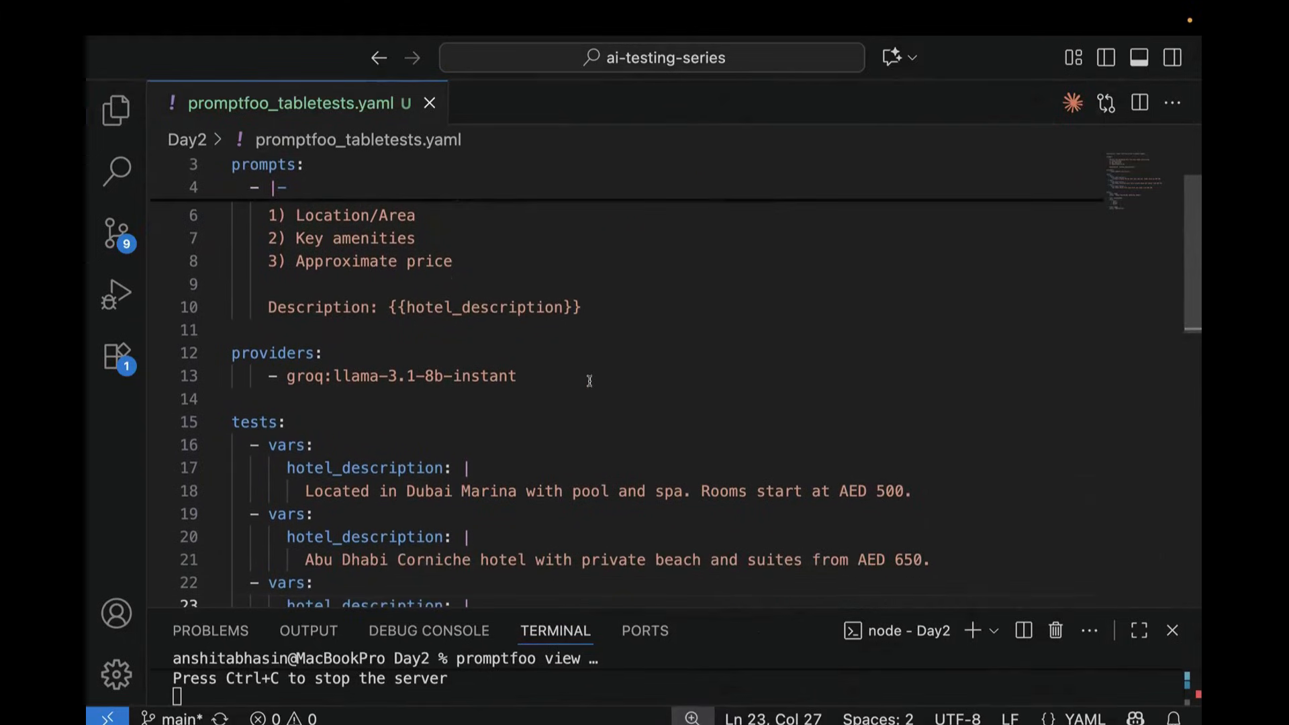
pyautogui.scroll(-3)
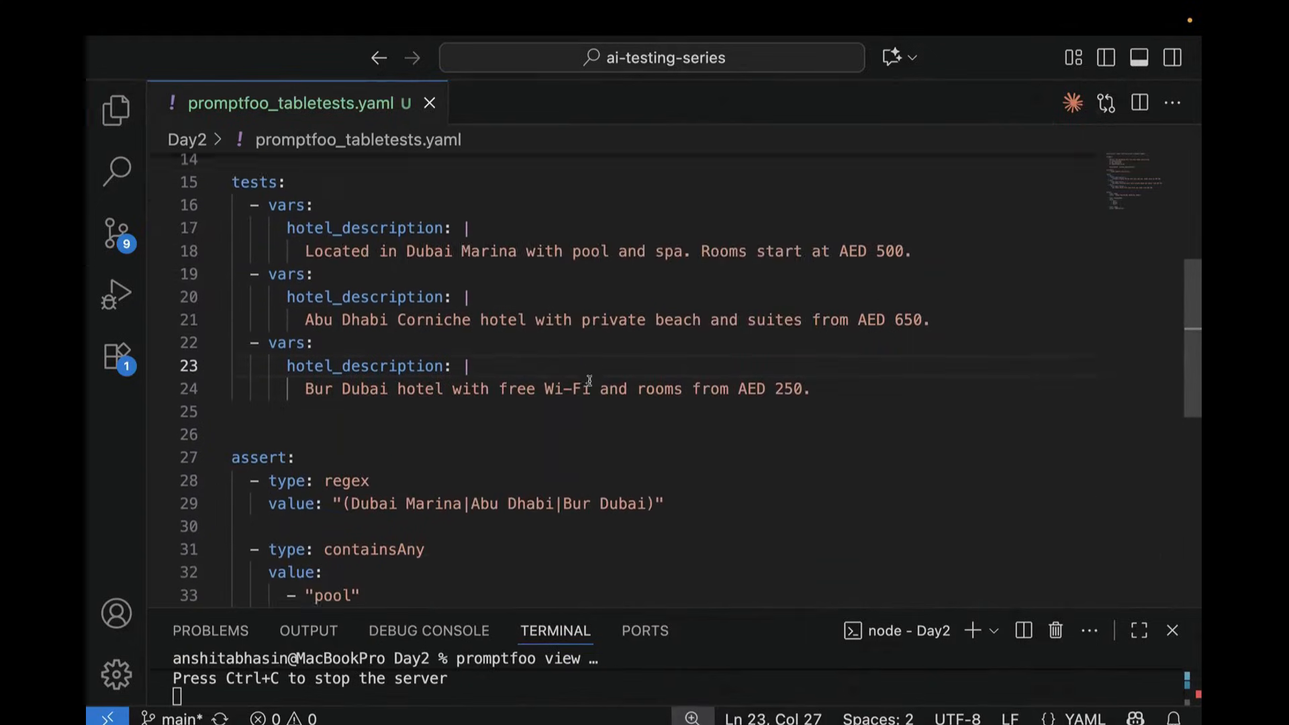
pyautogui.scroll(-3)
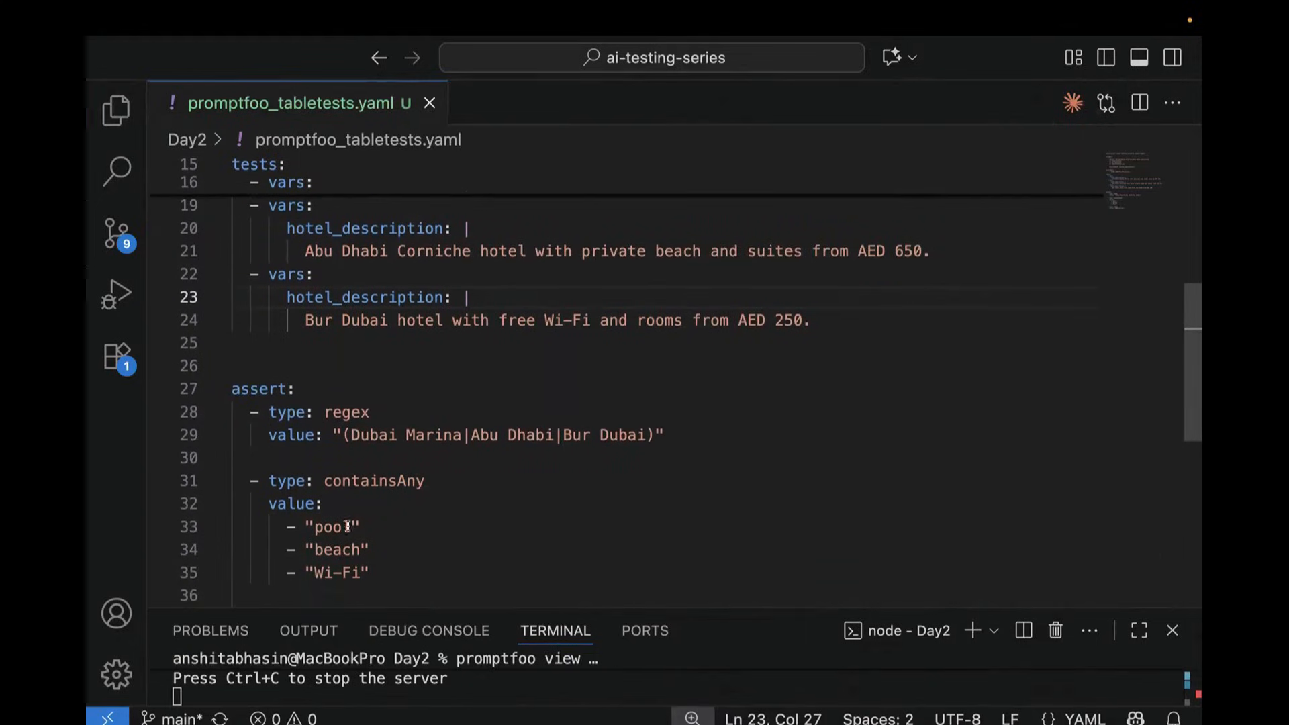
pyautogui.scroll(3)
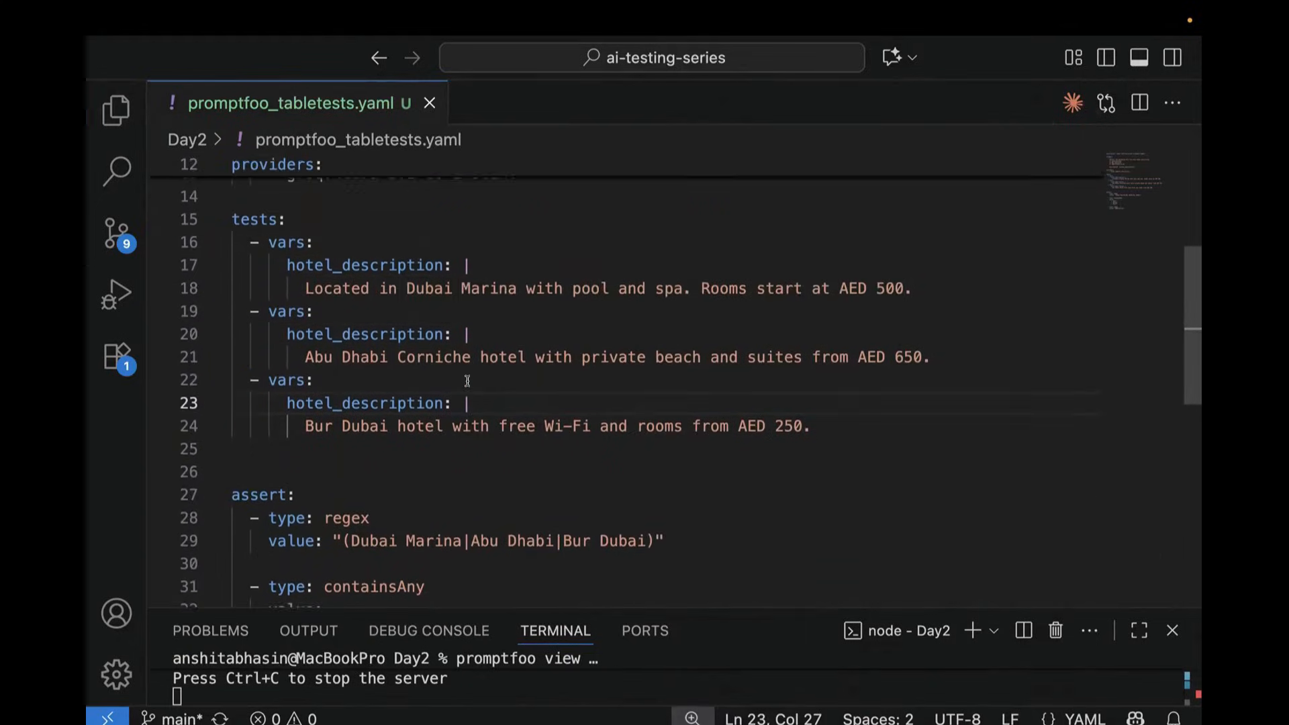
pyautogui.doubleClick(258, 334)
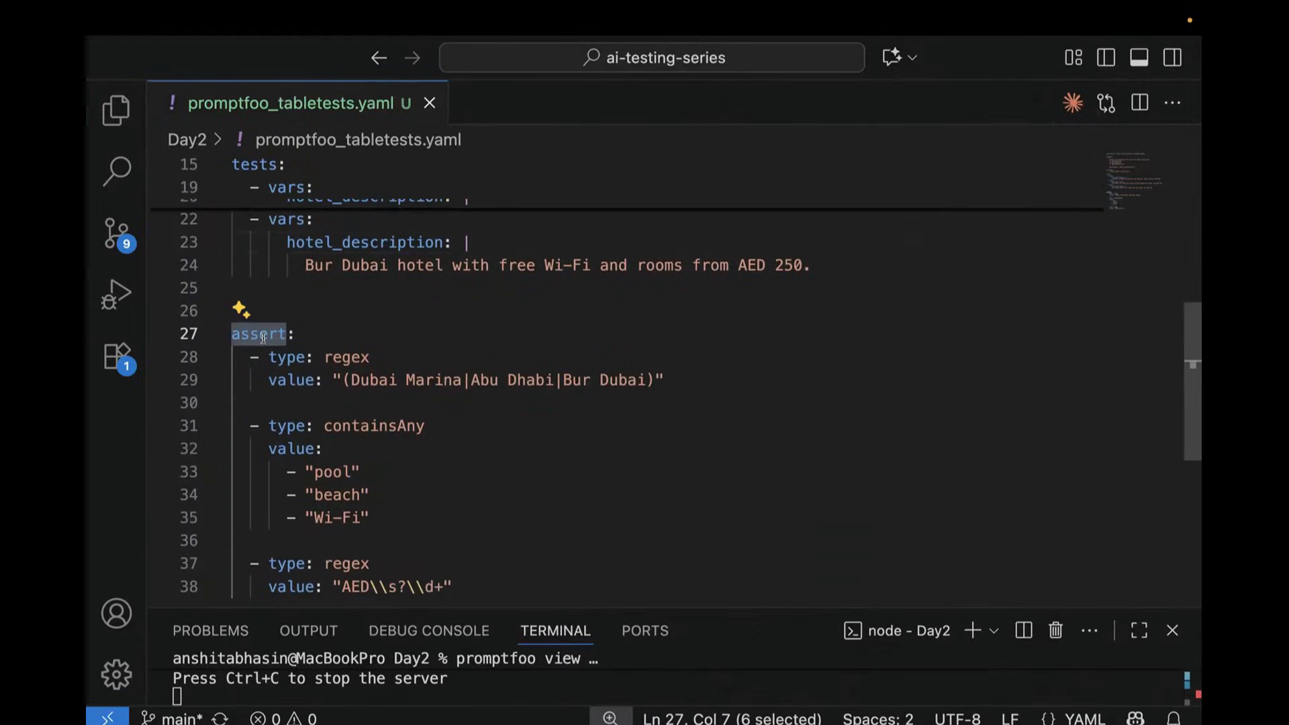
pyautogui.moveTo(550, 481)
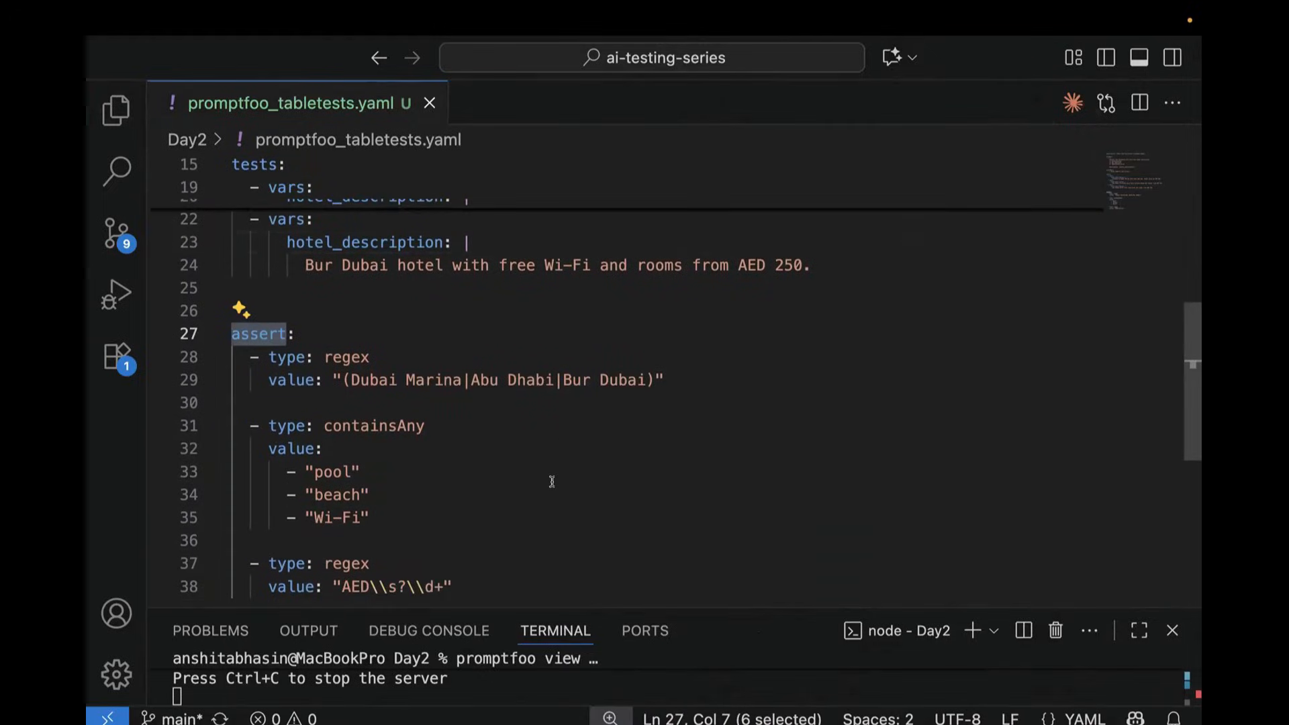
pyautogui.moveTo(581, 491)
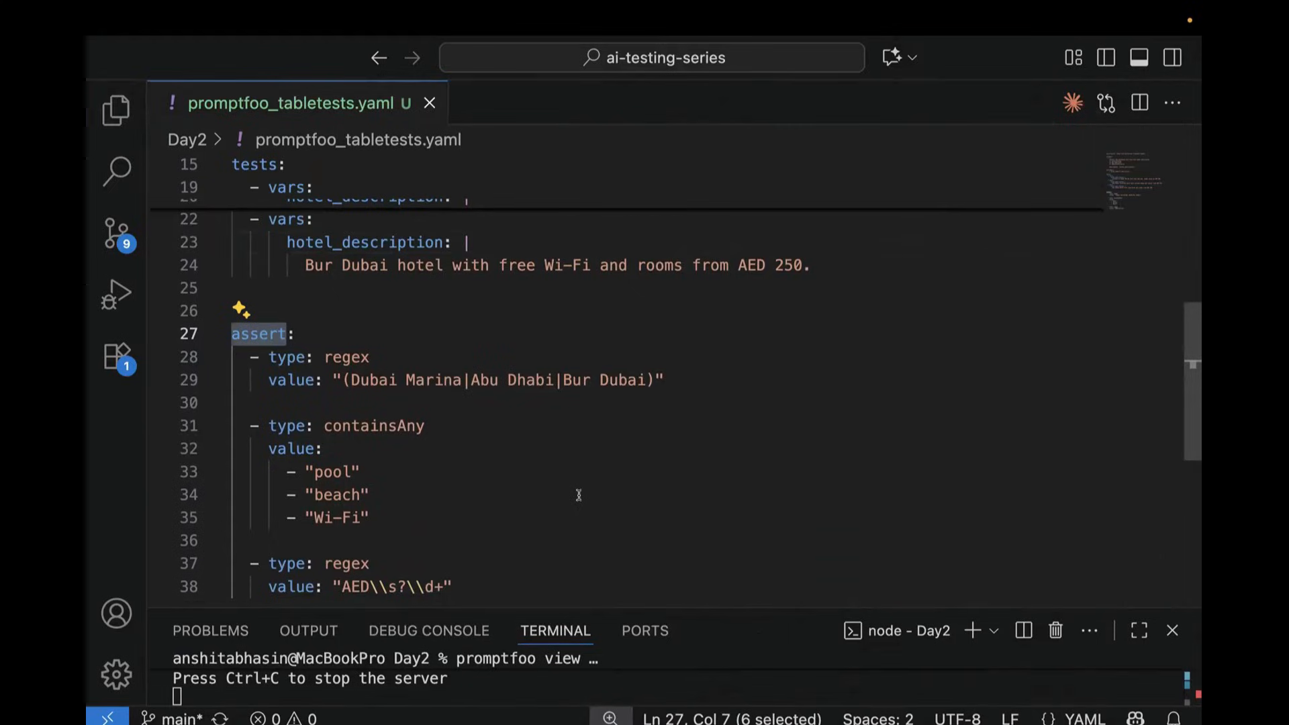
pyautogui.doubleClick(345, 257)
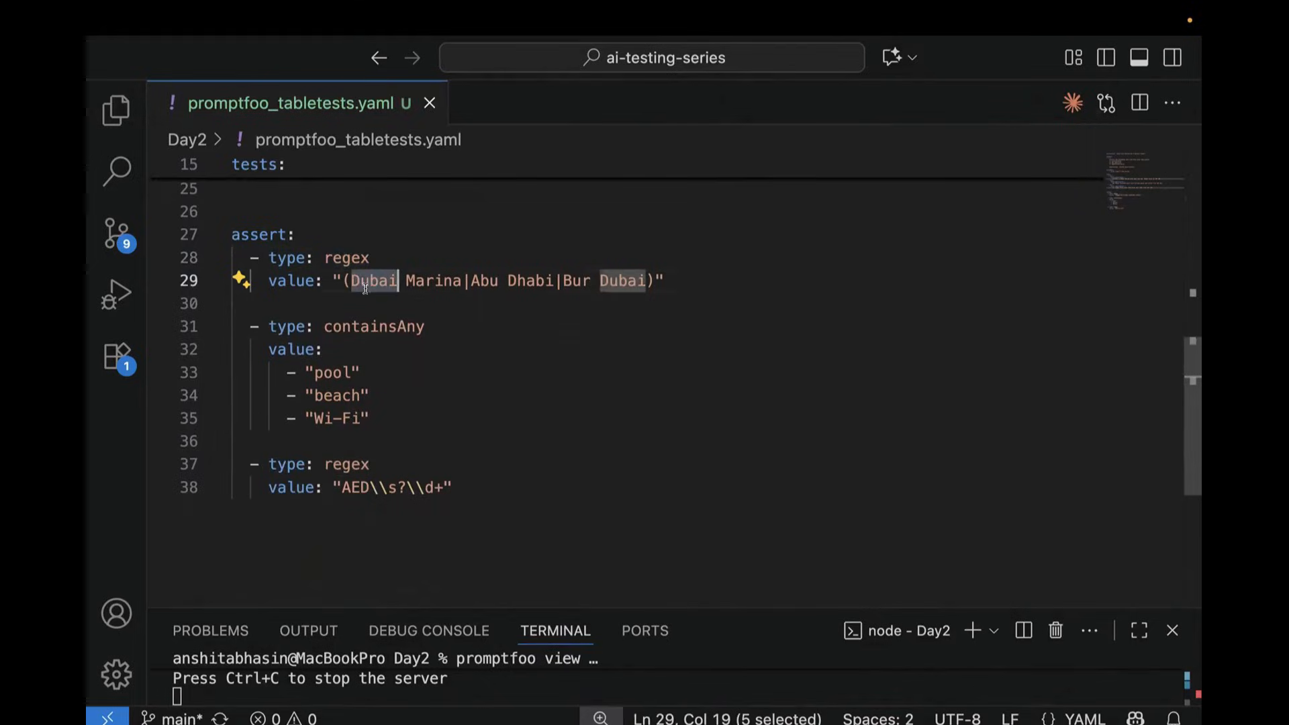
pyautogui.scroll(3)
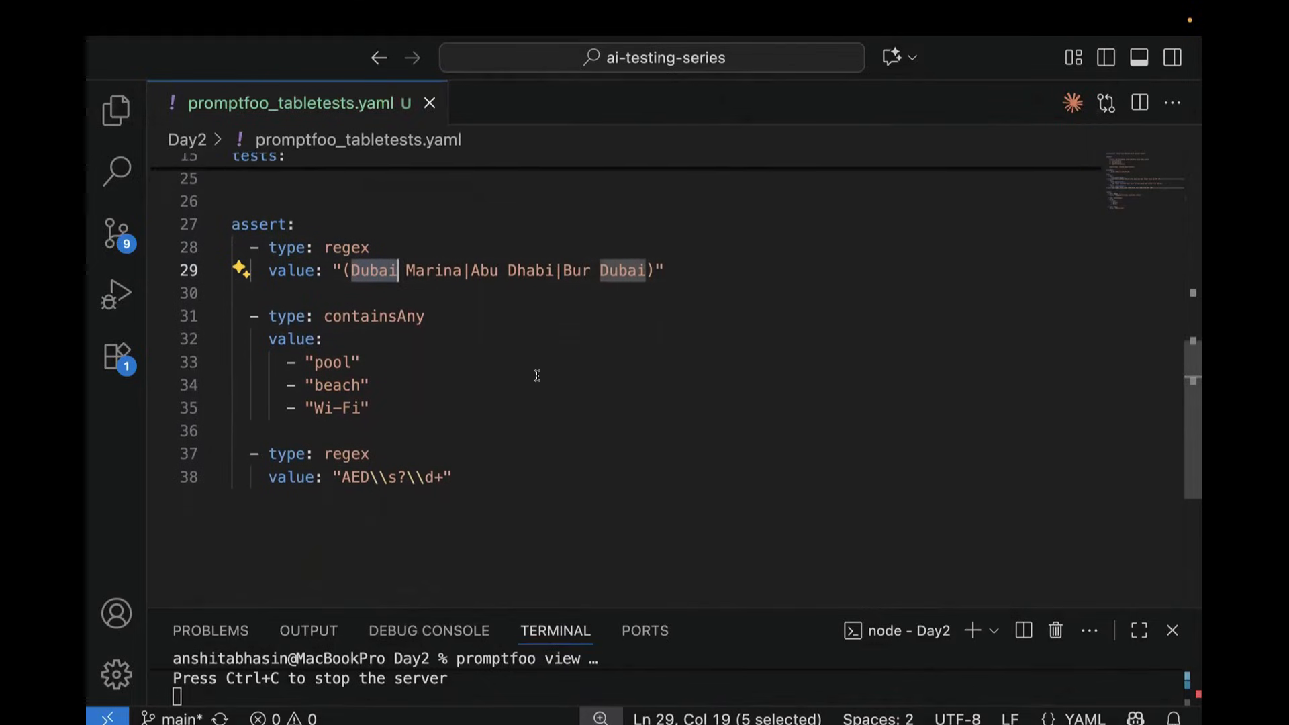
pyautogui.scroll(3)
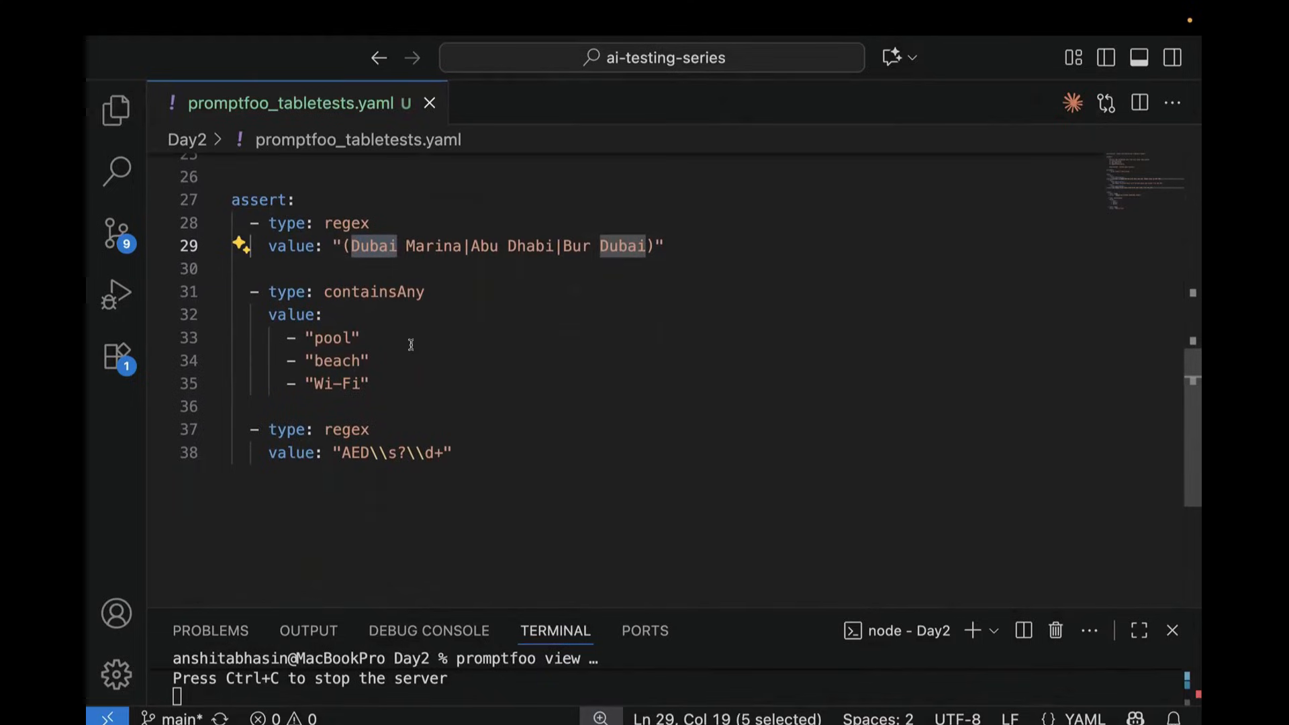
pyautogui.moveTo(305, 347)
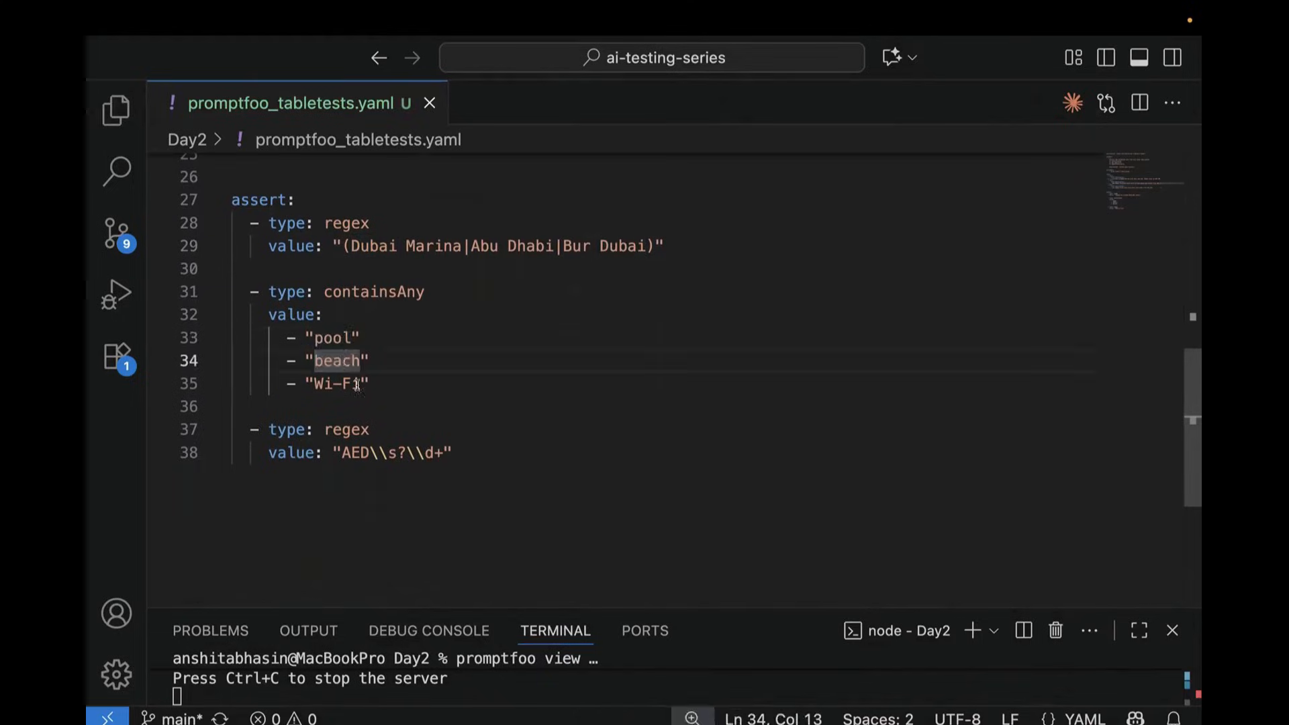
pyautogui.doubleClick(374, 292)
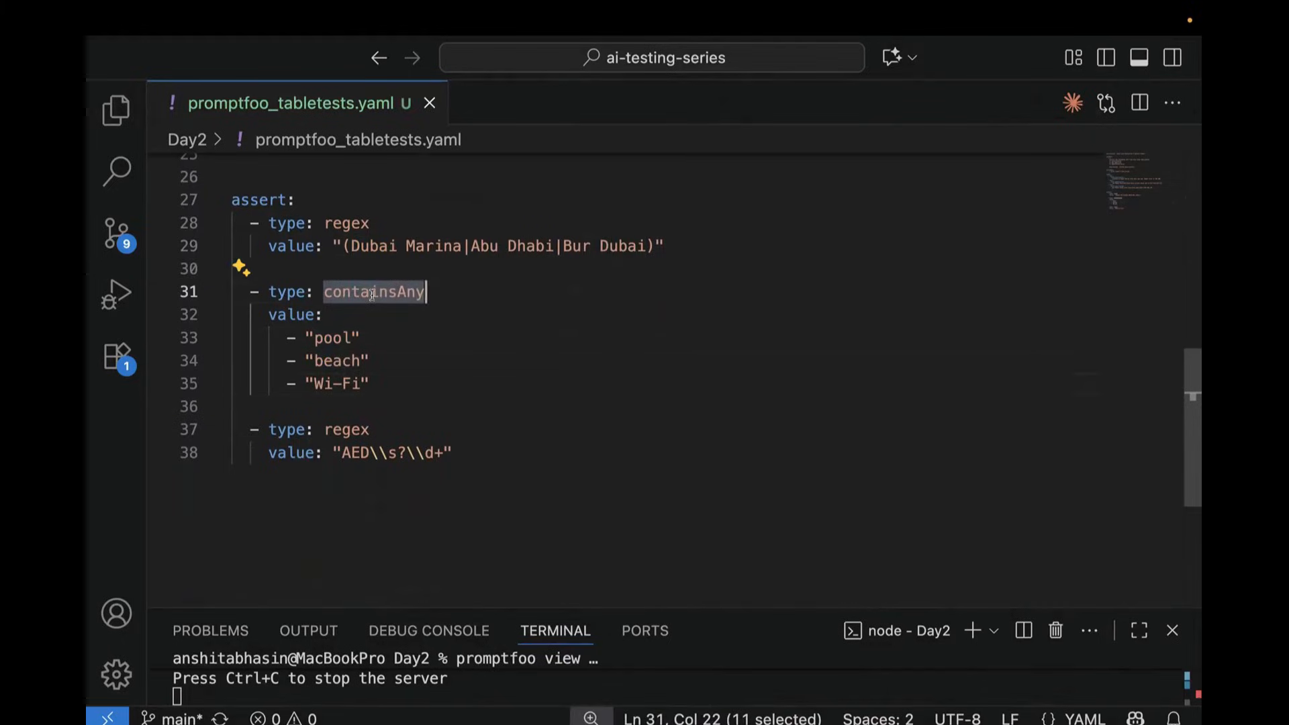
pyautogui.scroll(3)
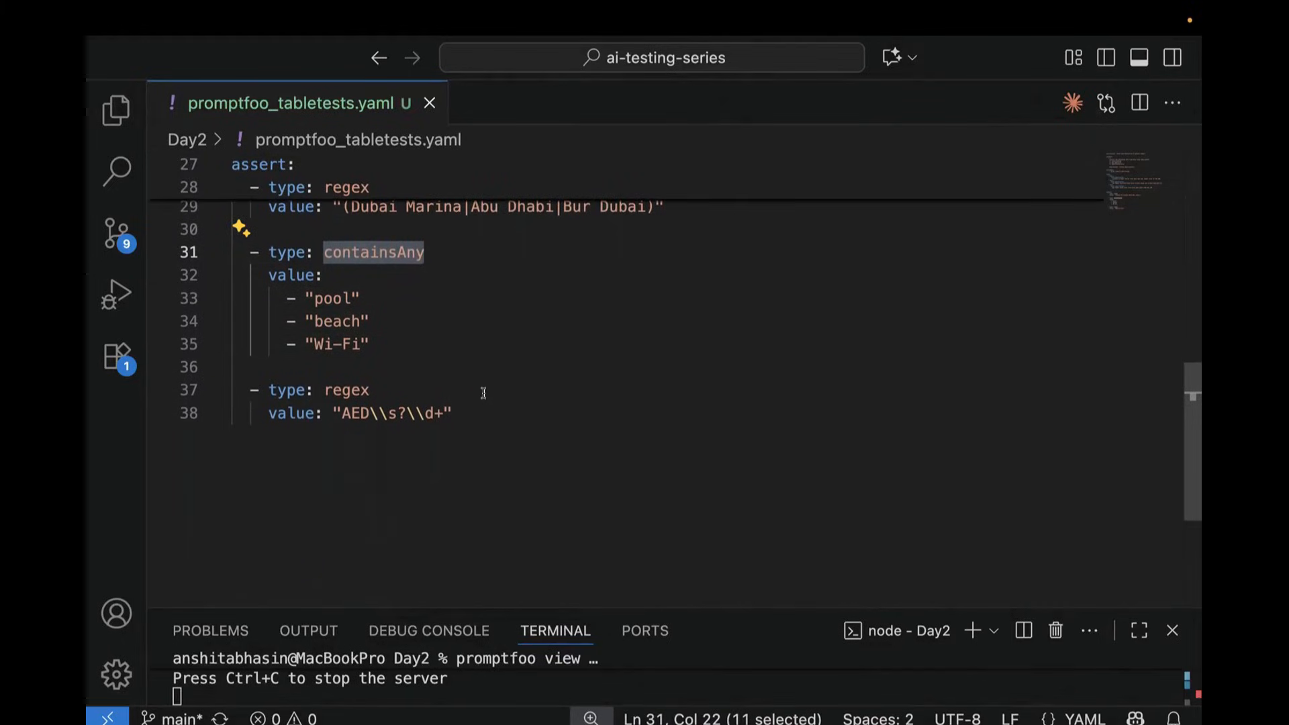
pyautogui.moveTo(481, 402)
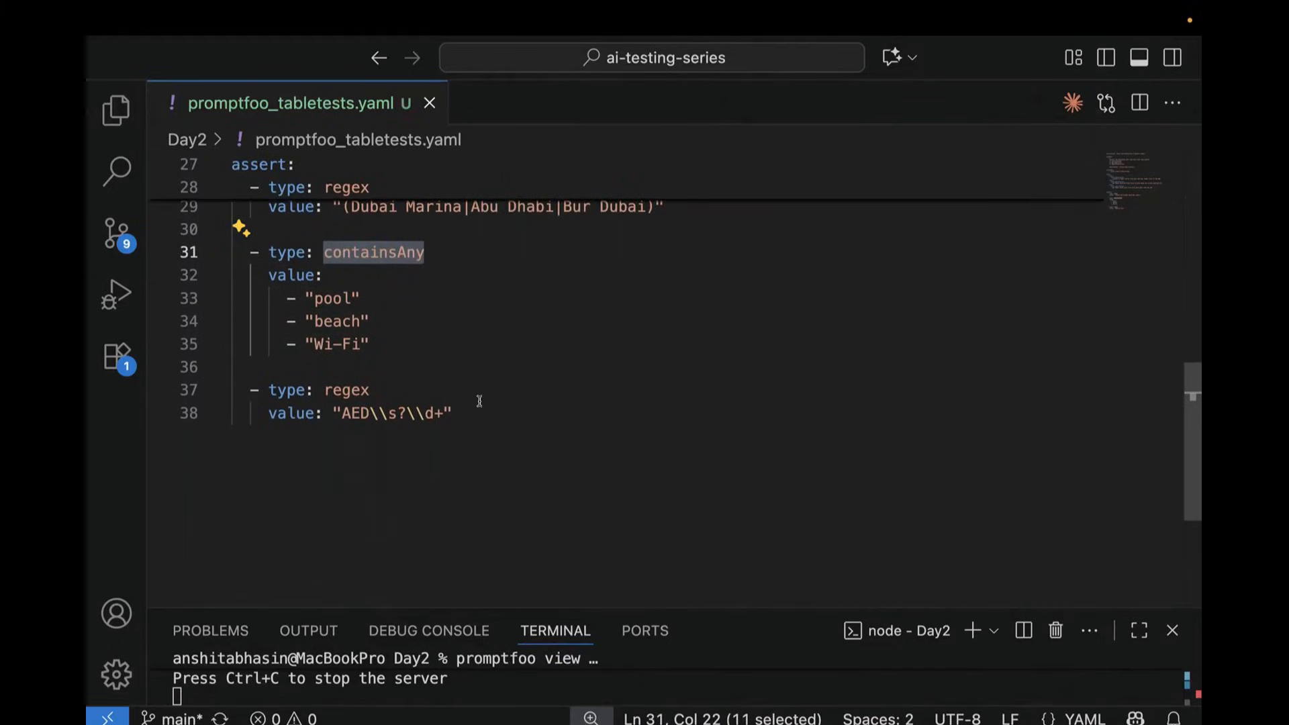
pyautogui.moveTo(474, 424)
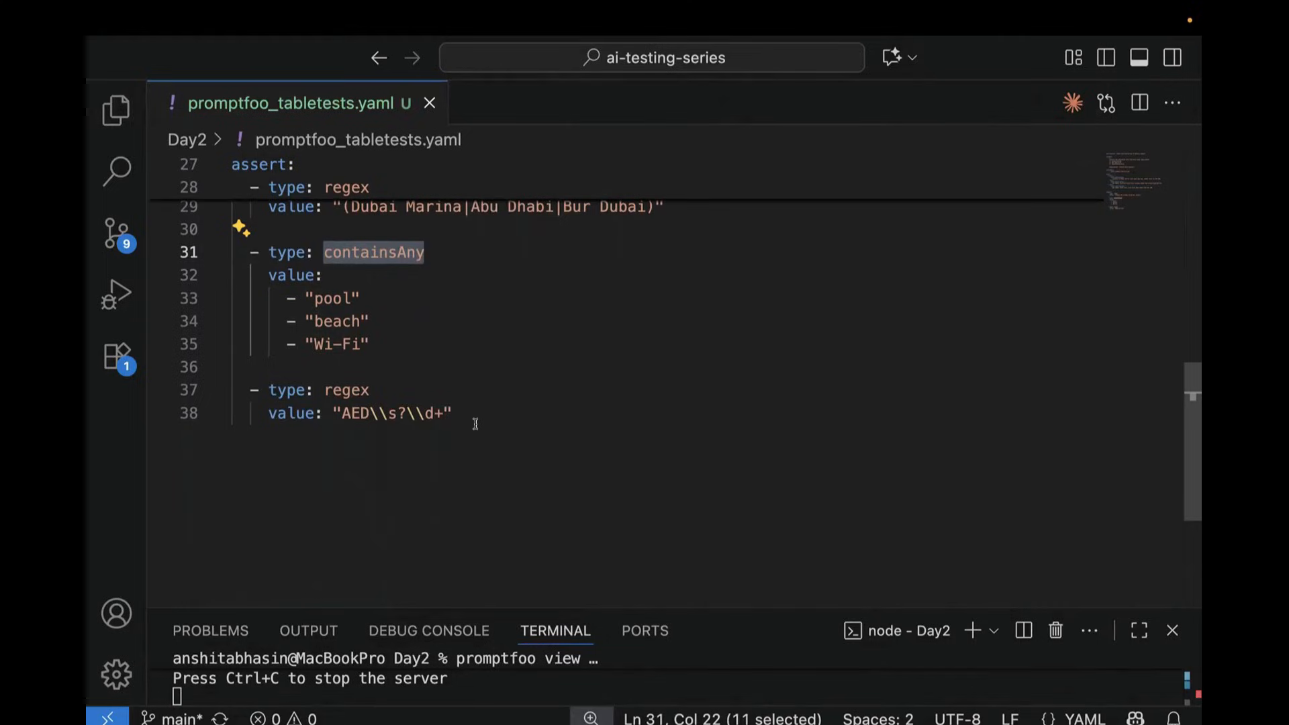
pyautogui.moveTo(411, 449)
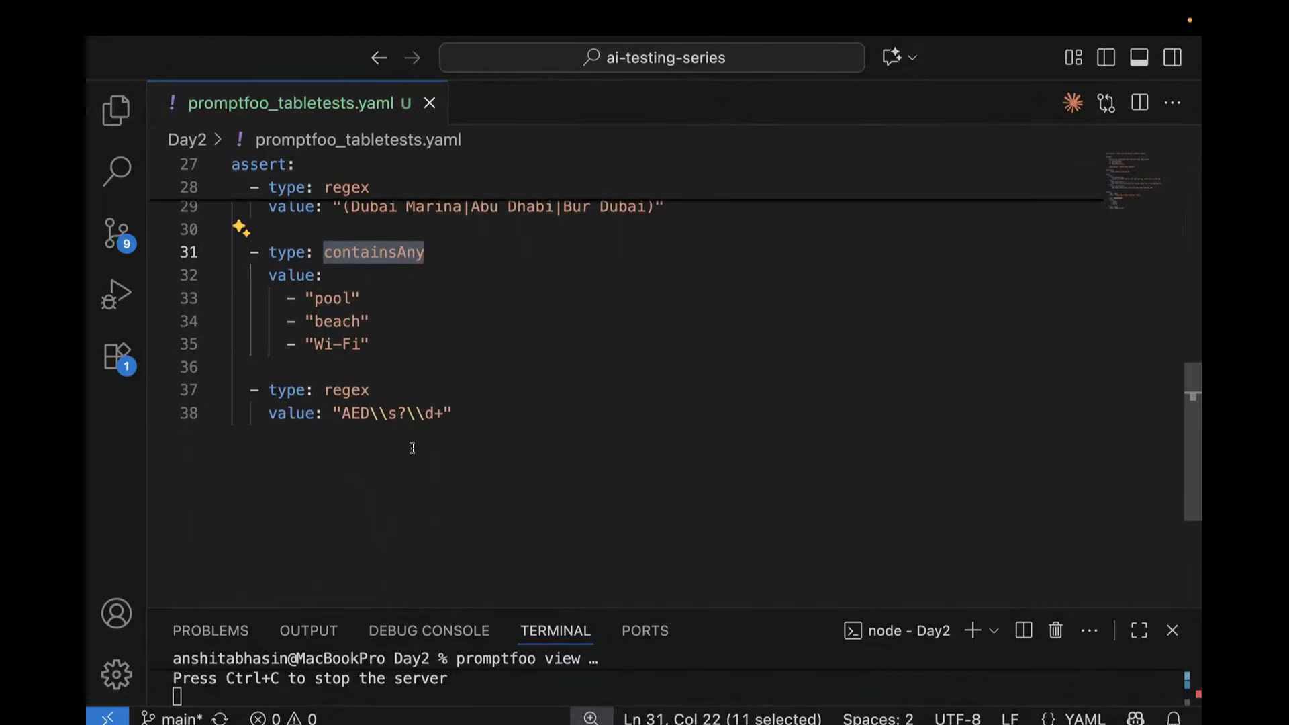
pyautogui.moveTo(421, 436)
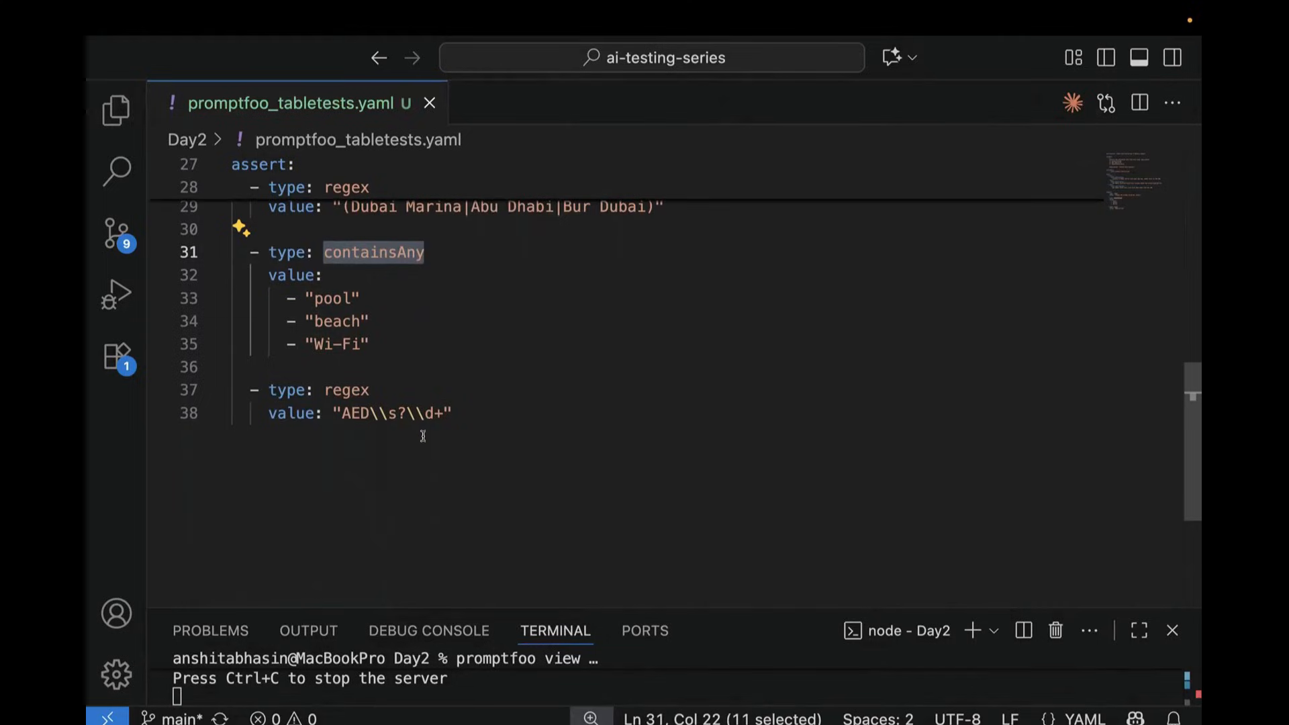
pyautogui.moveTo(359, 471)
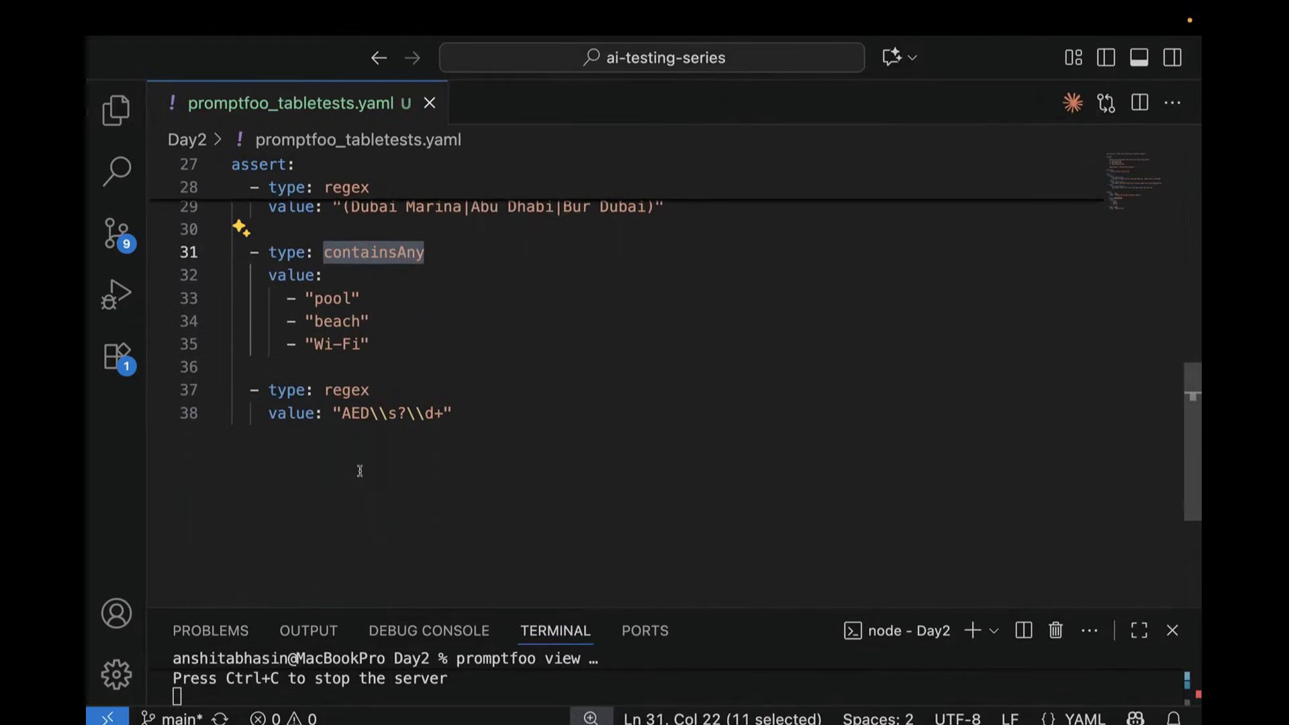
pyautogui.scroll(3)
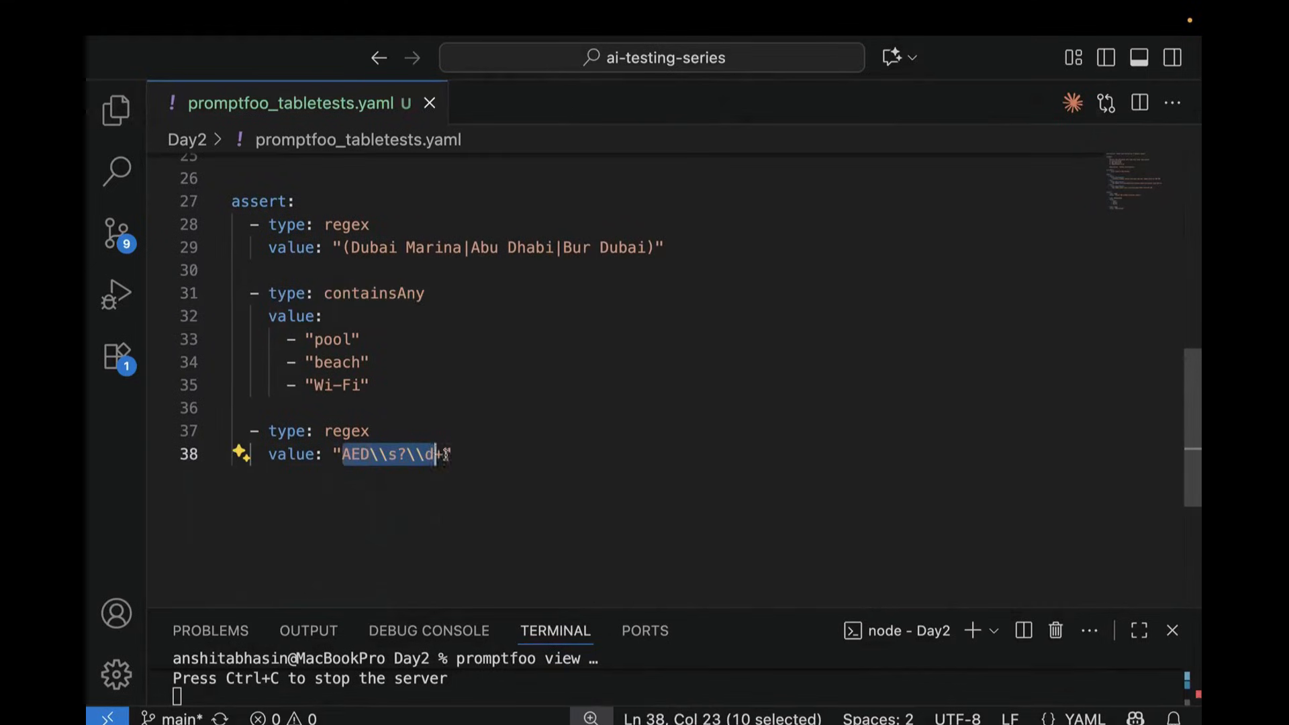
pyautogui.press('shift+Right')
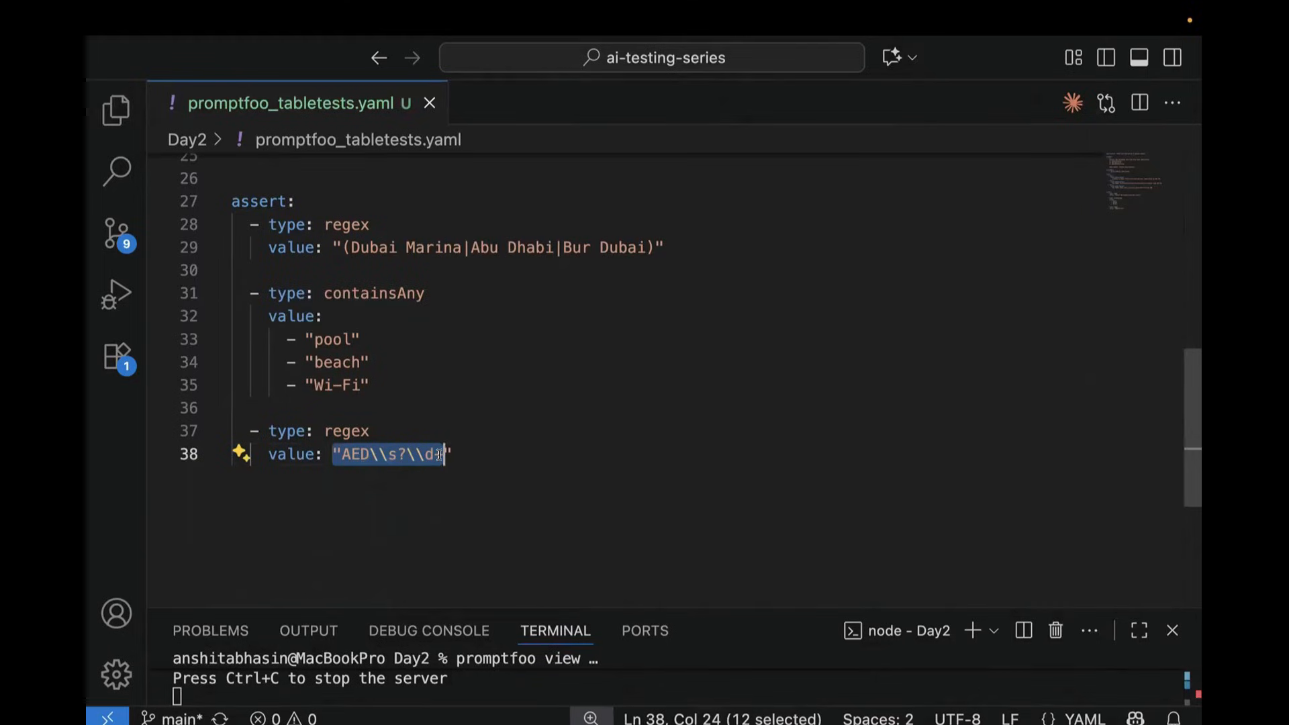
pyautogui.write('+')
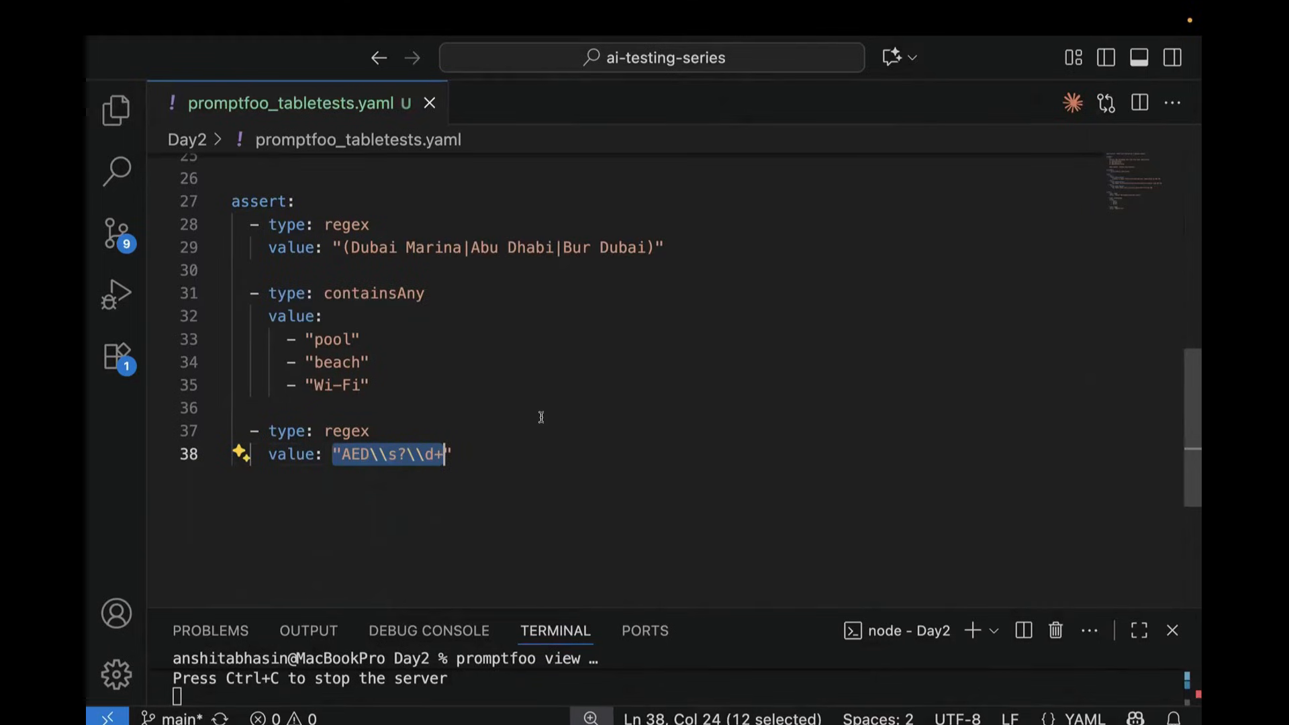
pyautogui.scroll(3)
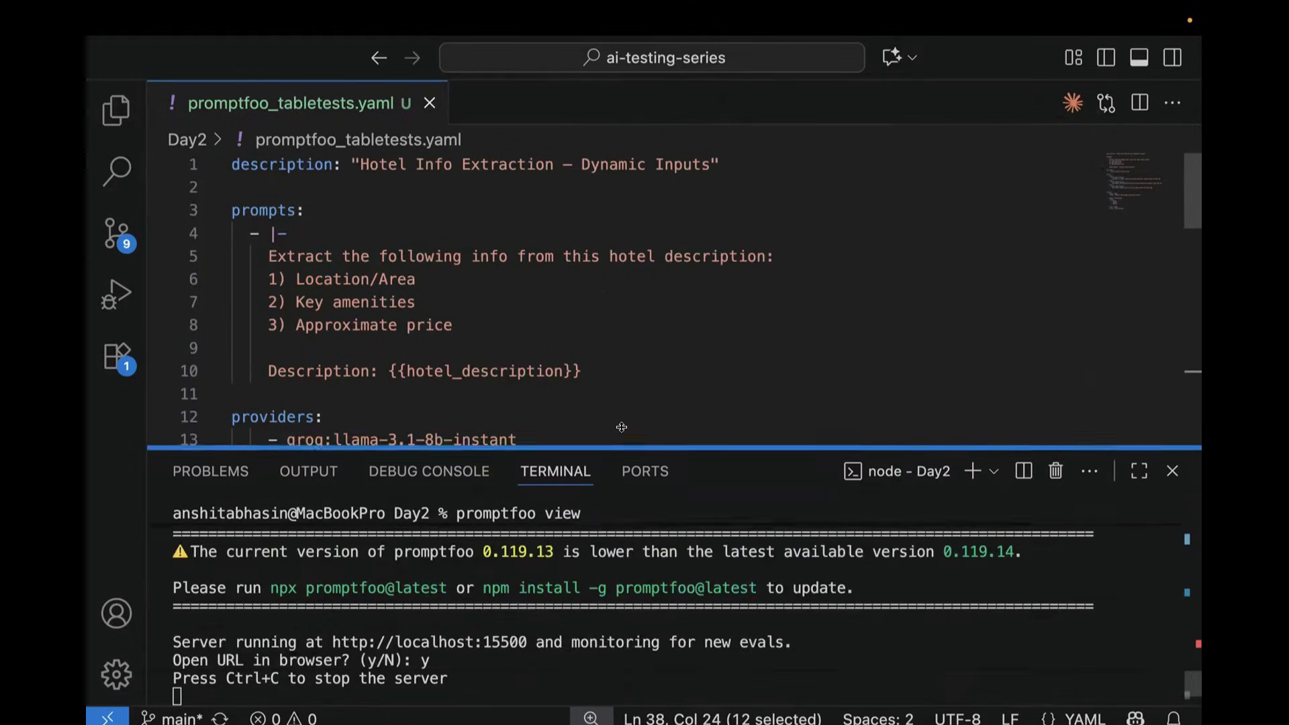
# Stop the viewer, type promptfoo eval -c promptfoo_tabletests.yaml, and compare both config files
pyautogui.press('ctrl+c')
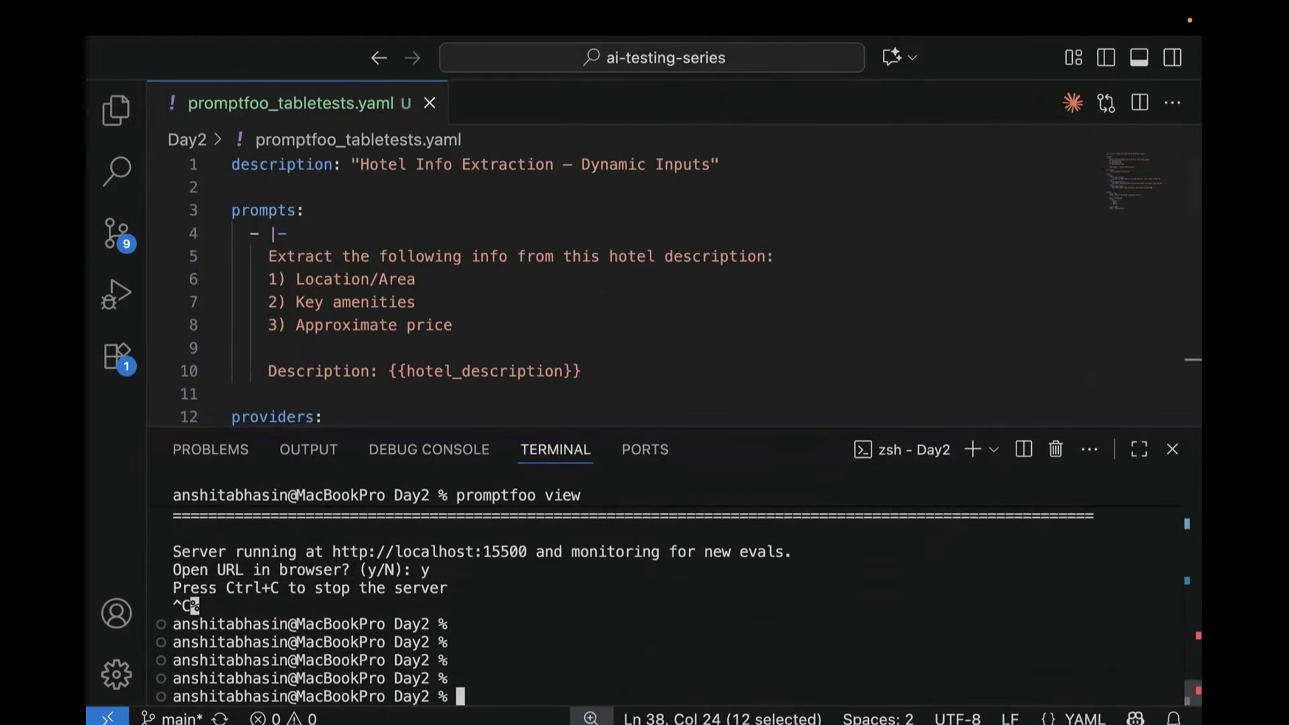
pyautogui.write('promptfoo eval -c promptfoo_tabletests.yaml')
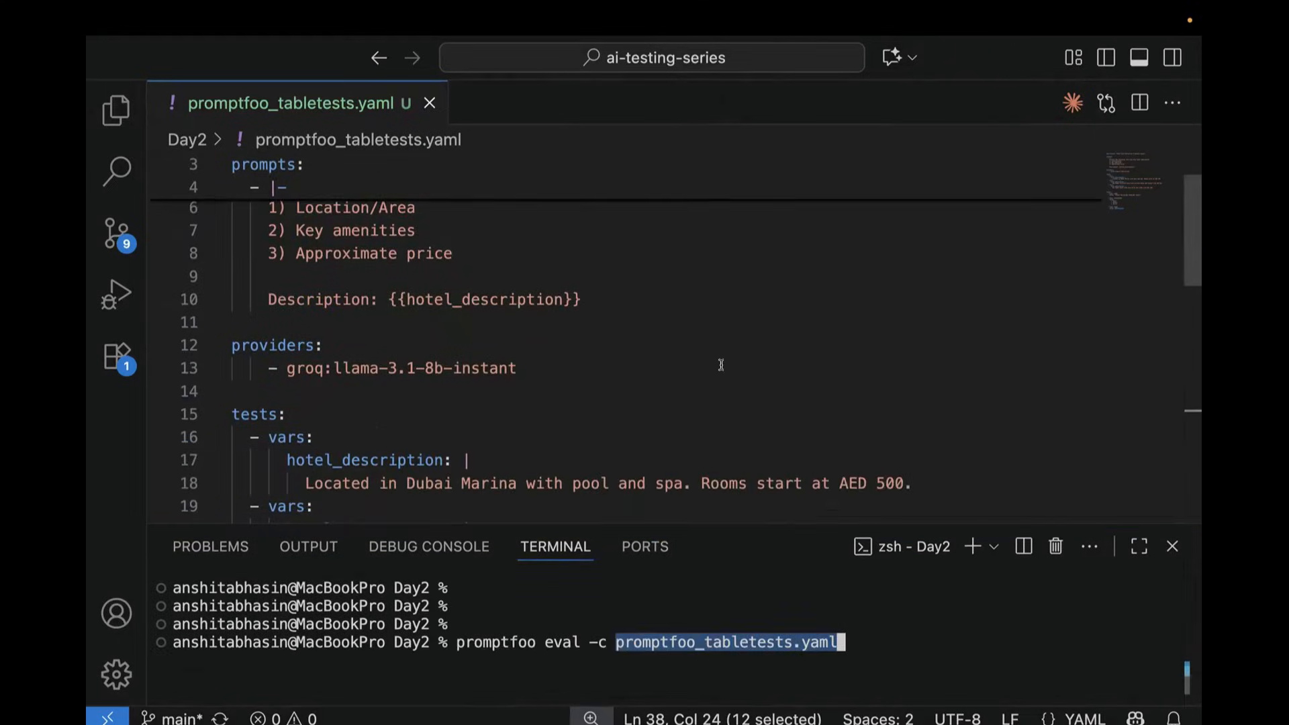
pyautogui.scroll(-3)
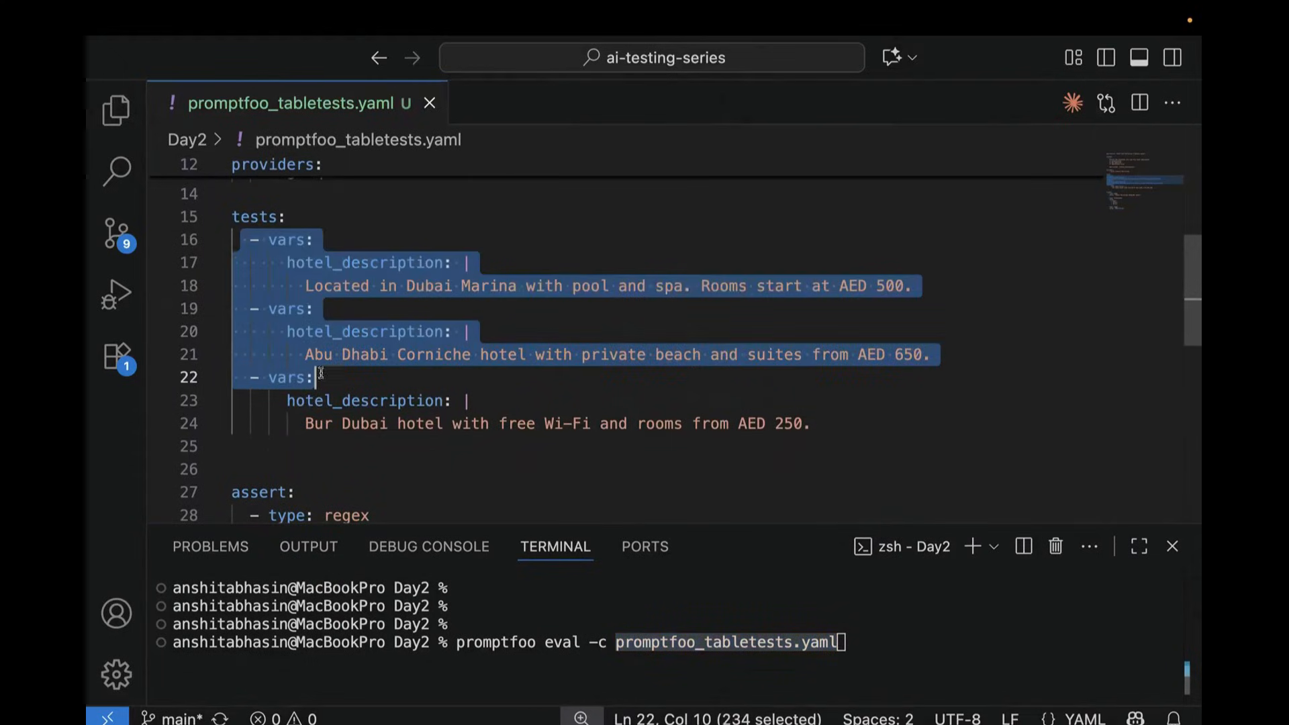
pyautogui.click(471, 262)
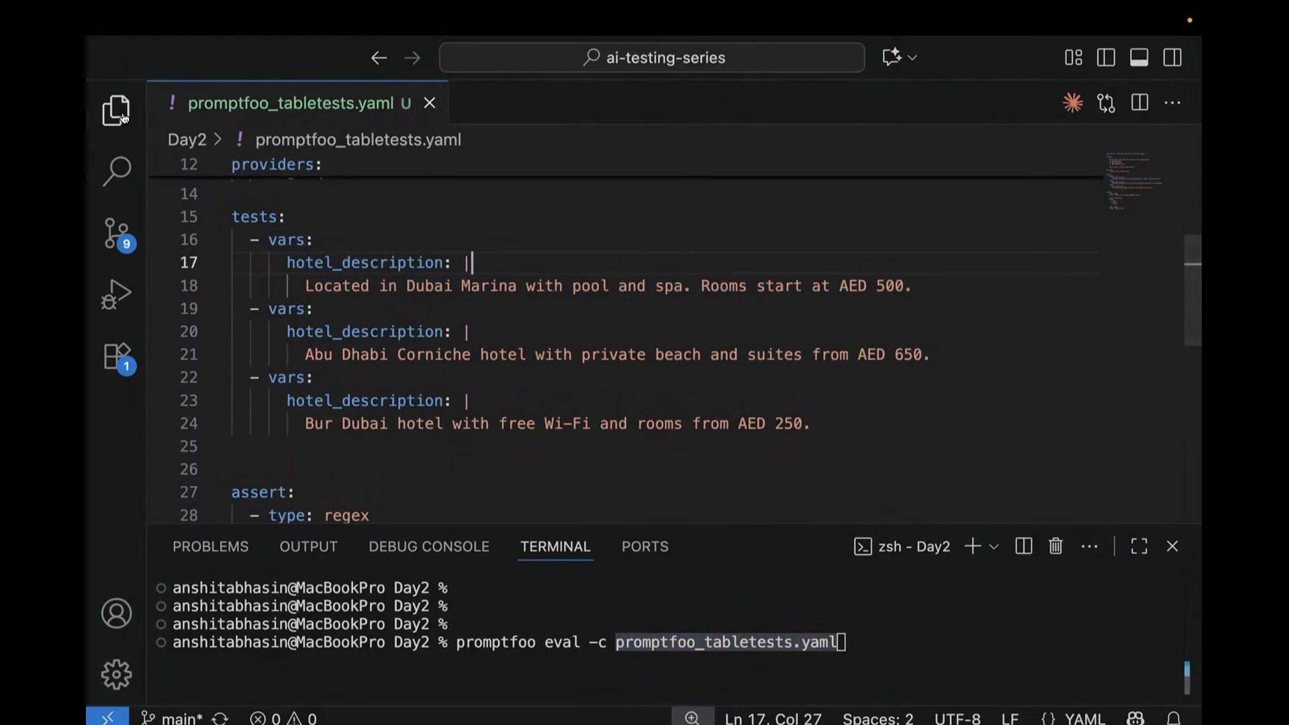
pyautogui.click(602, 102)
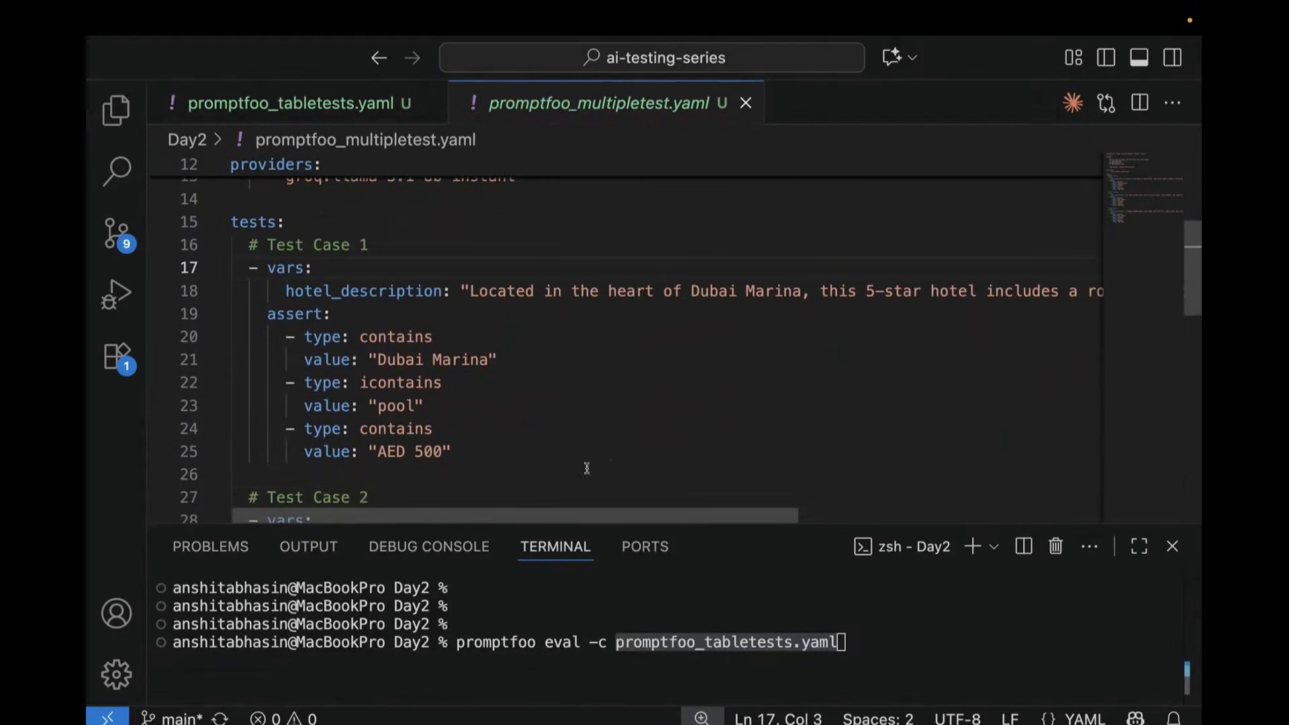
pyautogui.click(296, 102)
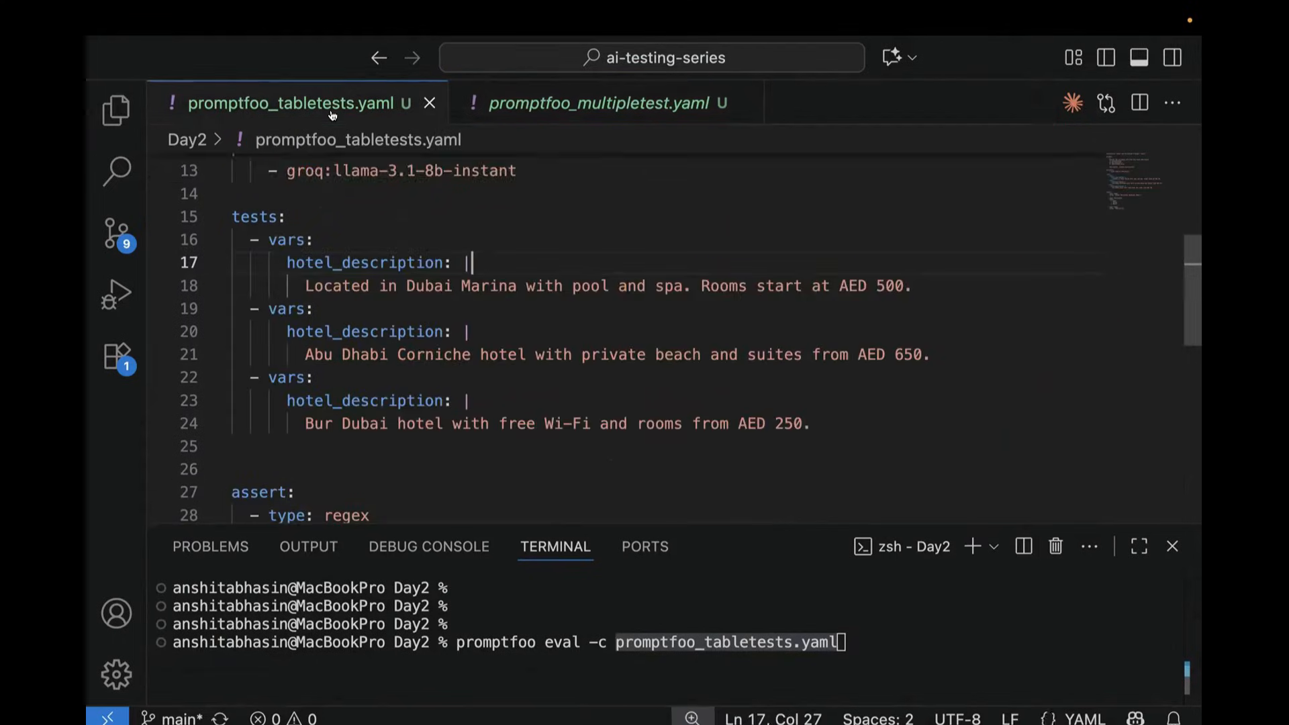
pyautogui.scroll(3)
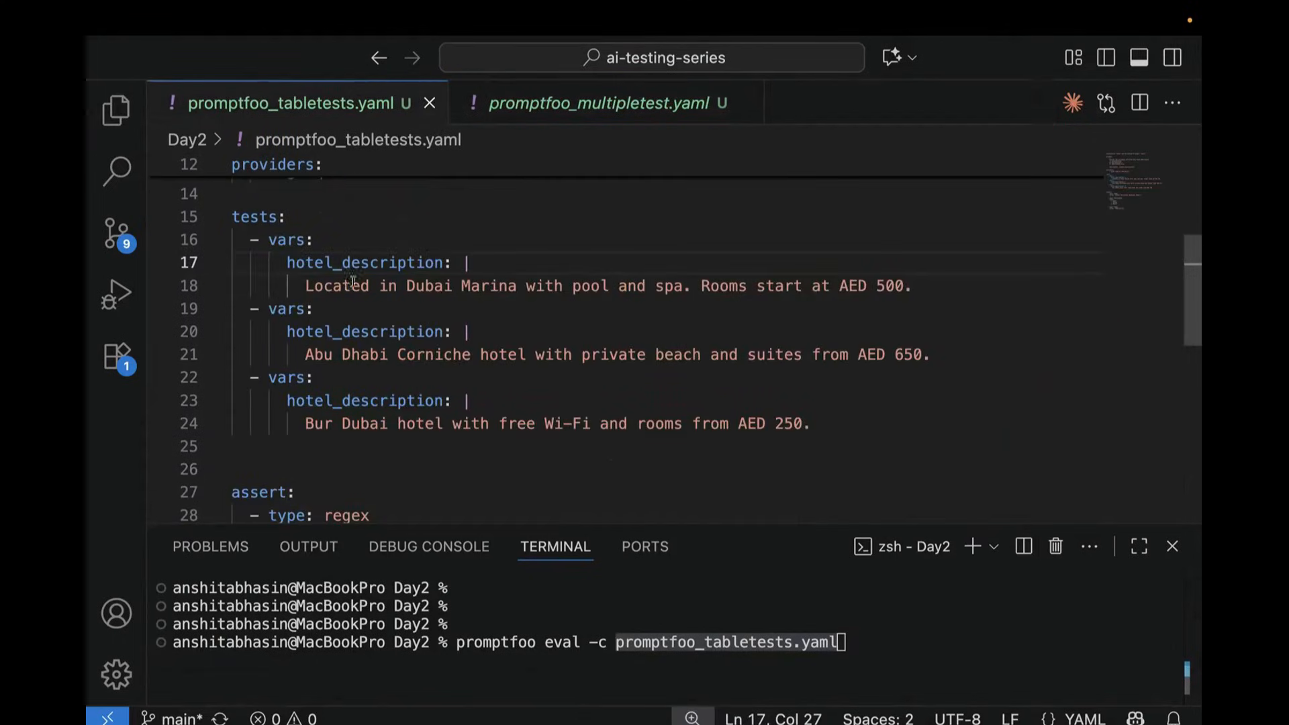
pyautogui.doubleClick(364, 263)
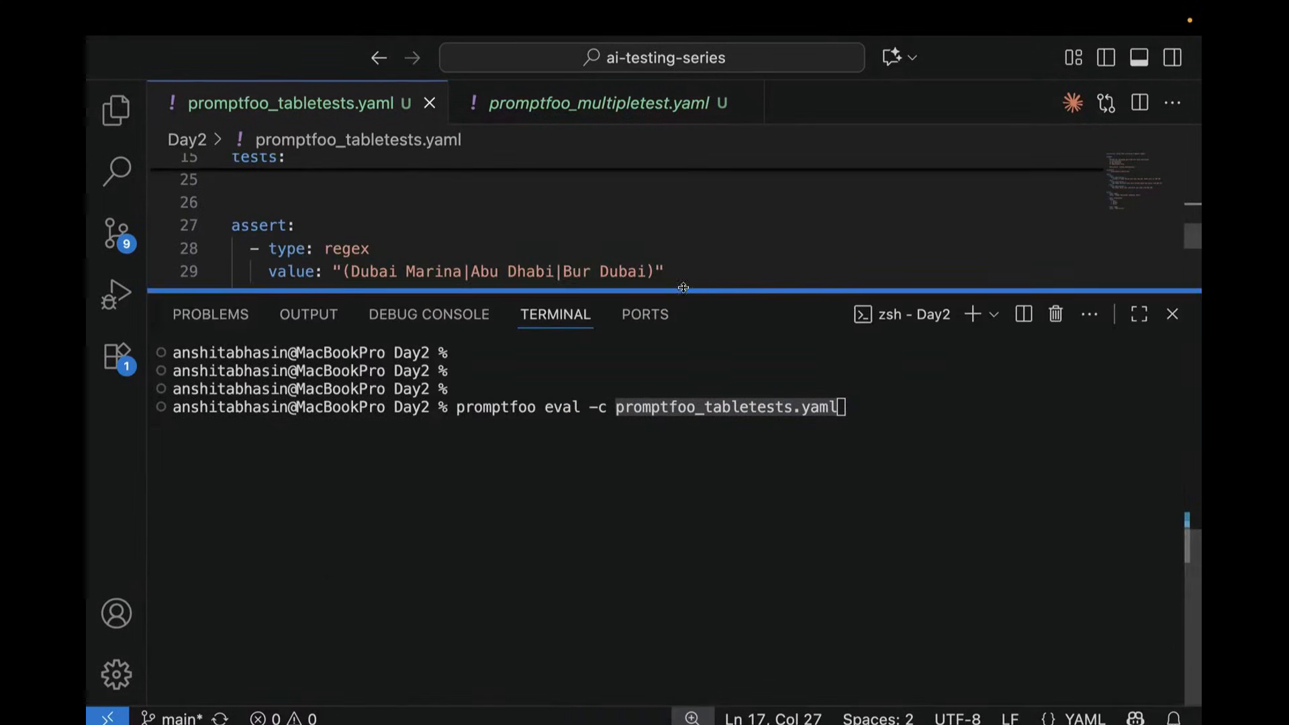
# Run the table-tests eval and scroll the results showing all 3 cases passing
pyautogui.press('Return')
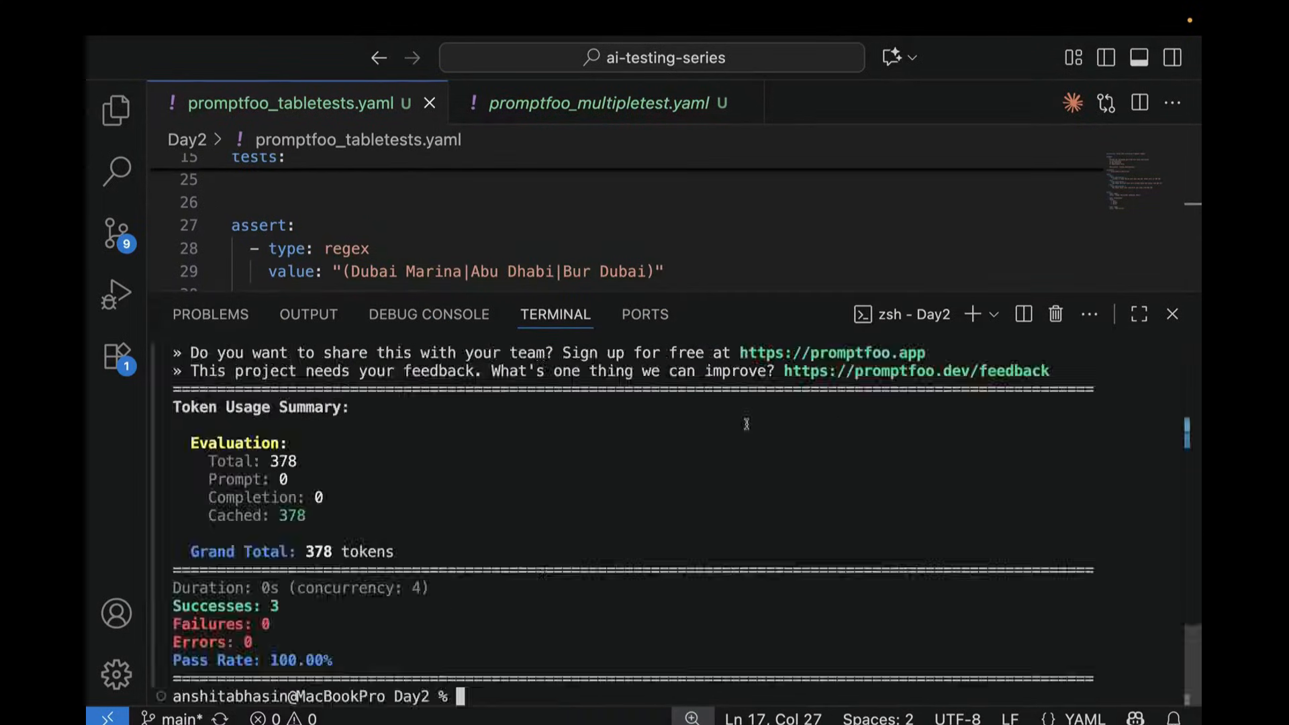
pyautogui.scroll(3)
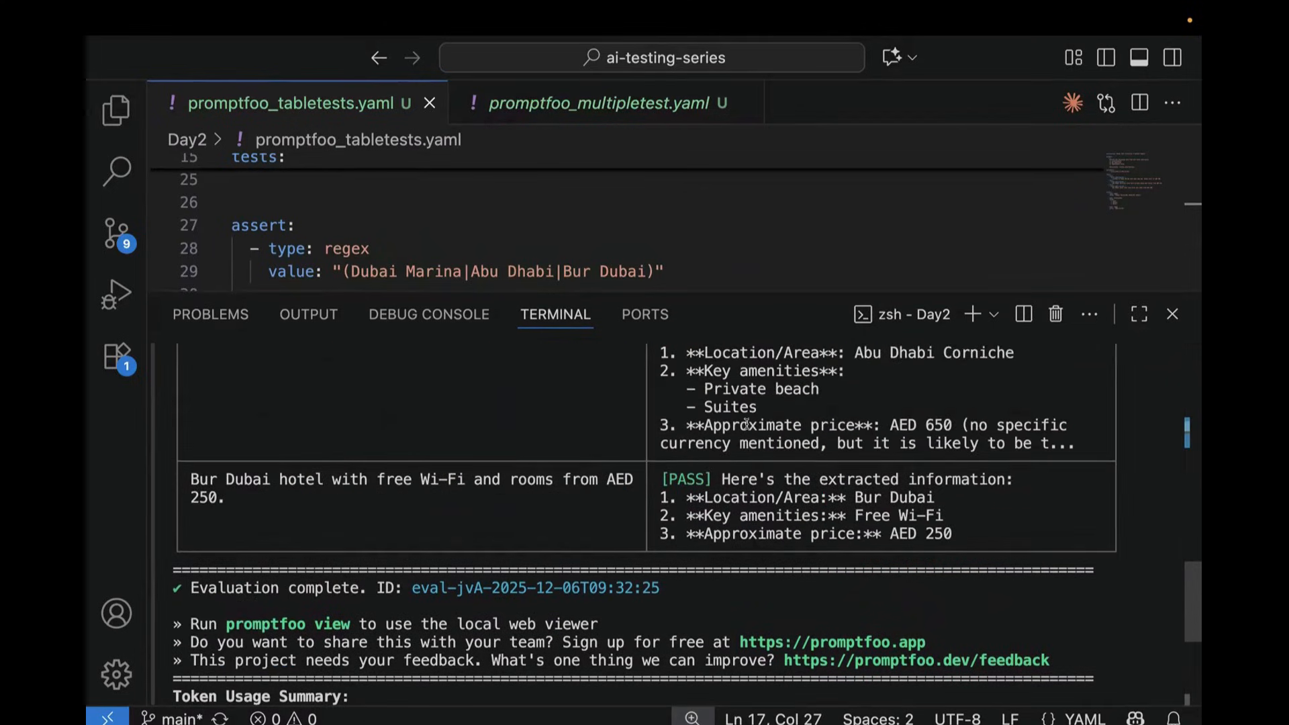
pyautogui.scroll(3)
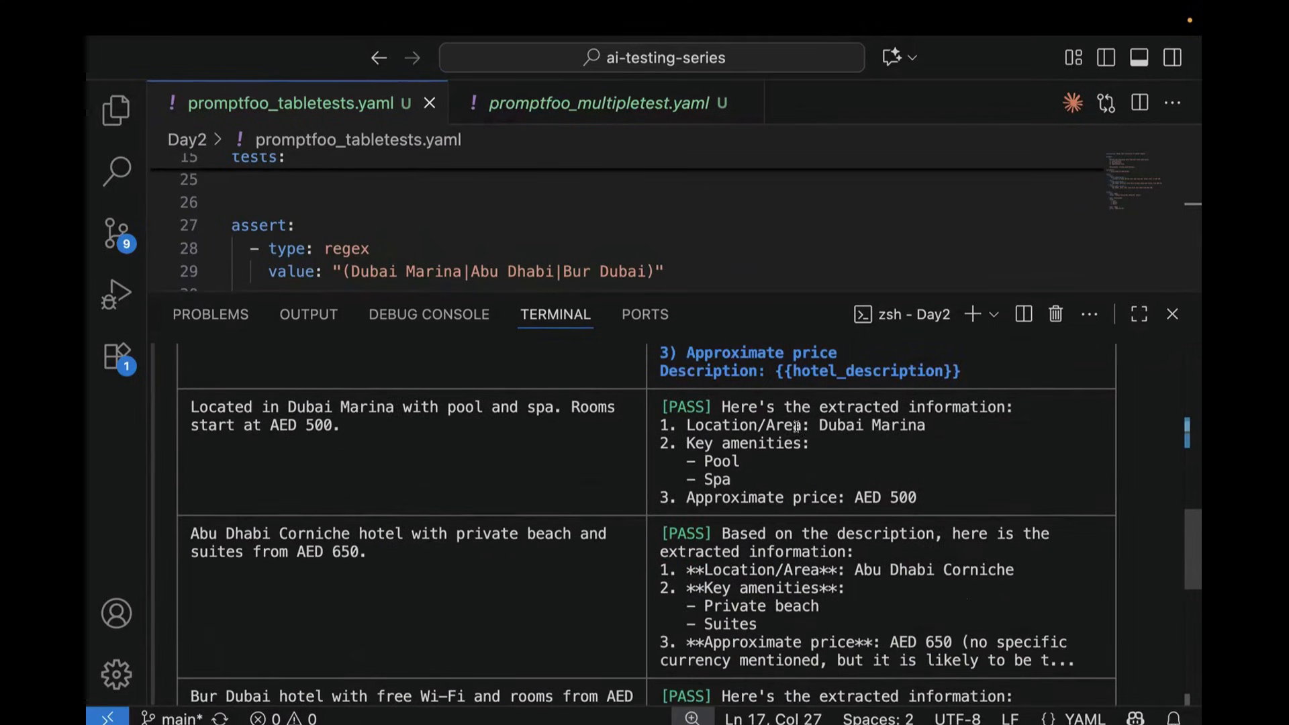
pyautogui.scroll(-3)
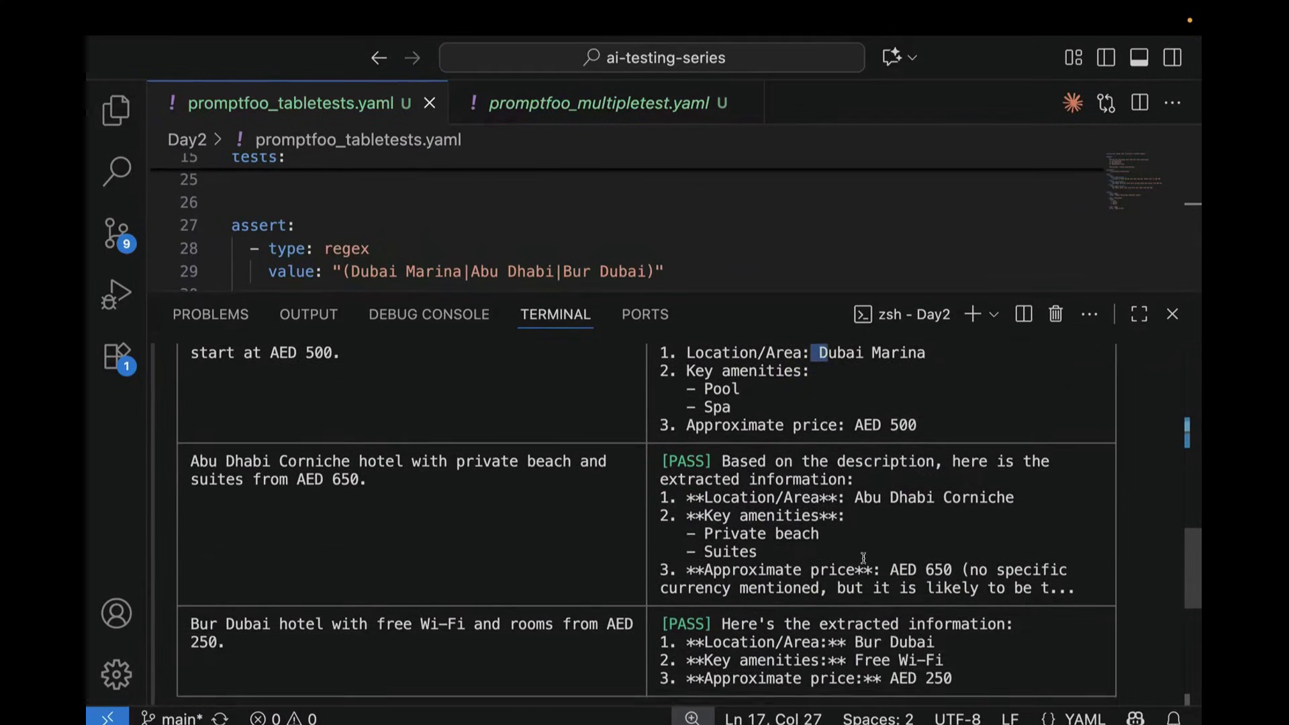
pyautogui.scroll(-3)
pyautogui.write('promptfoo view')
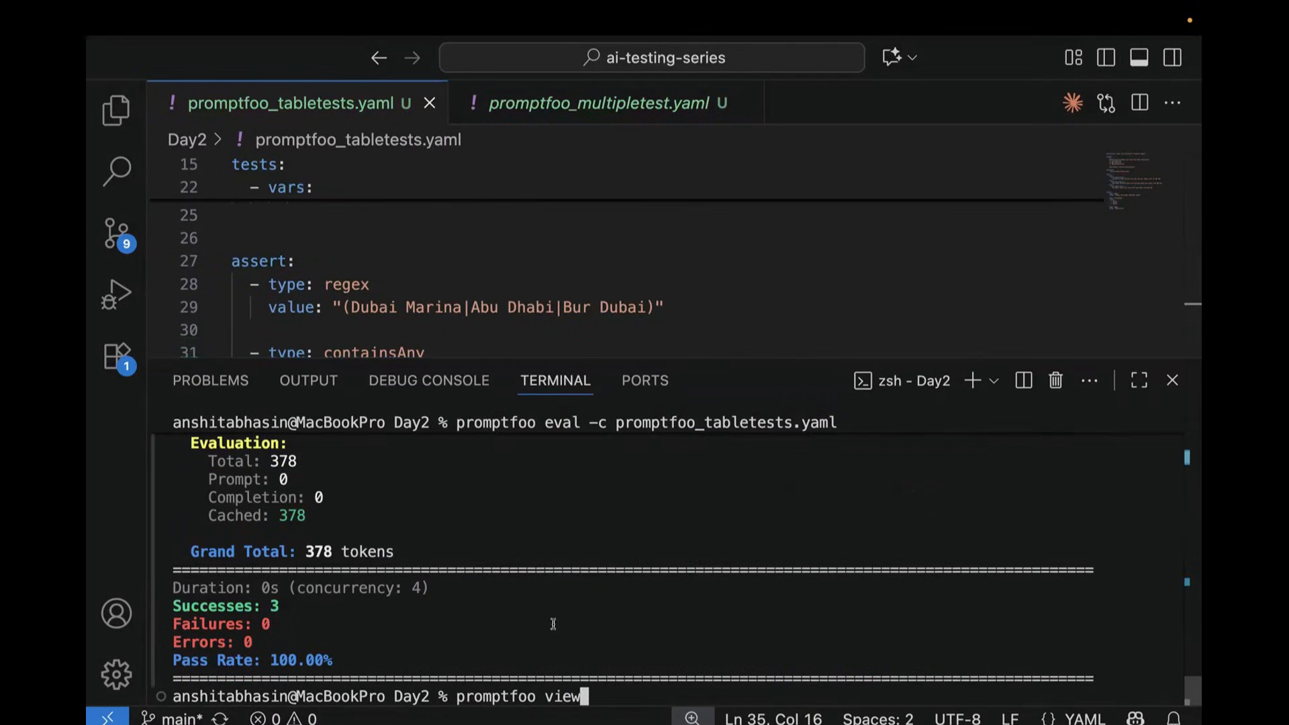
# Launch promptfoo view and answer y to open the results in the browser
pyautogui.press('Return')
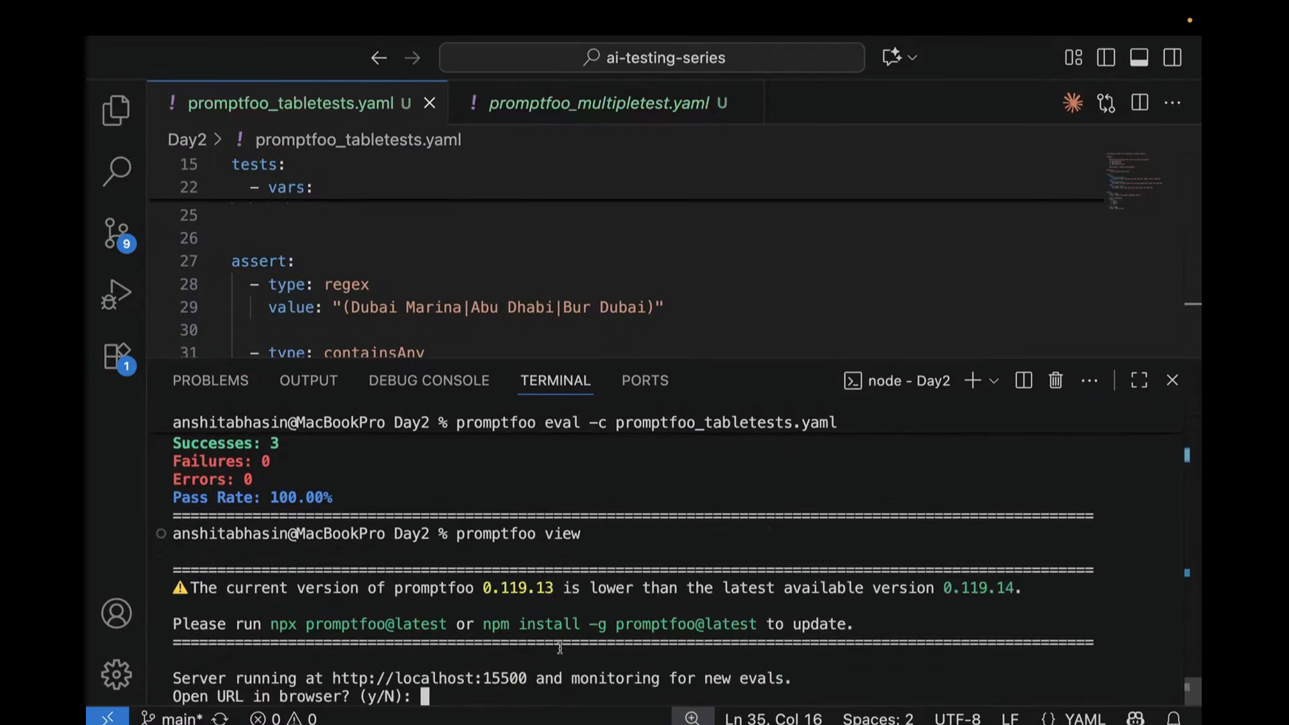
pyautogui.write('y')
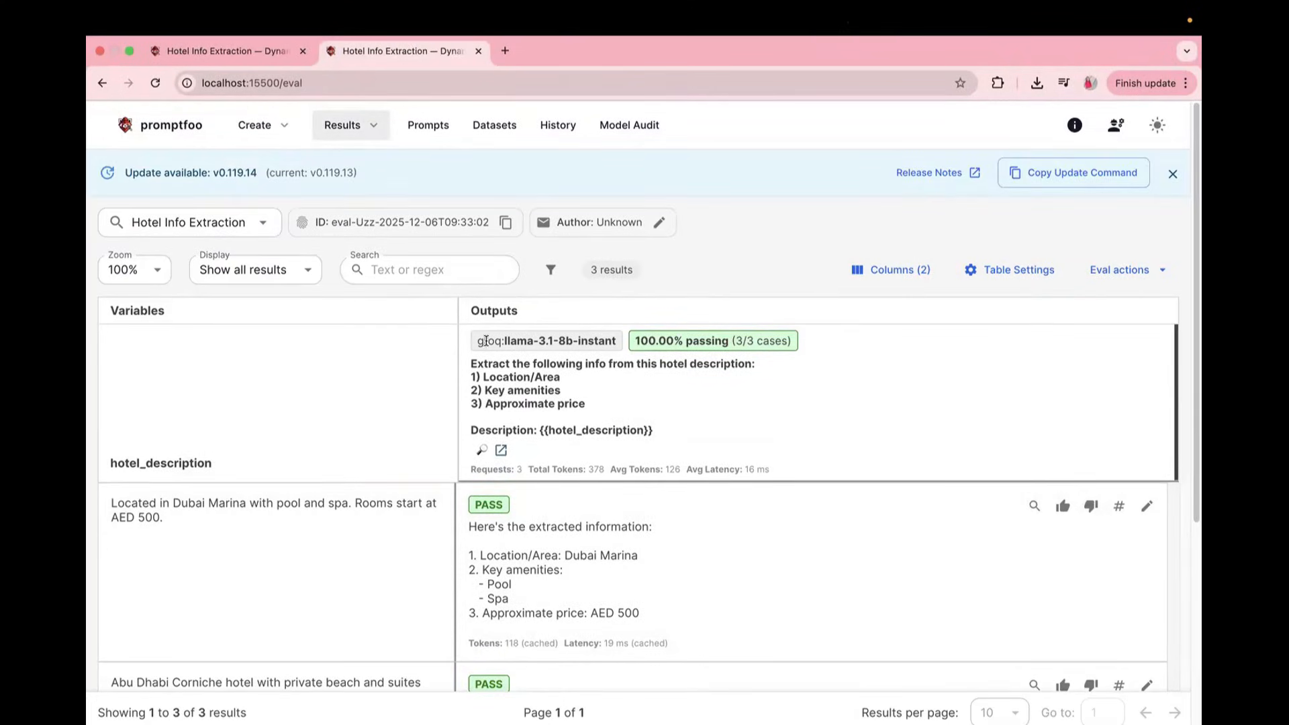
pyautogui.scroll(-3)
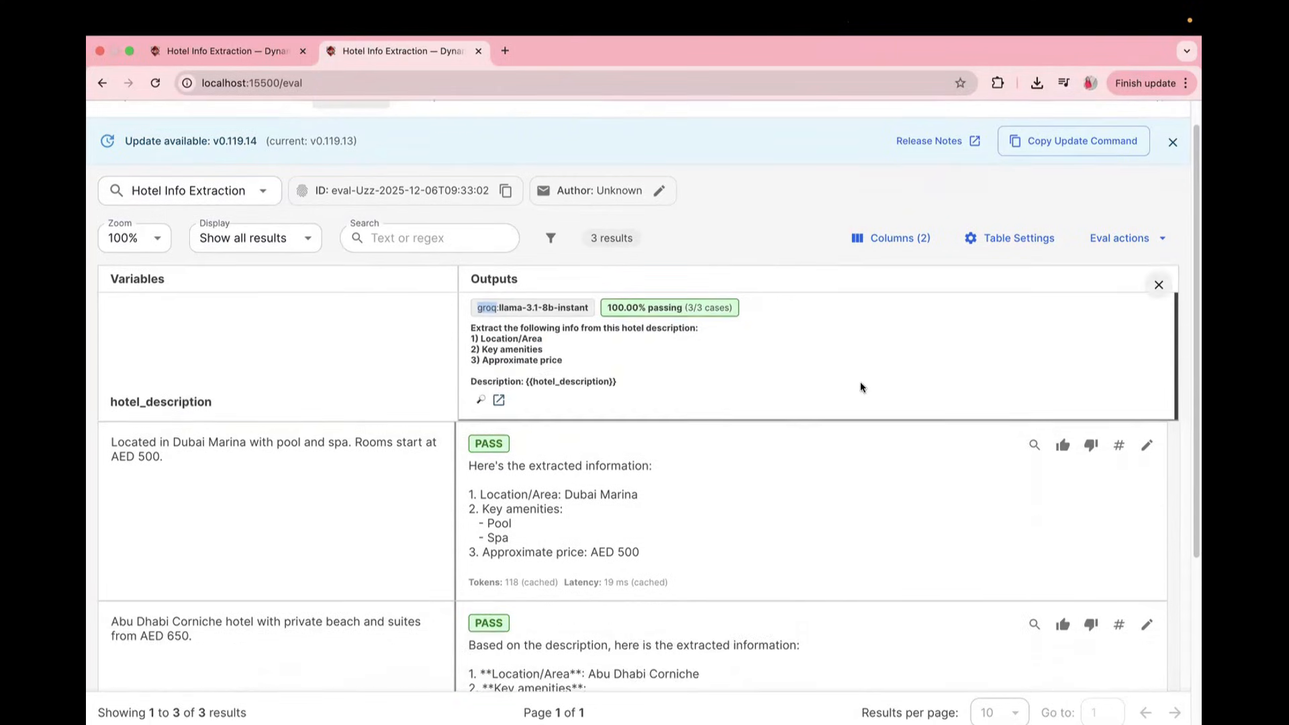
pyautogui.scroll(3)
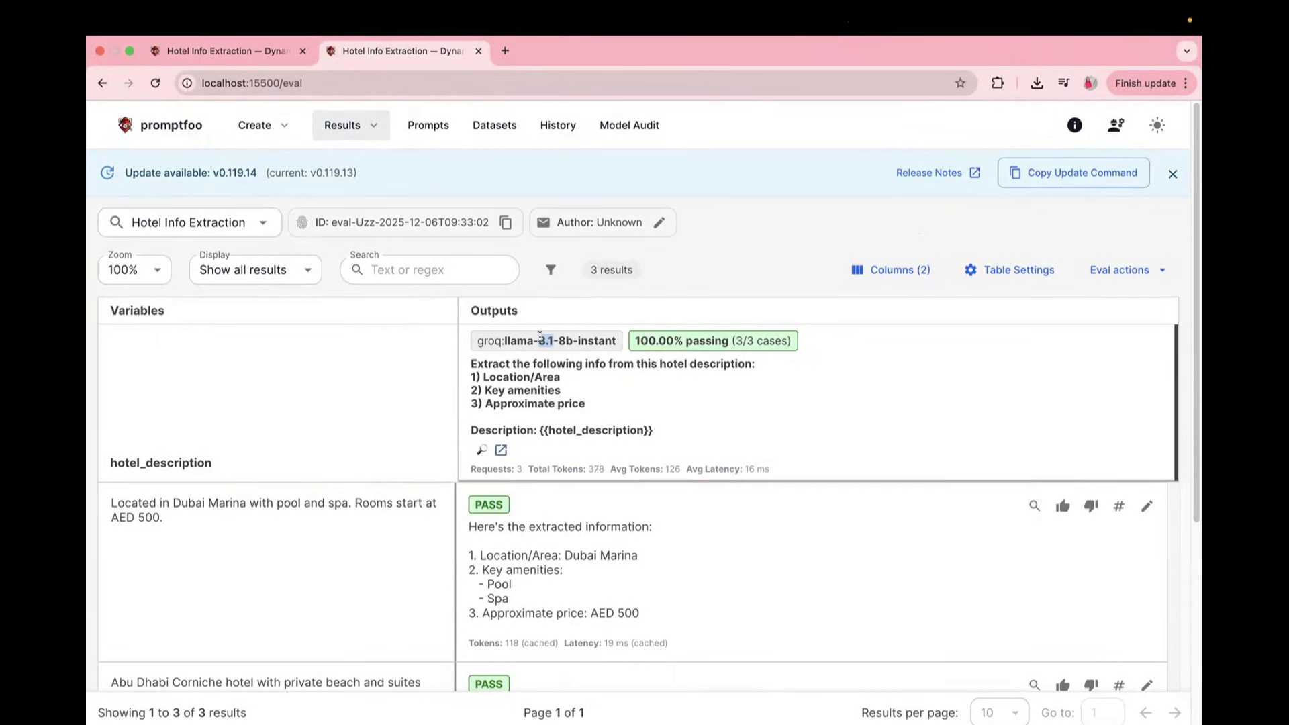
pyautogui.scroll(-3)
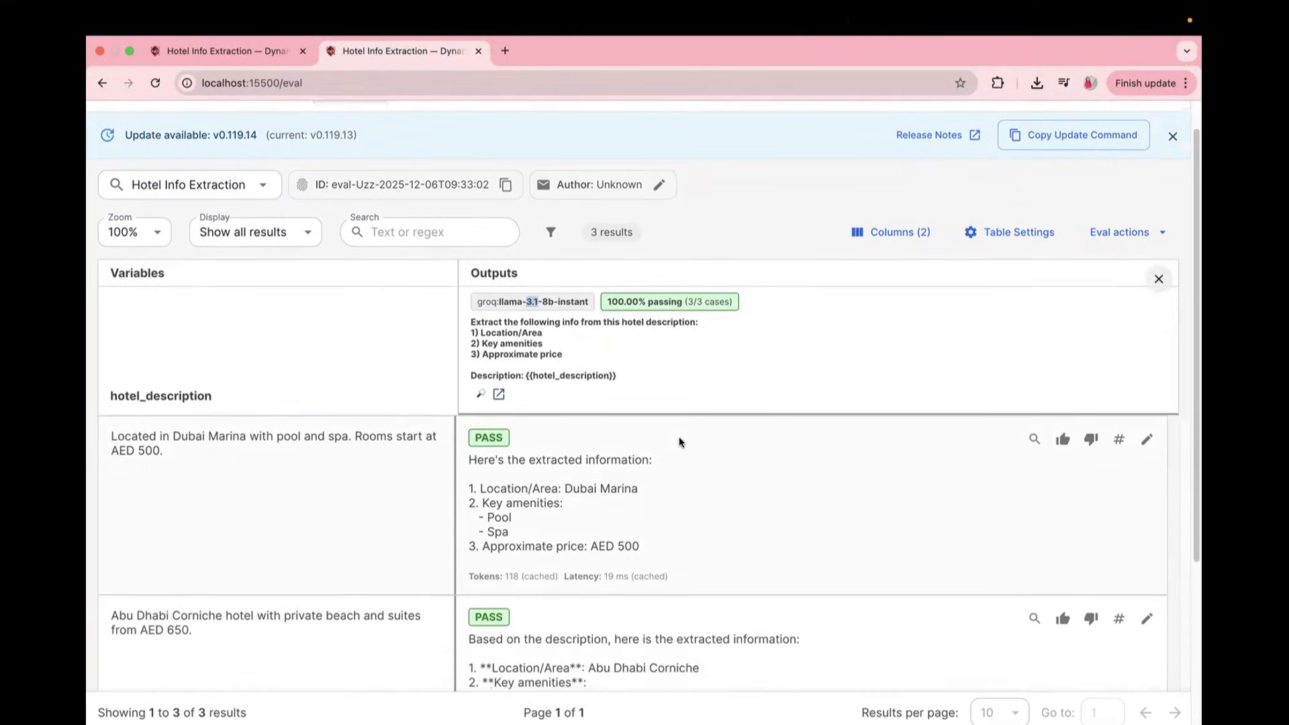
pyautogui.scroll(-3)
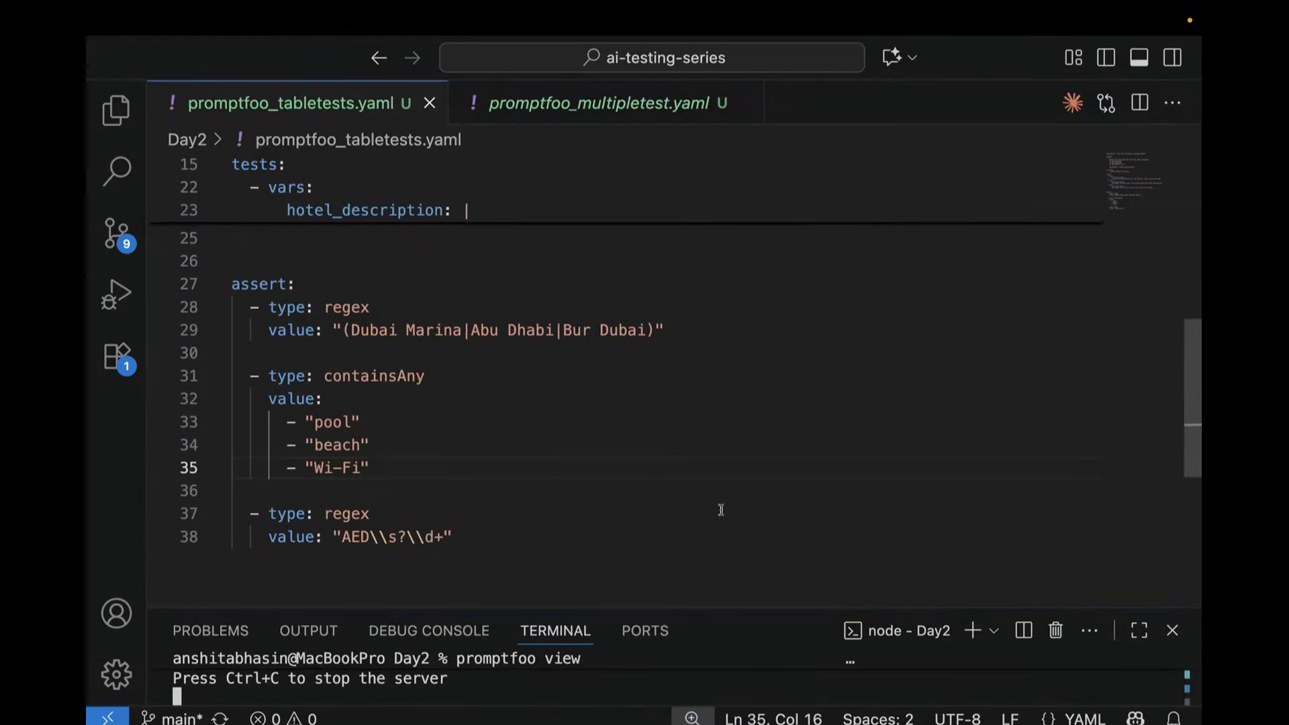
pyautogui.moveTo(561, 360)
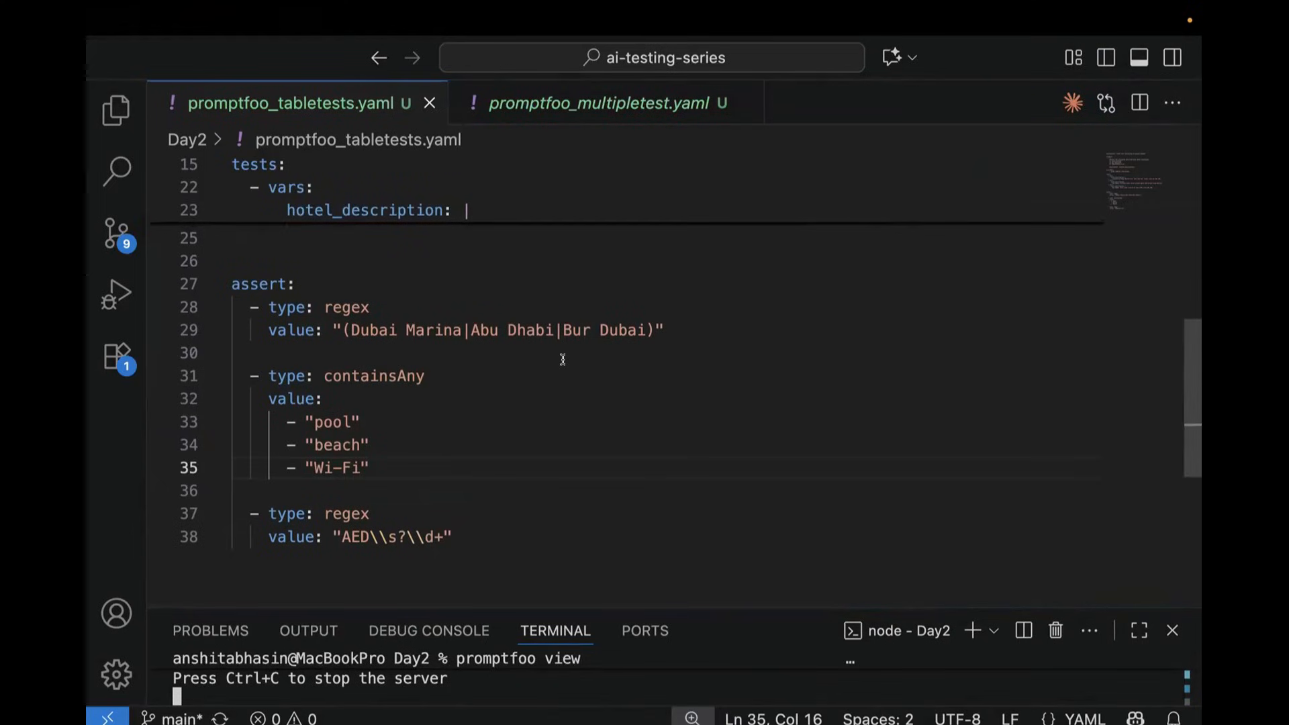
pyautogui.moveTo(601, 388)
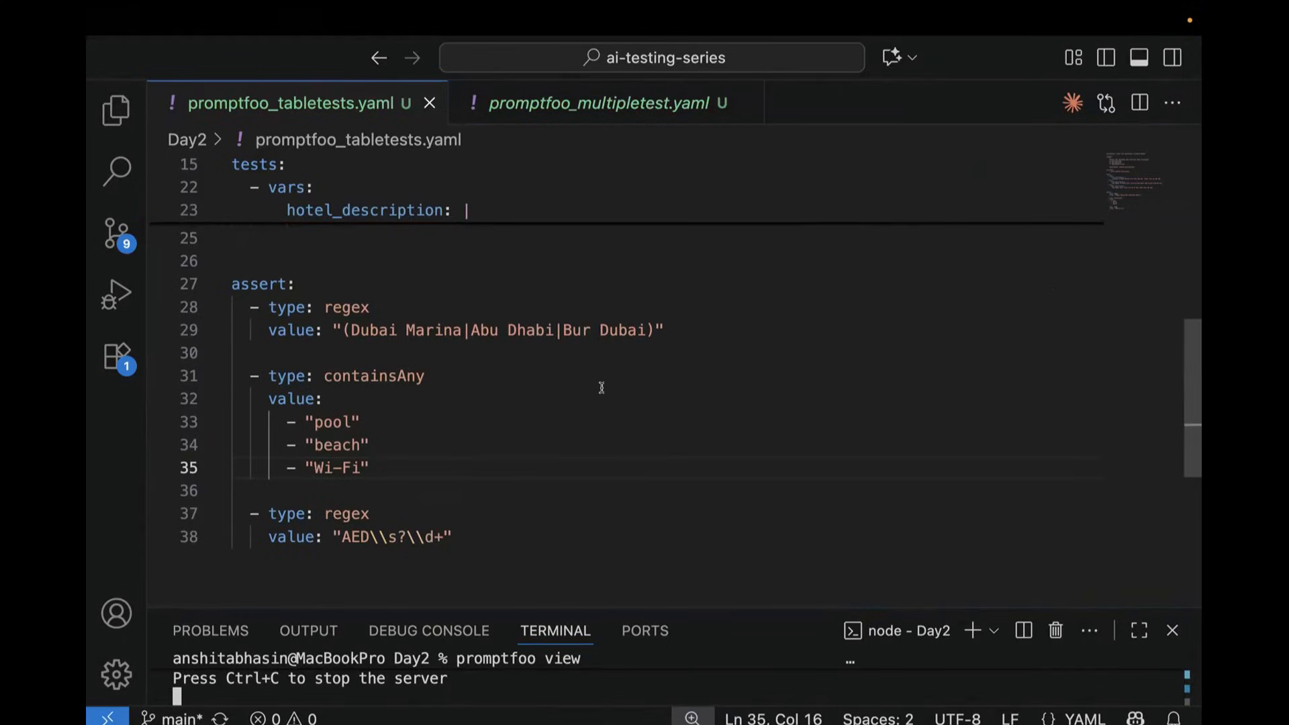
pyautogui.moveTo(970, 541)
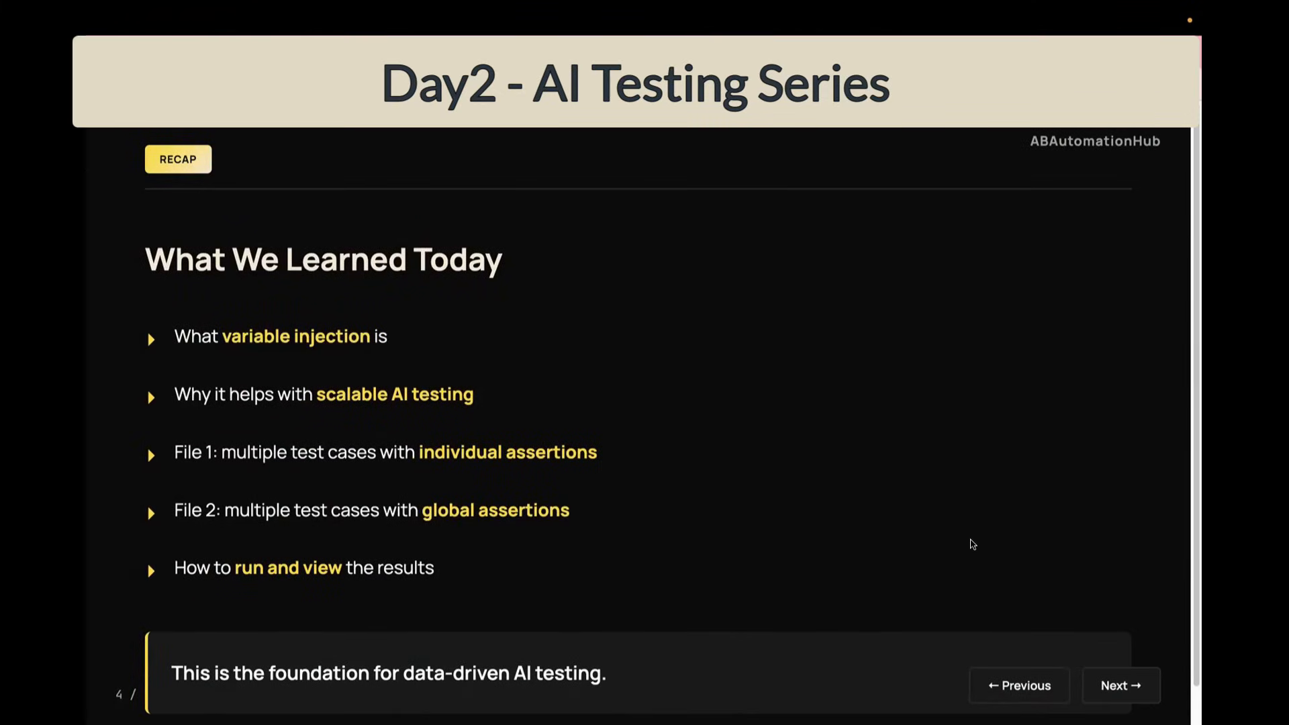
pyautogui.moveTo(372, 452)
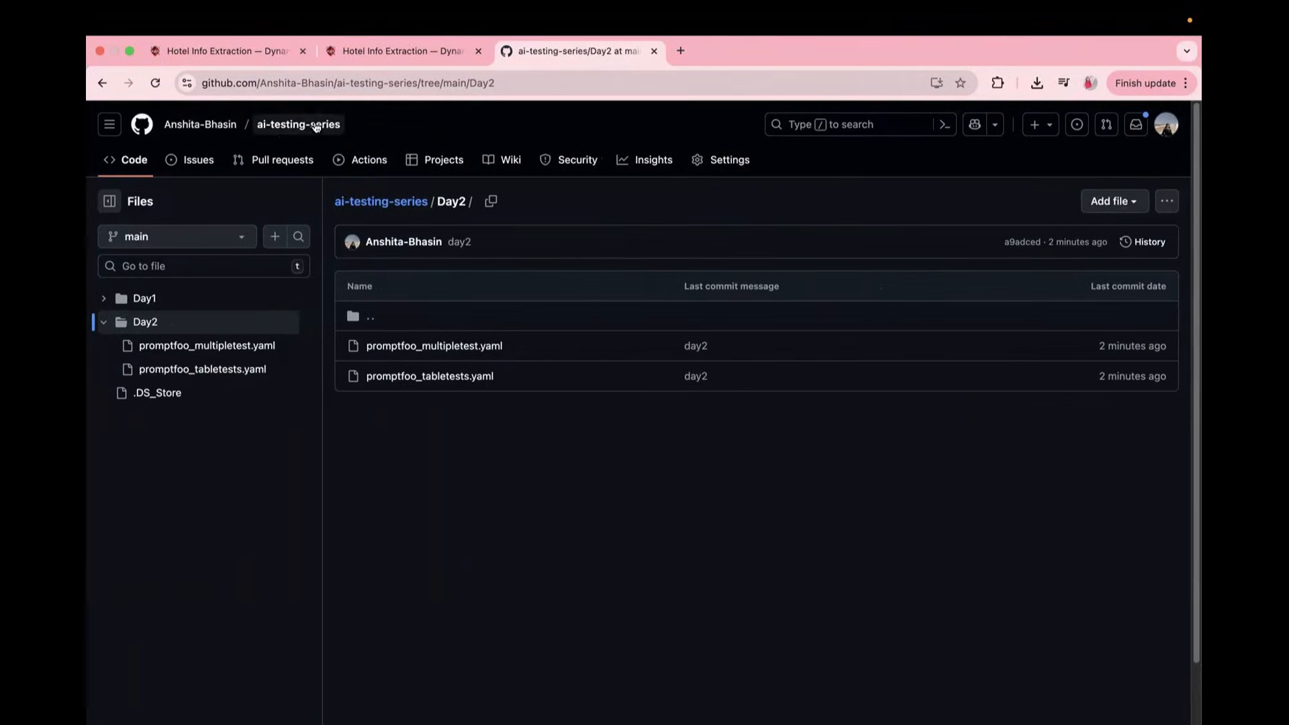
pyautogui.moveTo(200, 124)
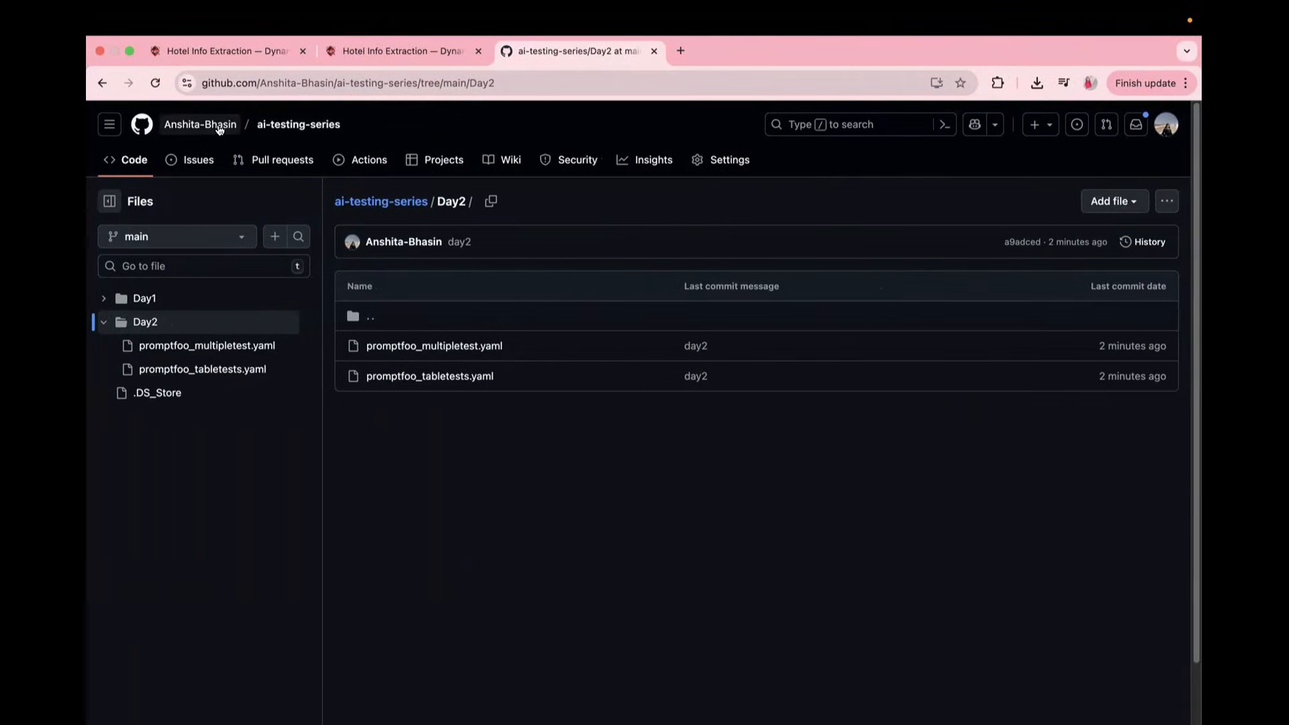
pyautogui.moveTo(631, 81)
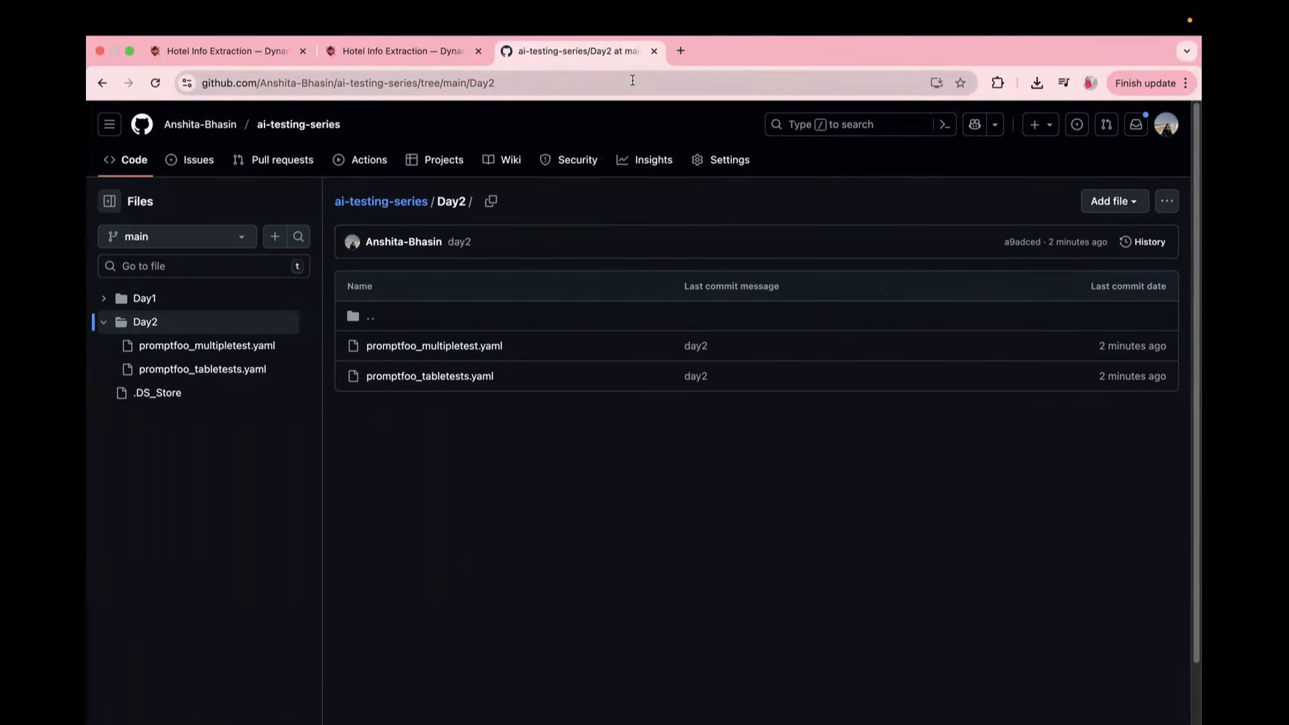
pyautogui.moveTo(550, 634)
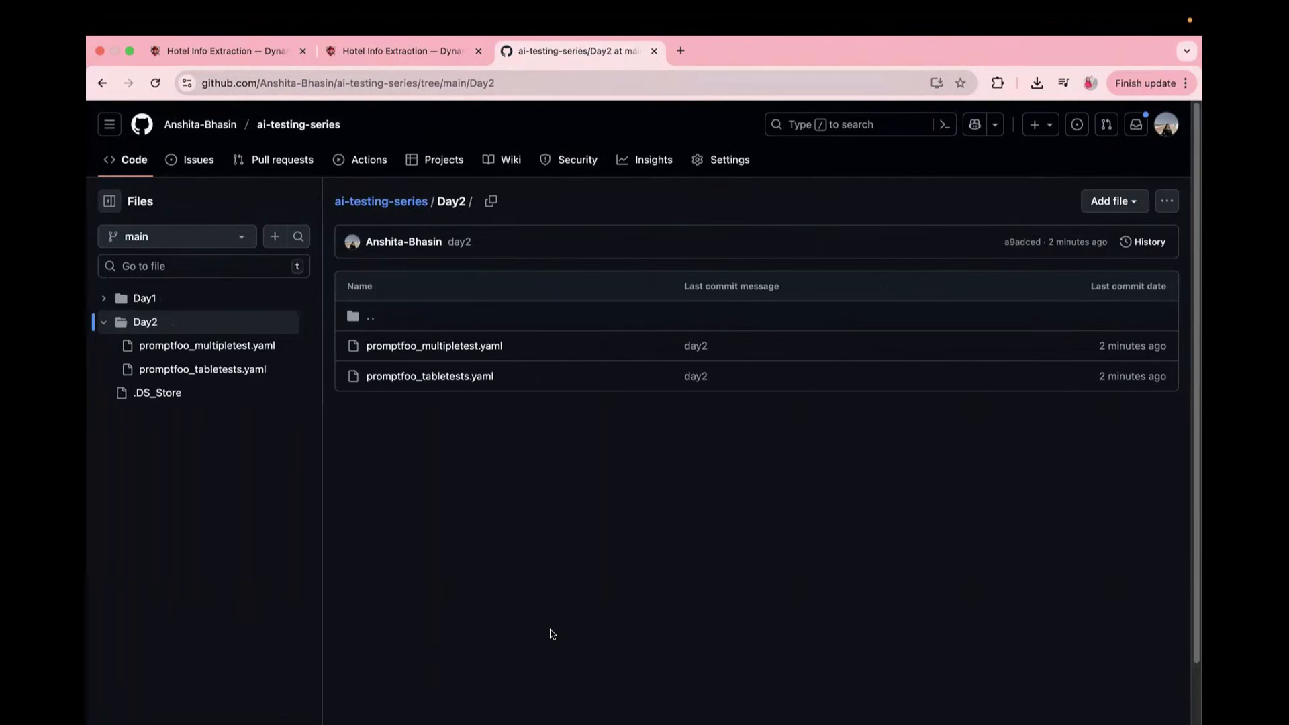
# View Day2 promptfoo_multipletest.yaml and Day1/promptfooconfig.yaml on GitHub, then return to the viewer
pyautogui.click(433, 345)
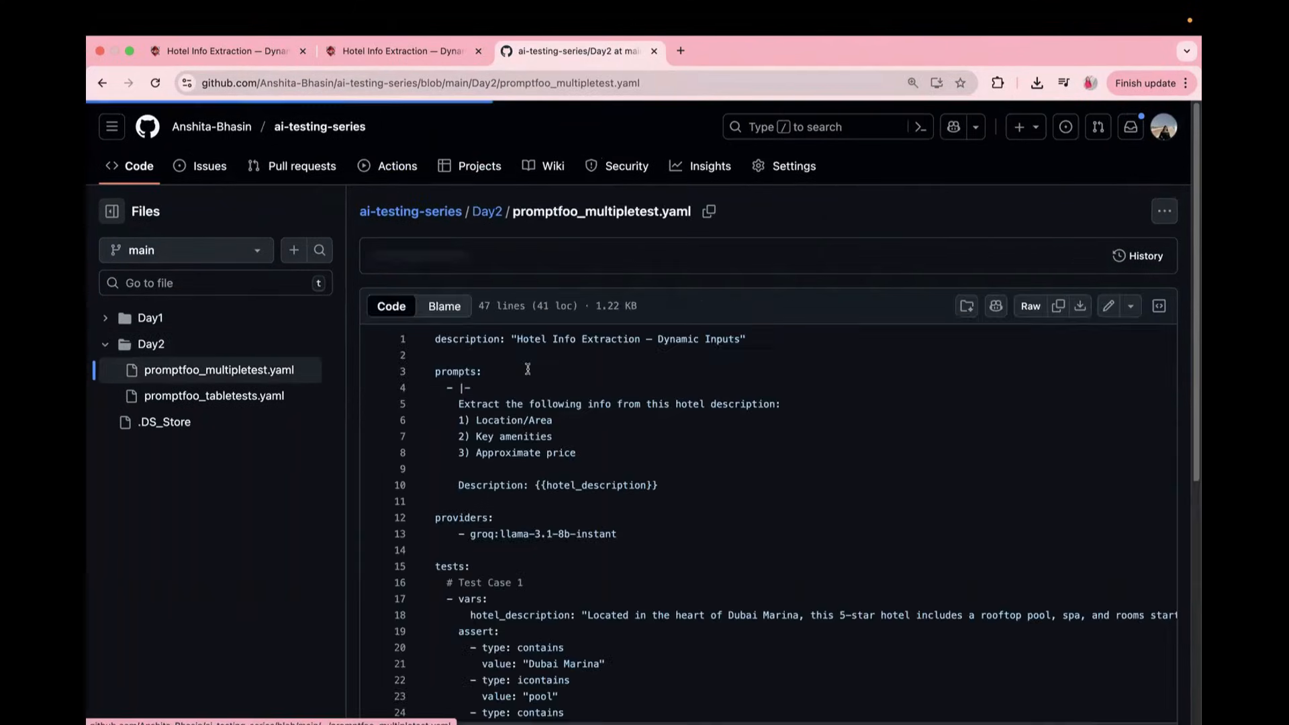
pyautogui.scroll(-3)
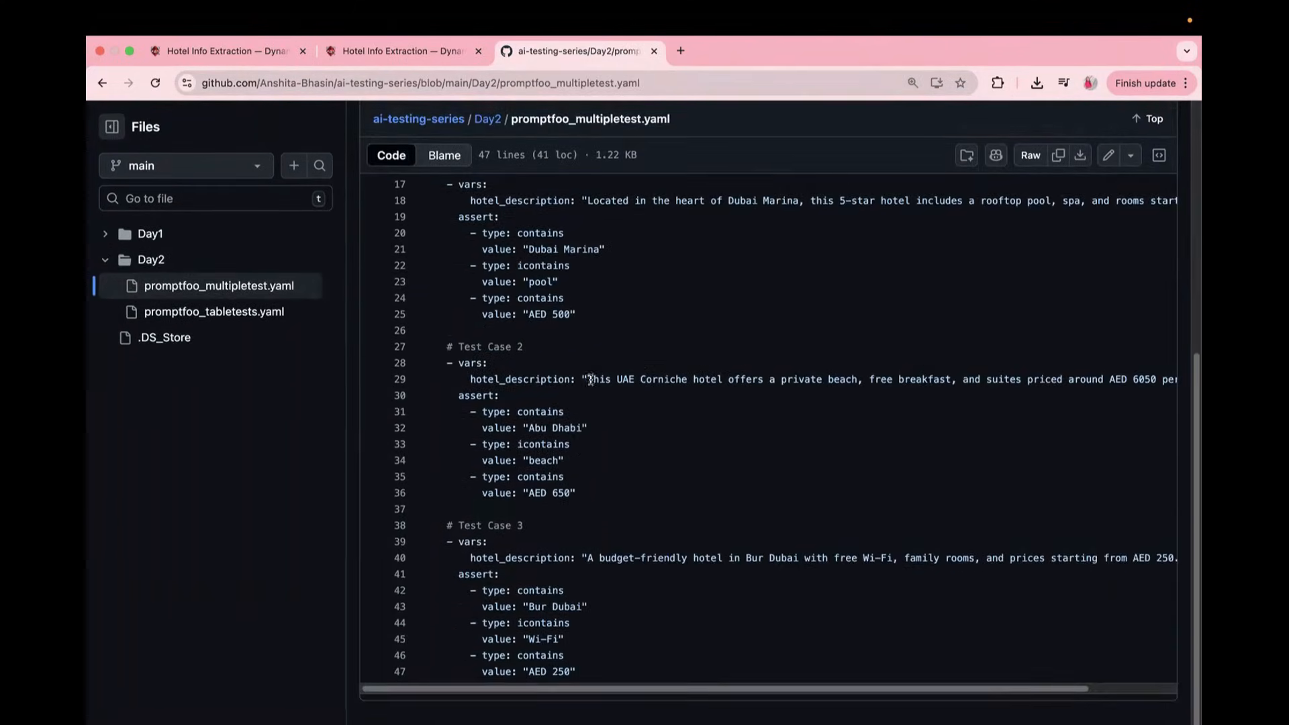
pyautogui.click(213, 311)
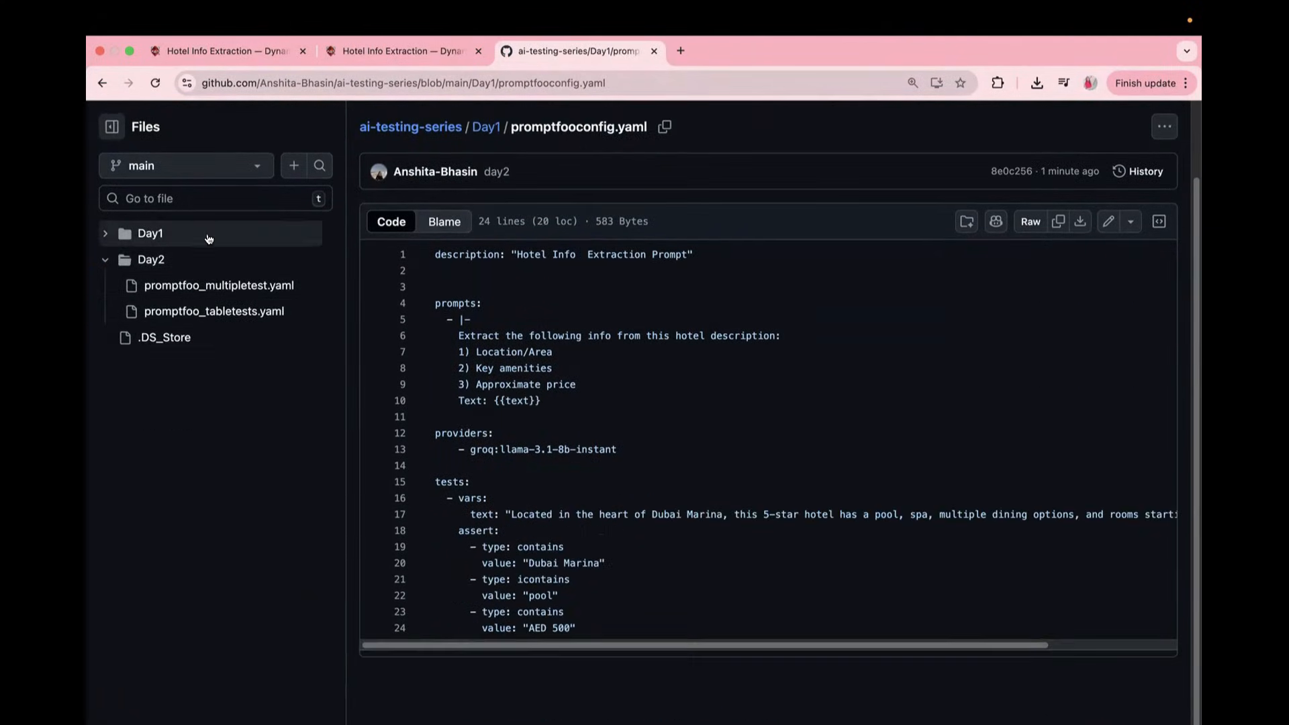
pyautogui.moveTo(250, 589)
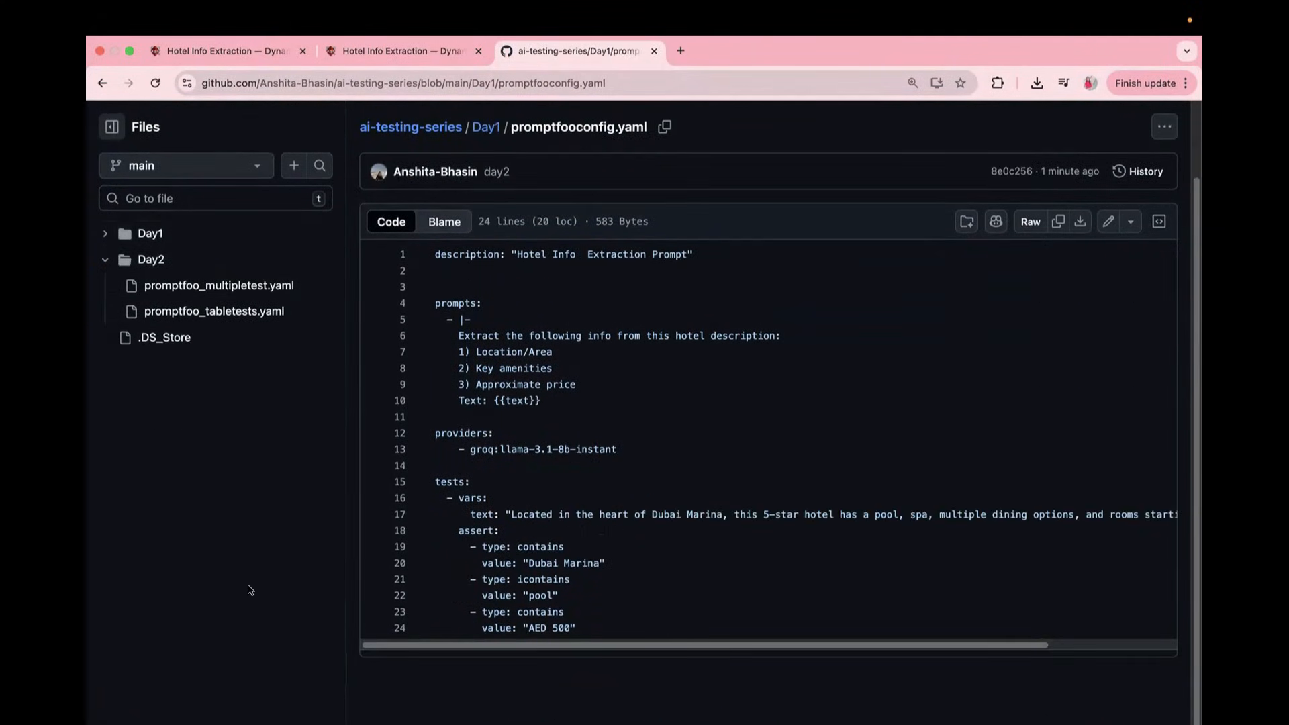
pyautogui.click(403, 51)
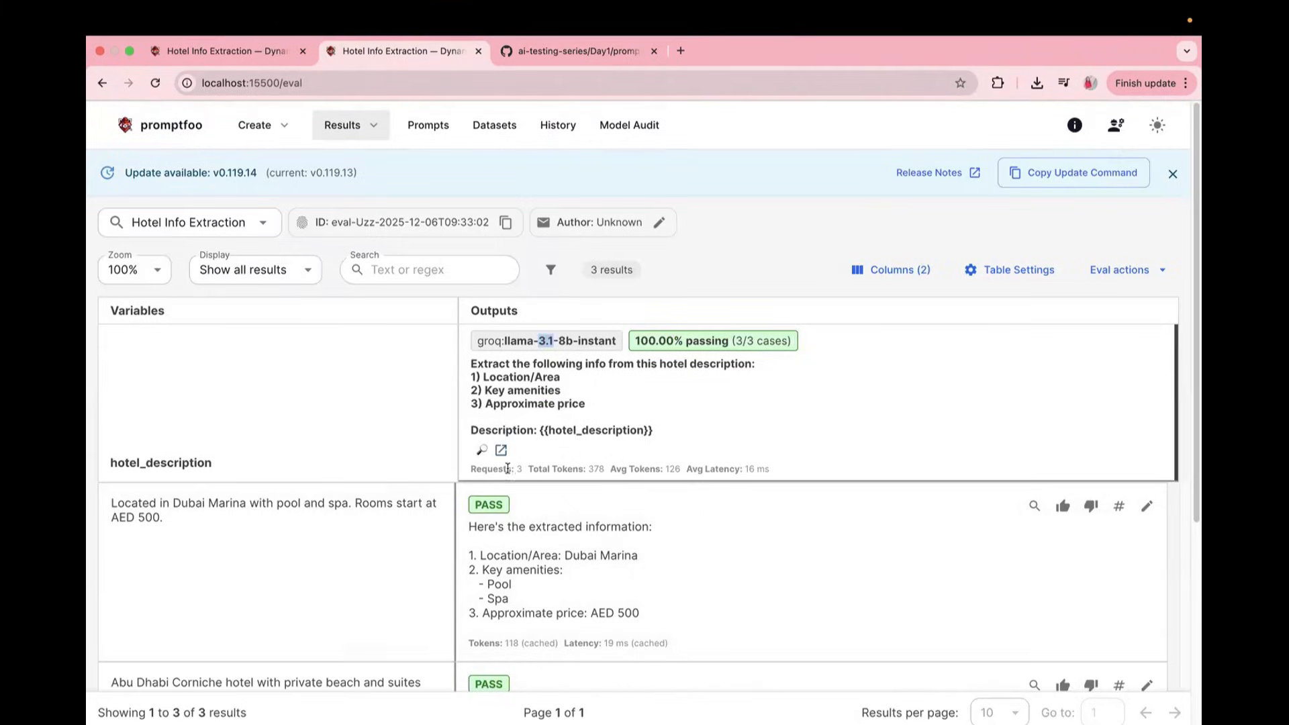
pyautogui.moveTo(703, 582)
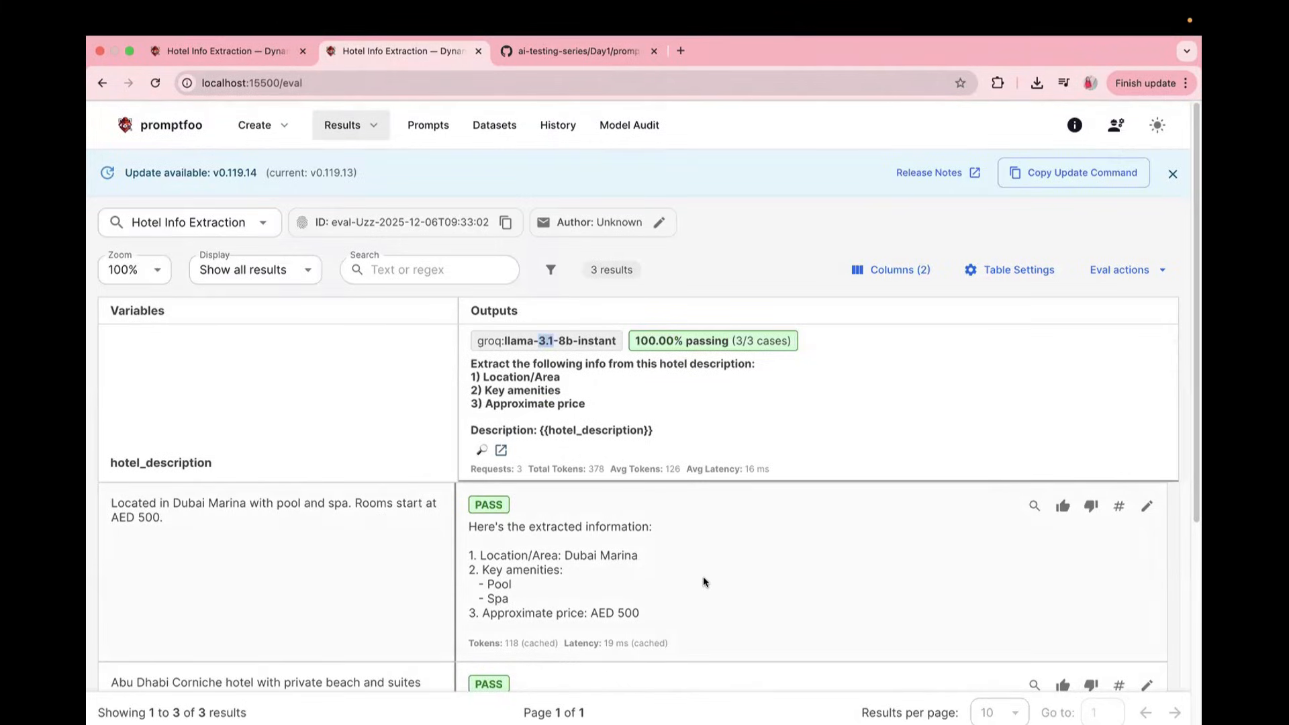